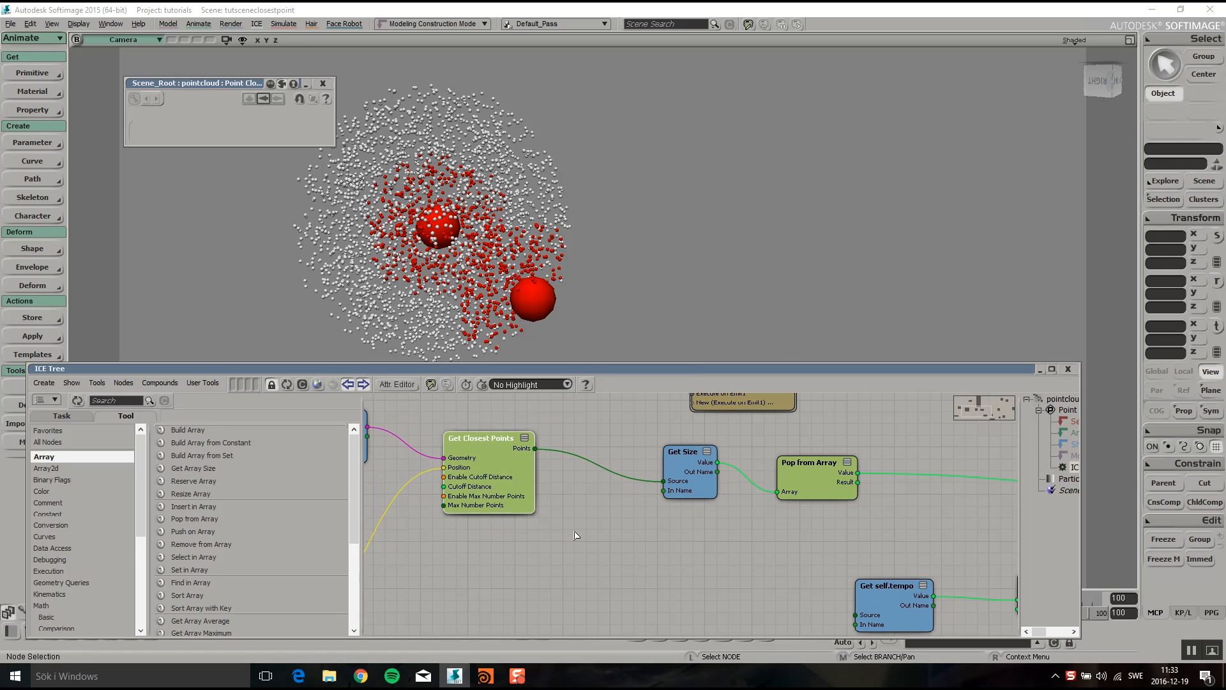
- Raise the Get Closest Points cutoff distance to about 3.522 so all points turn red
click(480, 438)
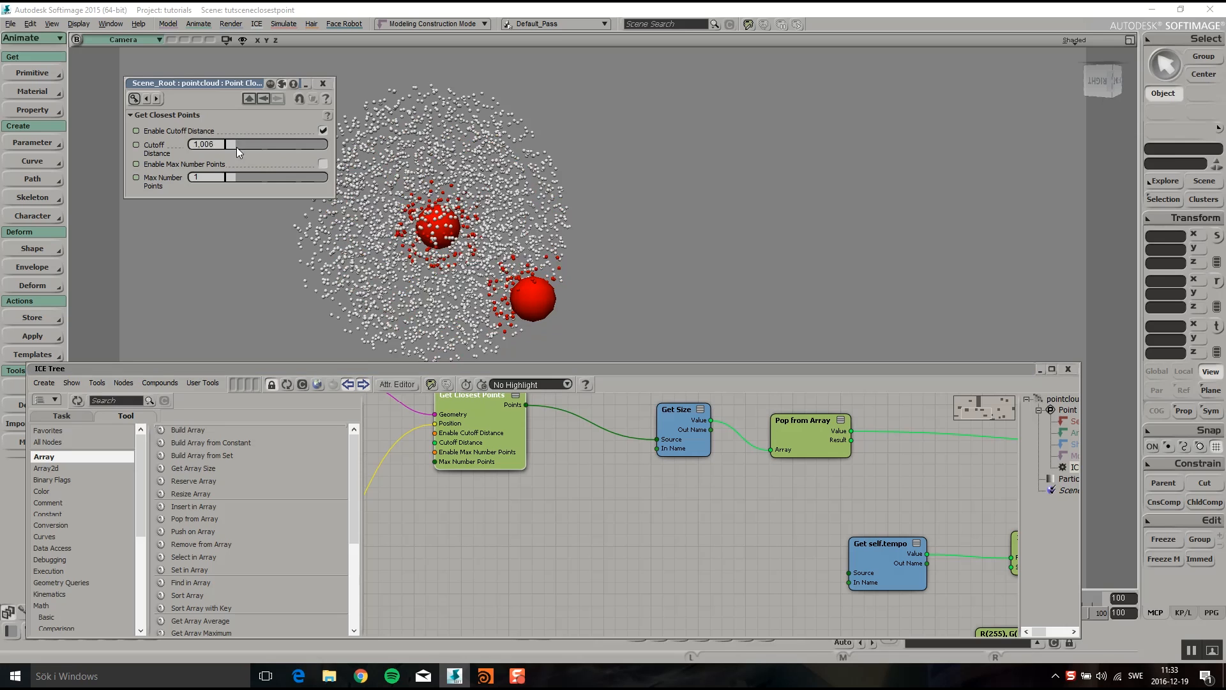
drag(231, 144, 265, 143)
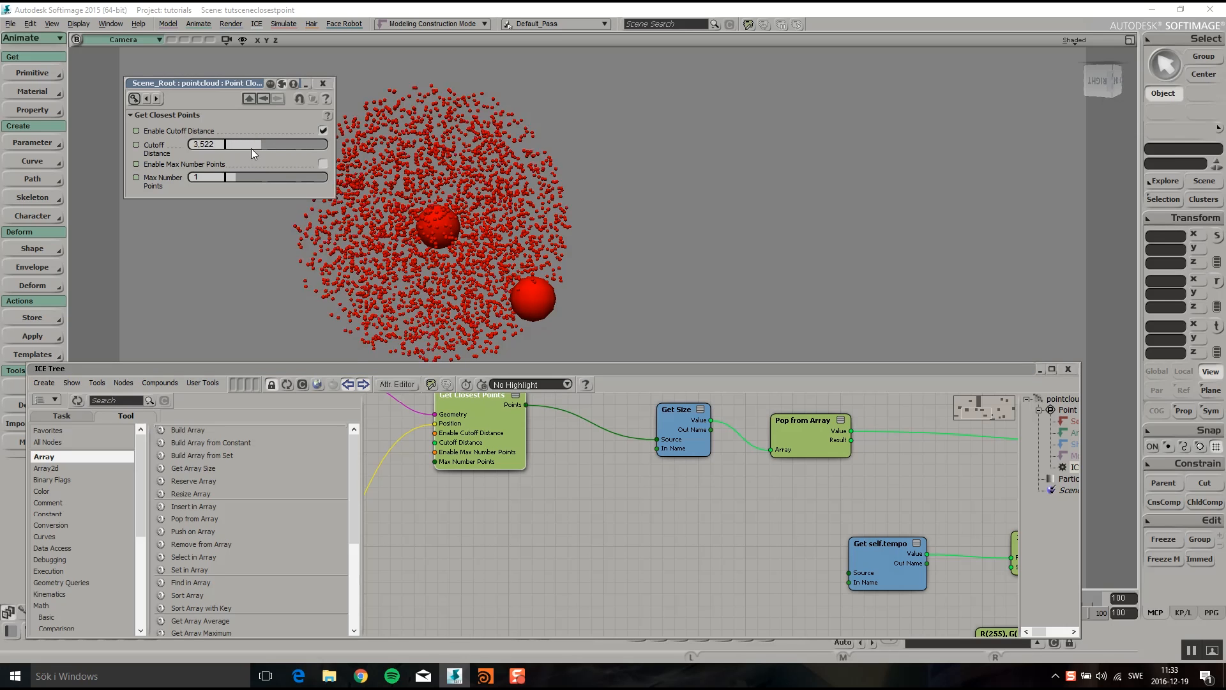
drag(238, 144, 219, 144)
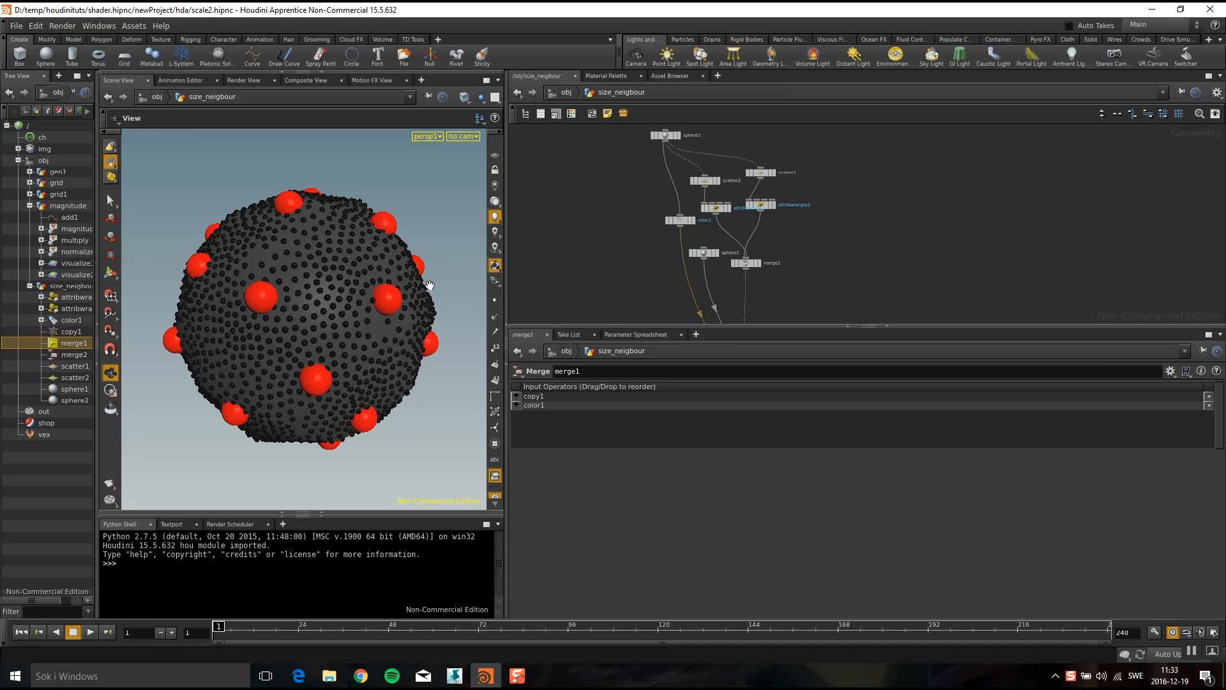
mouse_move(699, 276)
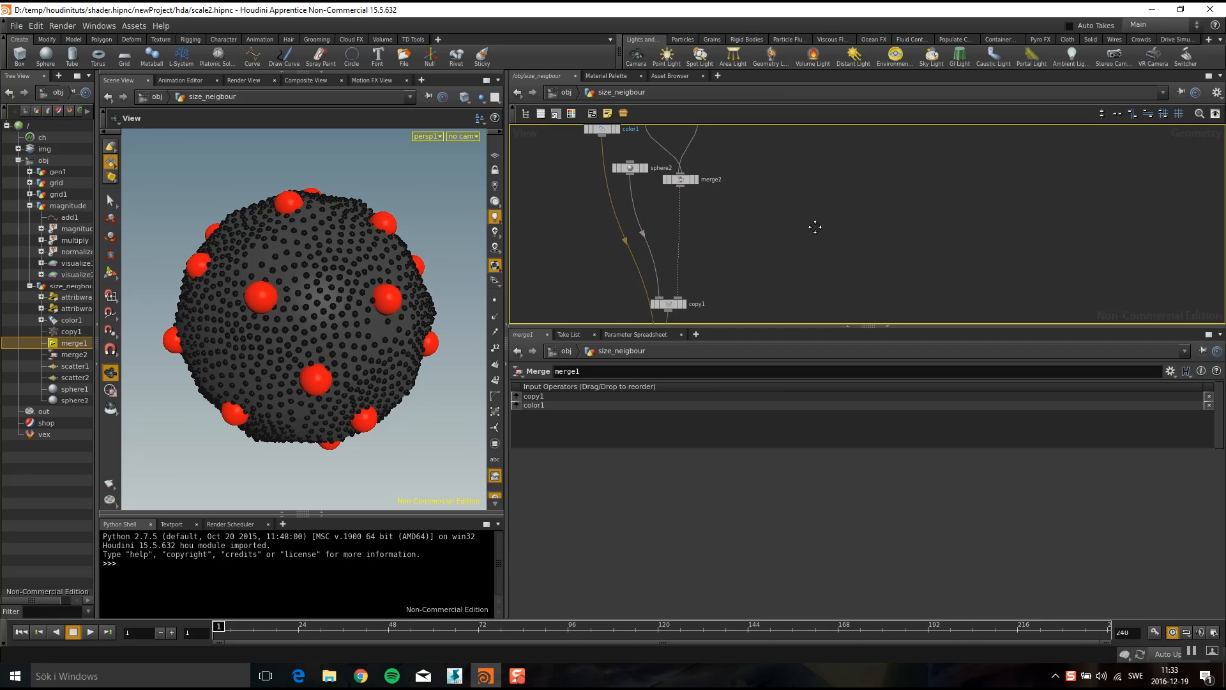
- Call up the node search to add an Attribute VOP beside merge2
key(Tab)
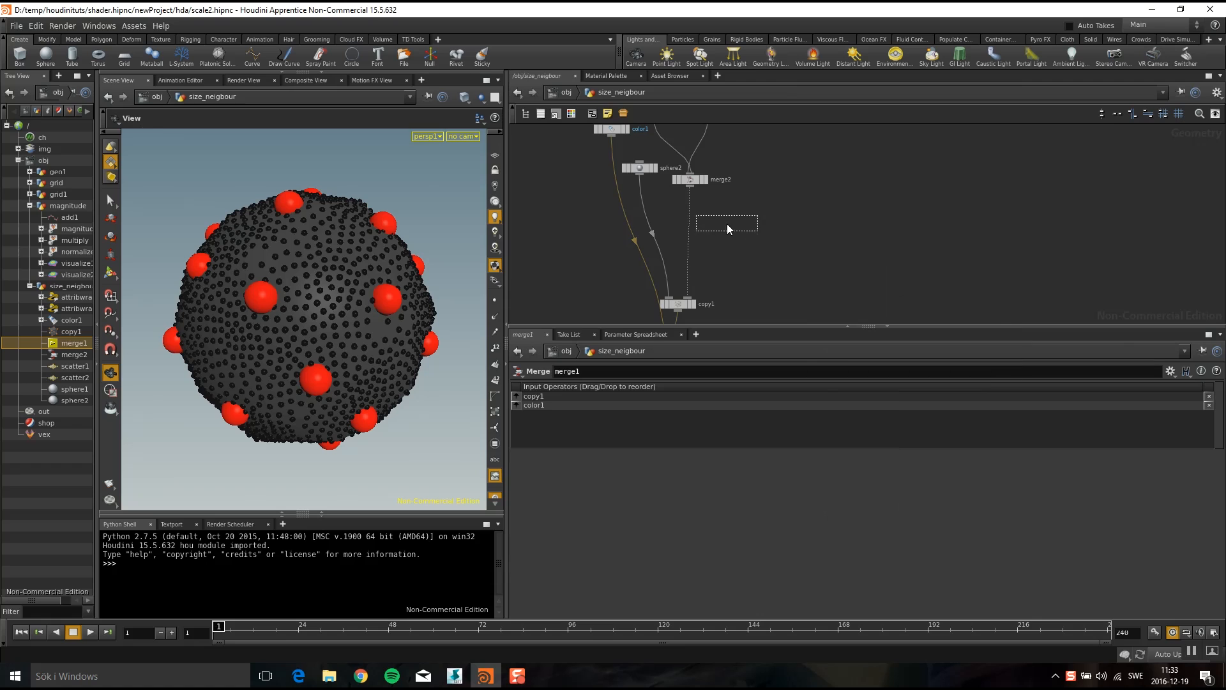
- Place attribvop1 in the size_neigbour network and dive inside it
click(690, 228)
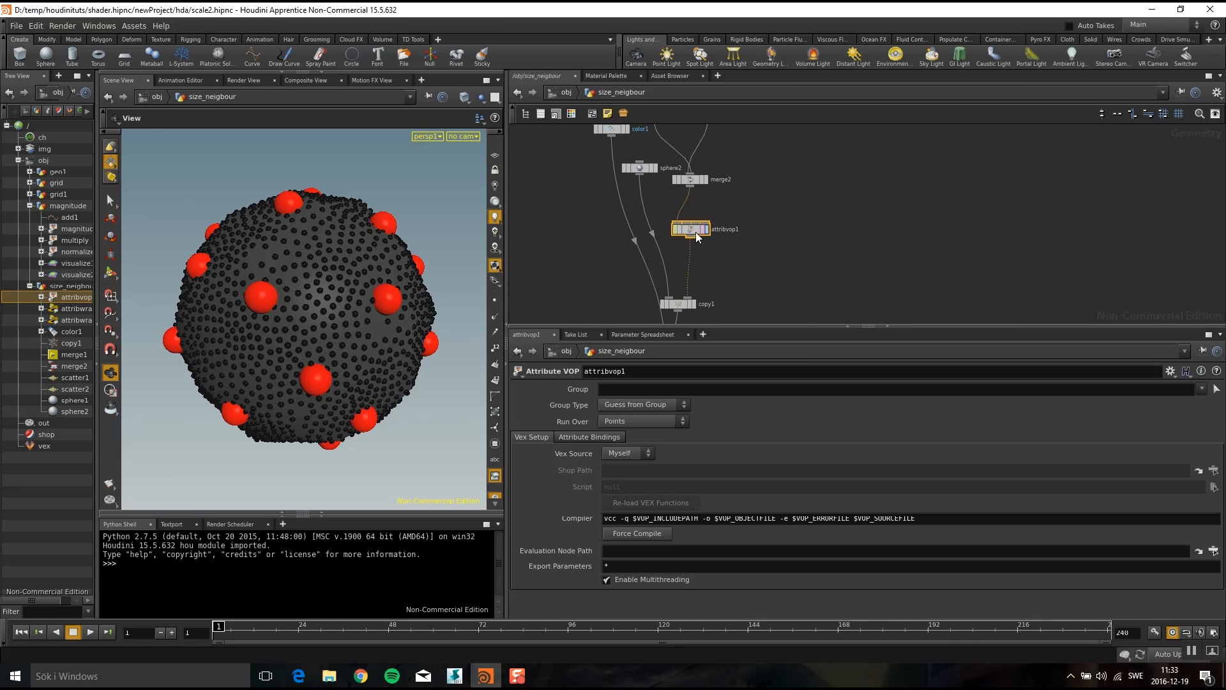
double_click(689, 229)
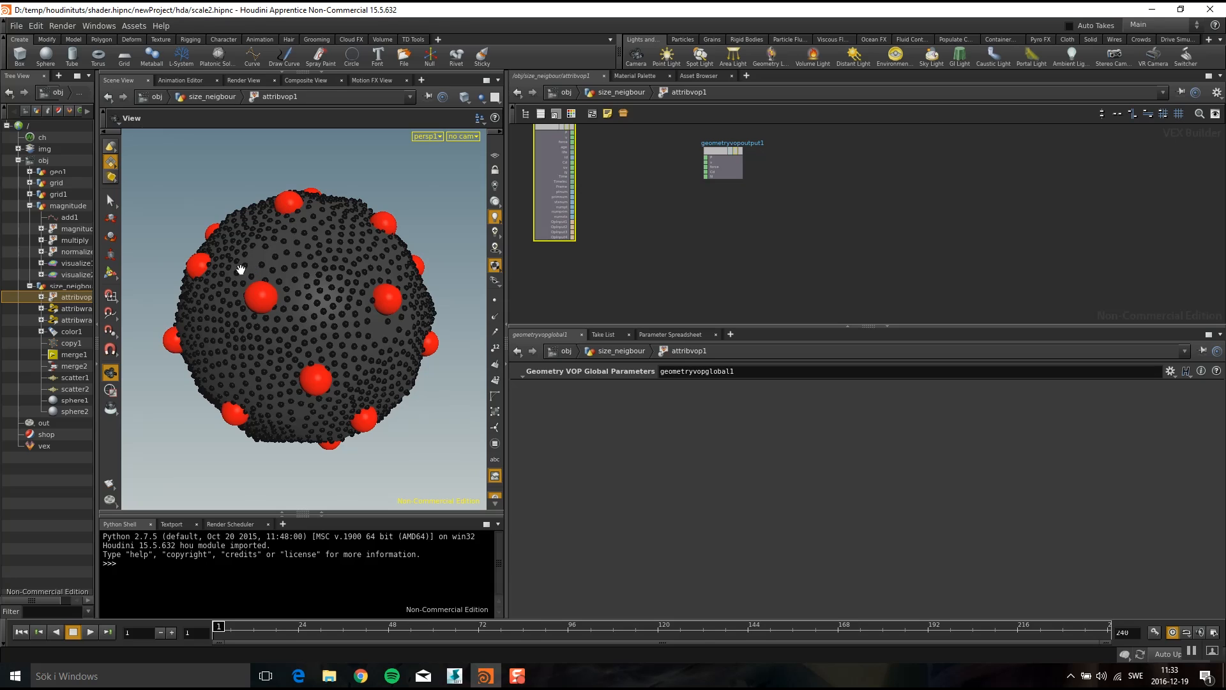
mouse_move(265, 291)
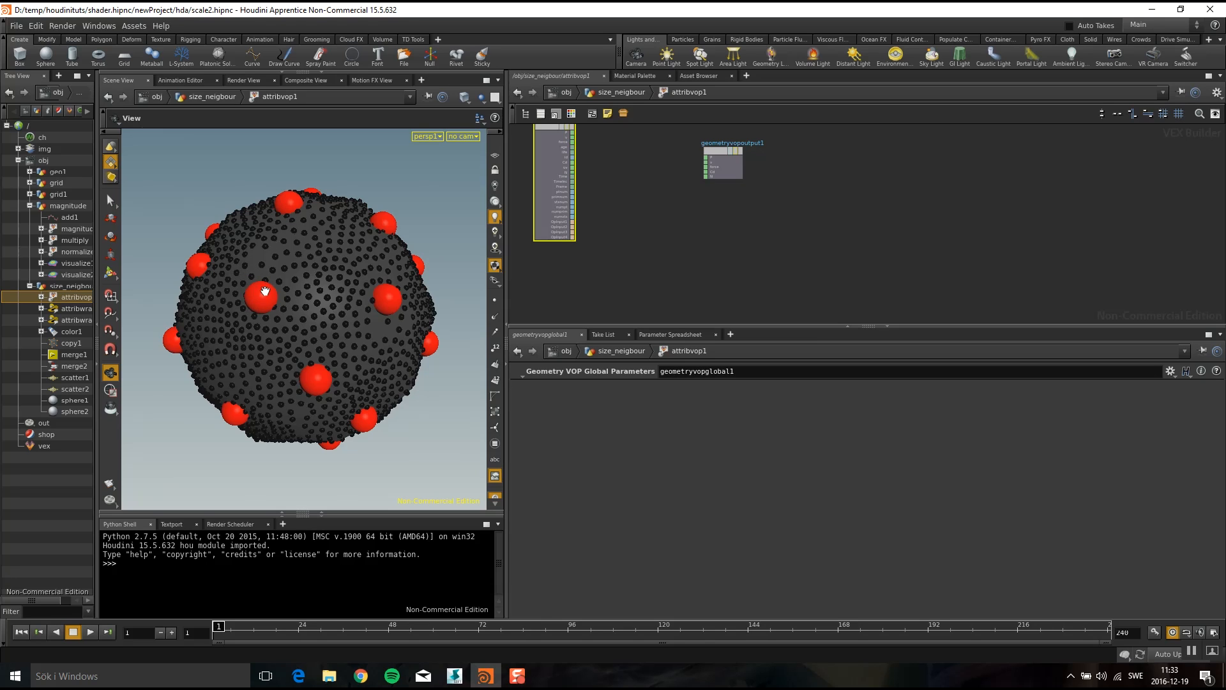
mouse_move(325, 271)
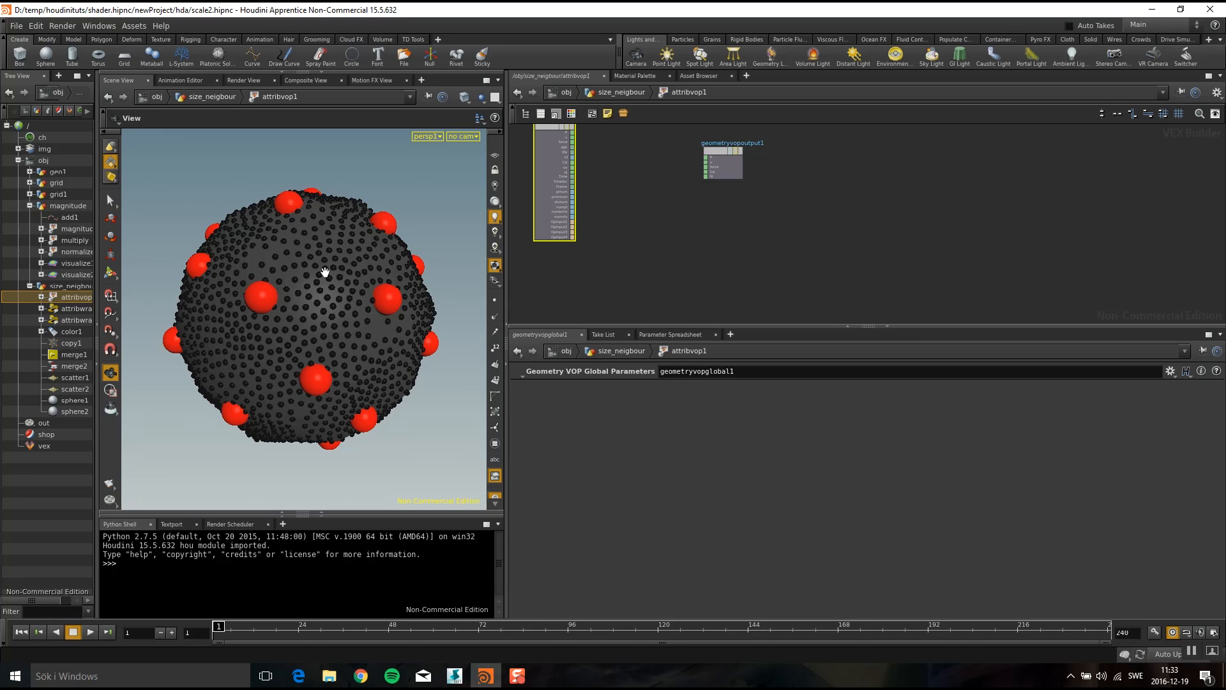
mouse_move(243, 297)
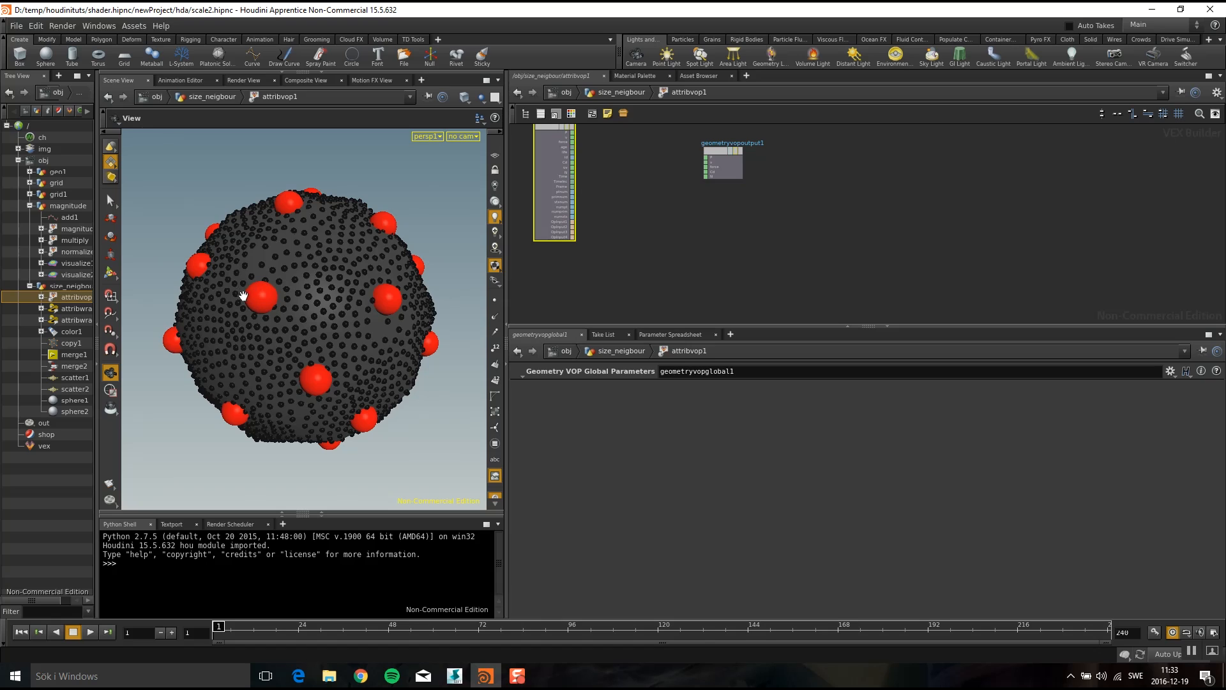
mouse_move(332, 256)
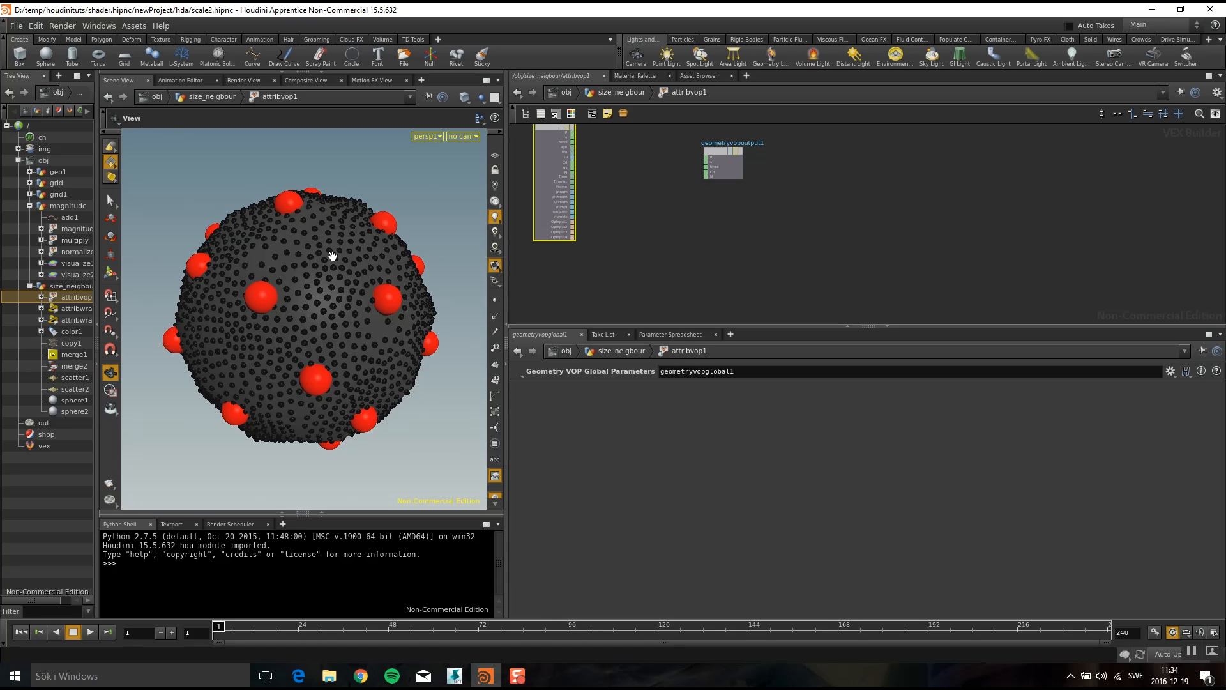
mouse_move(307, 293)
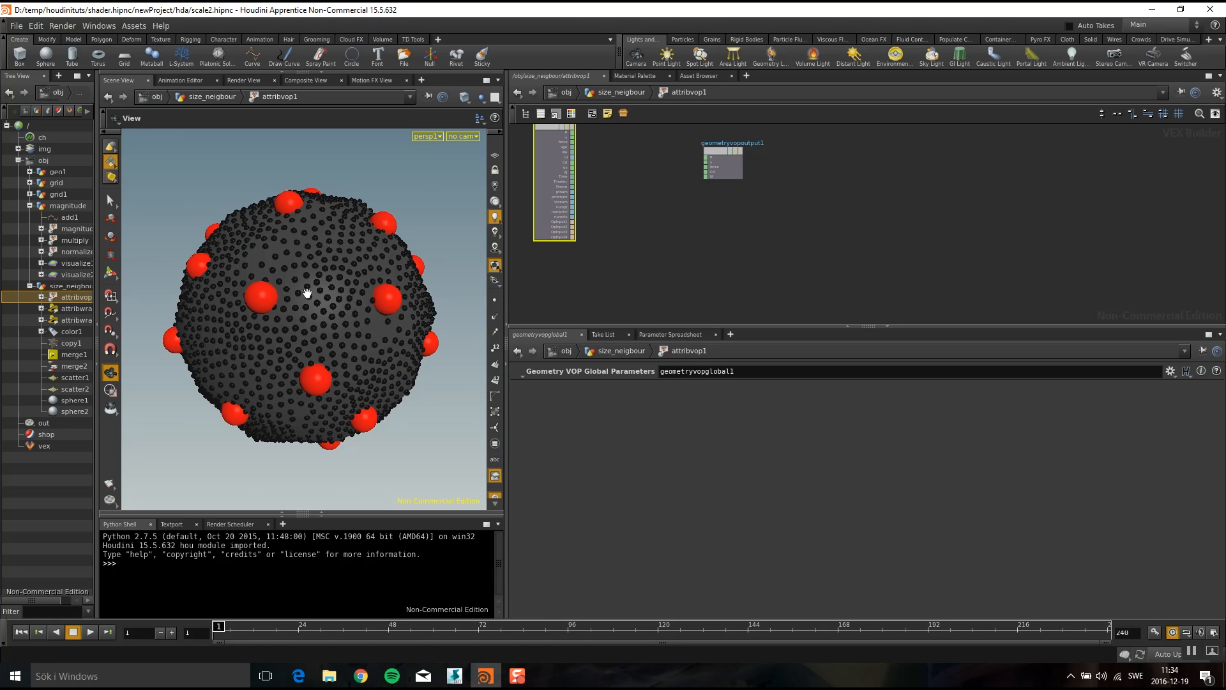
mouse_move(264, 289)
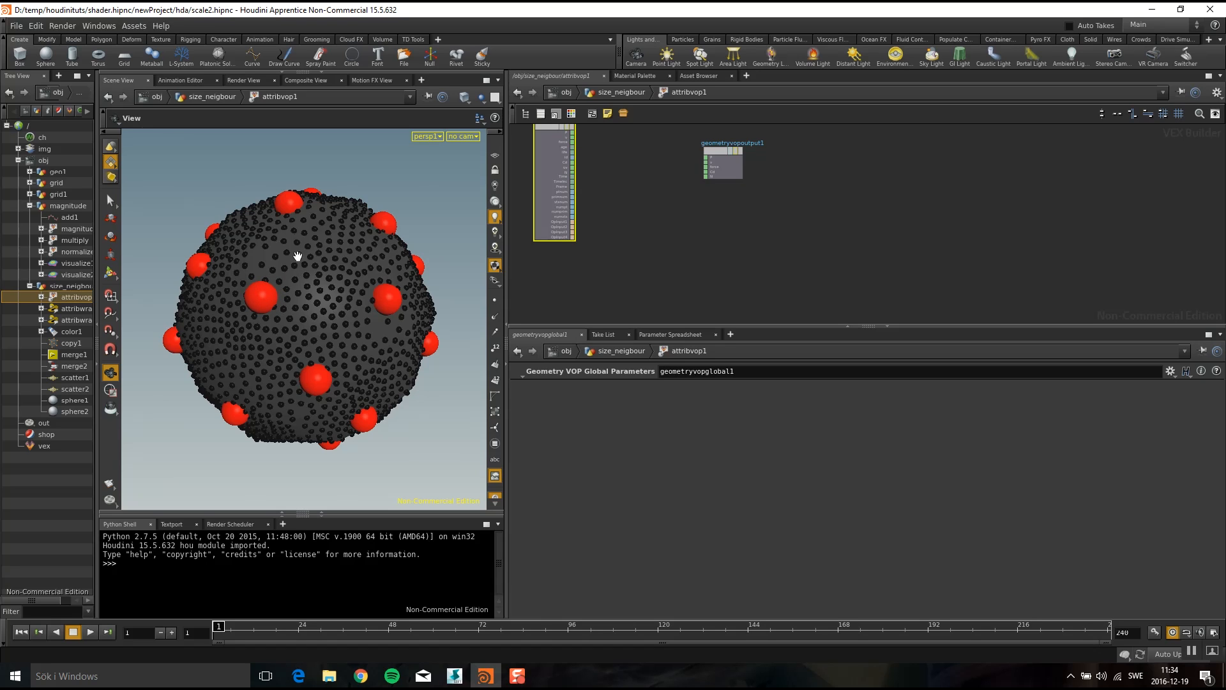
mouse_move(292, 282)
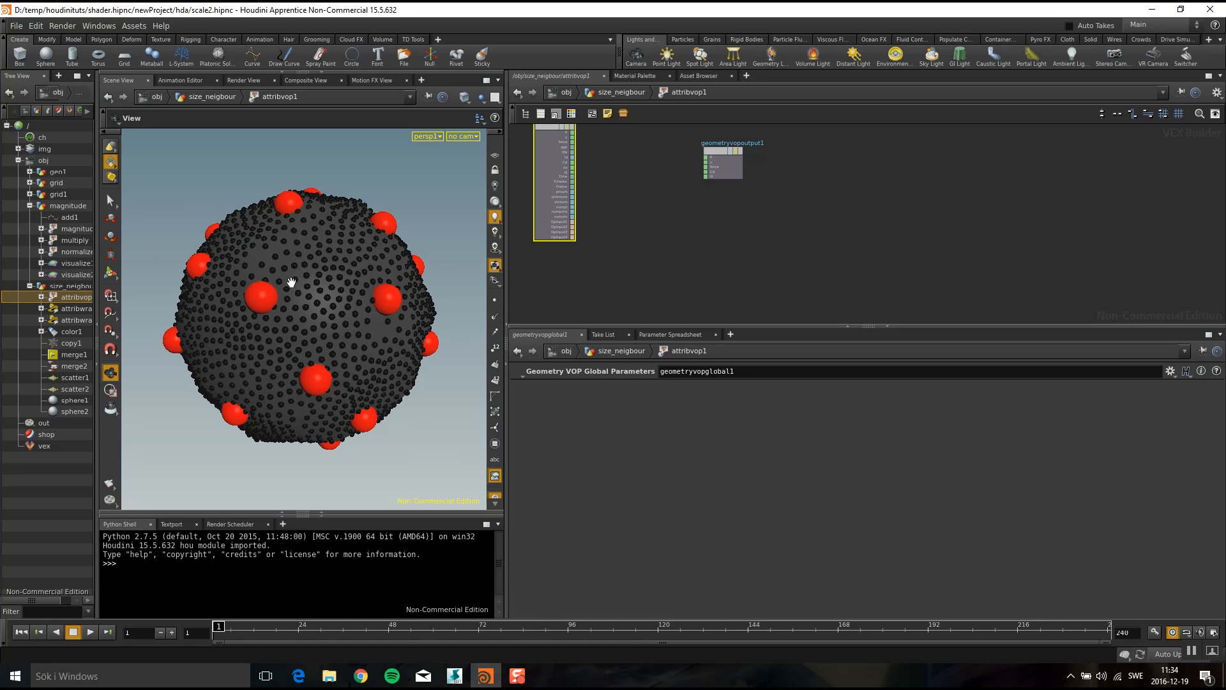
mouse_move(261, 285)
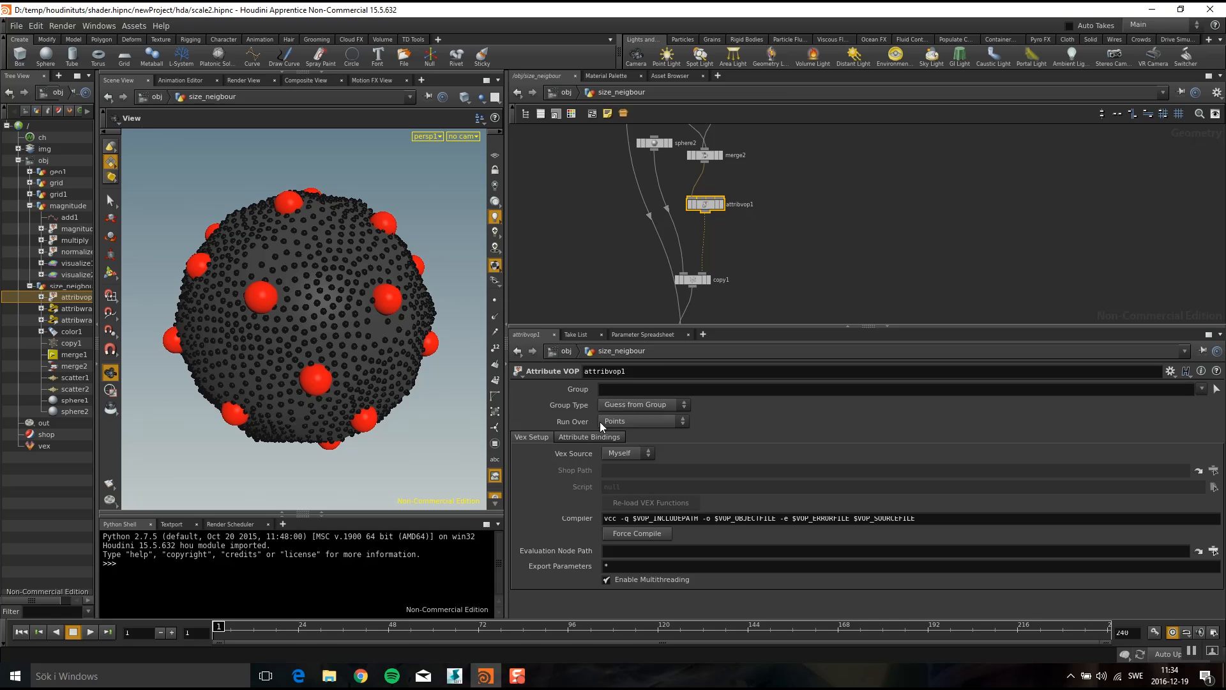
mouse_move(624, 440)
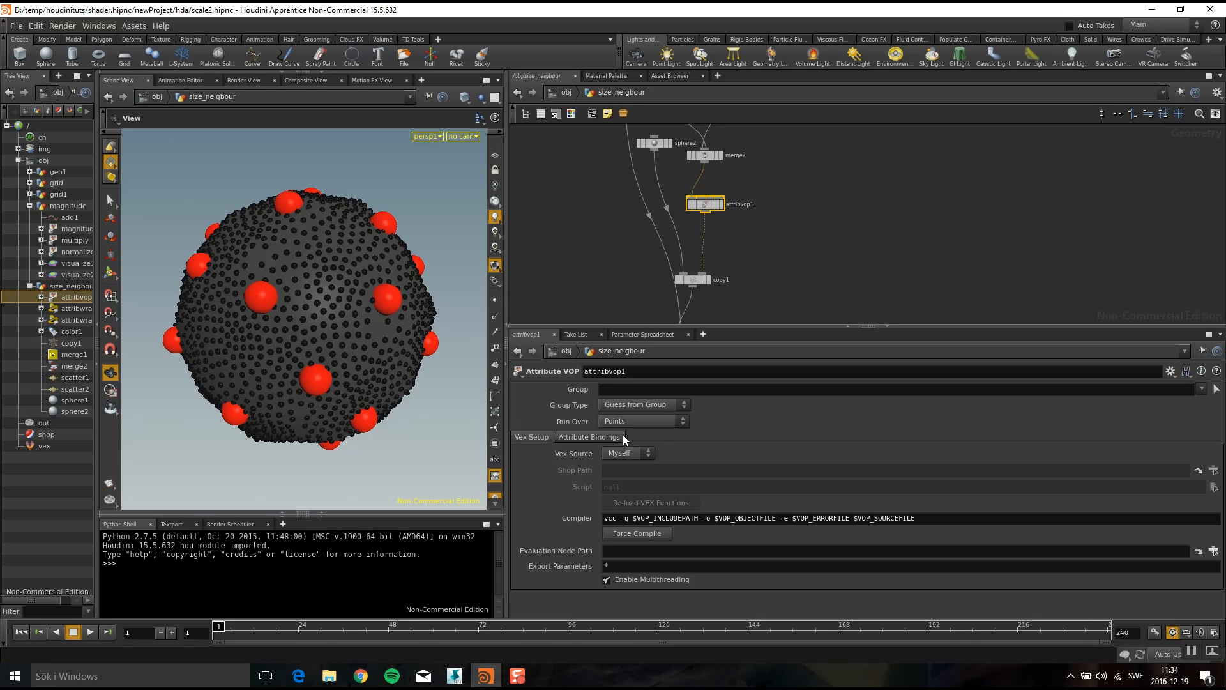
mouse_move(606, 426)
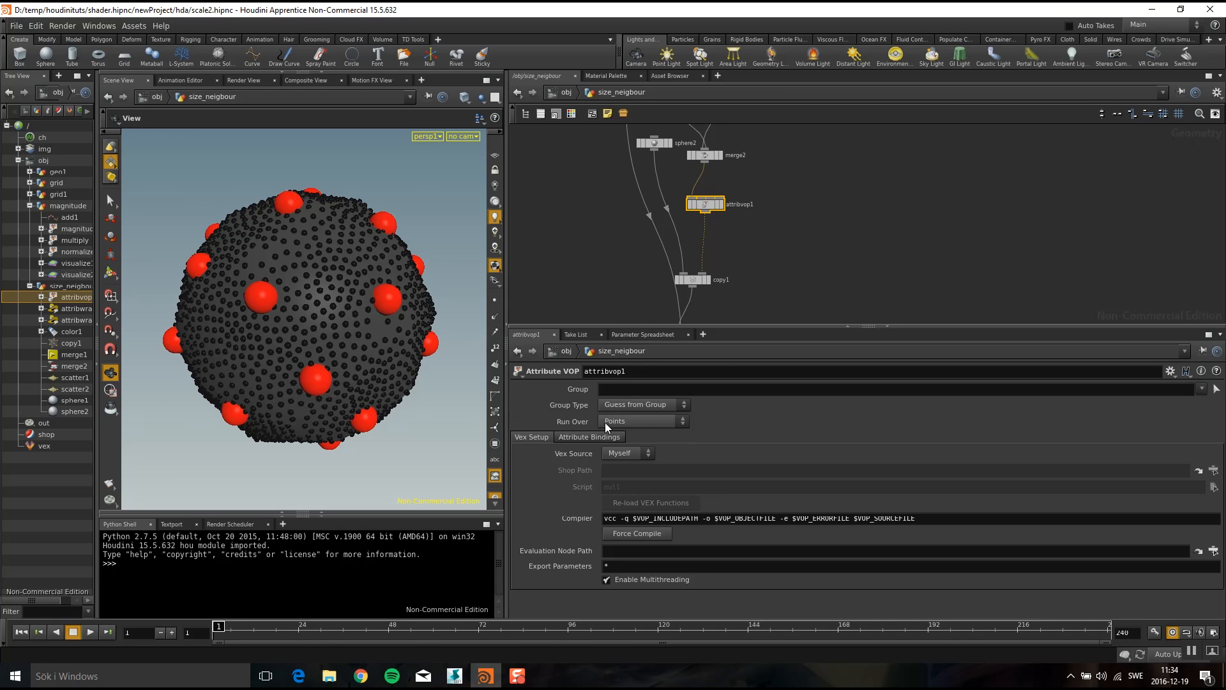
- Keep attribvop1's Run Over set to Points and dive into its network
click(643, 421)
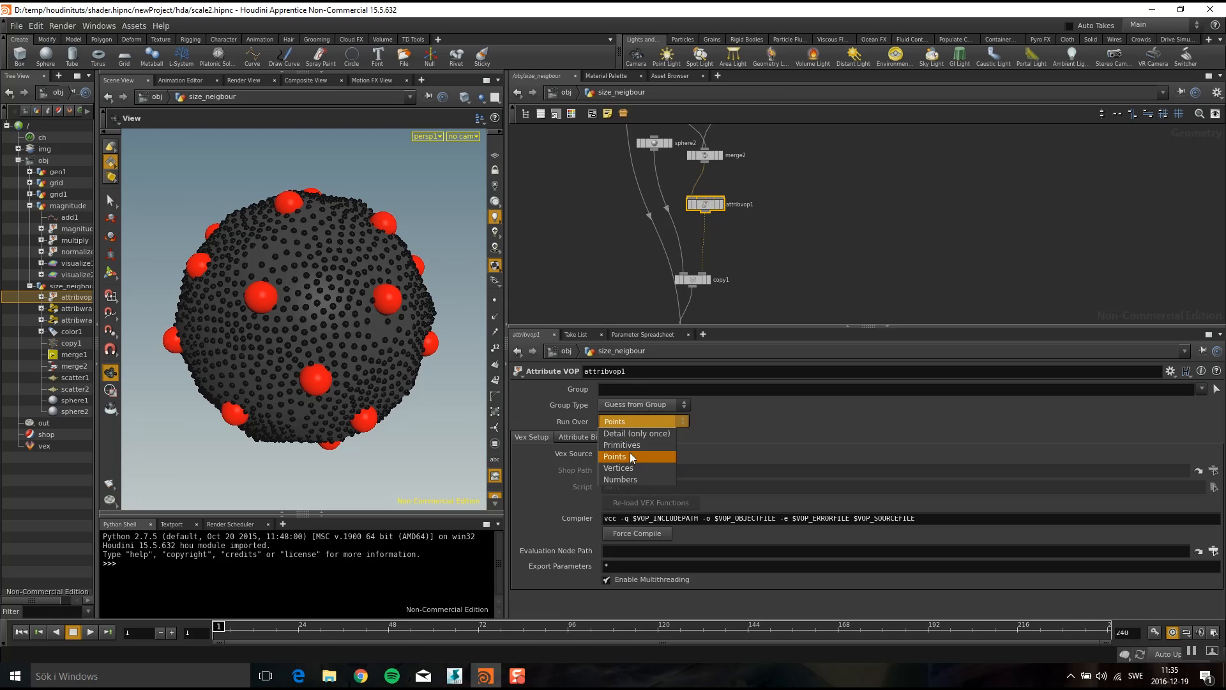
mouse_move(624, 467)
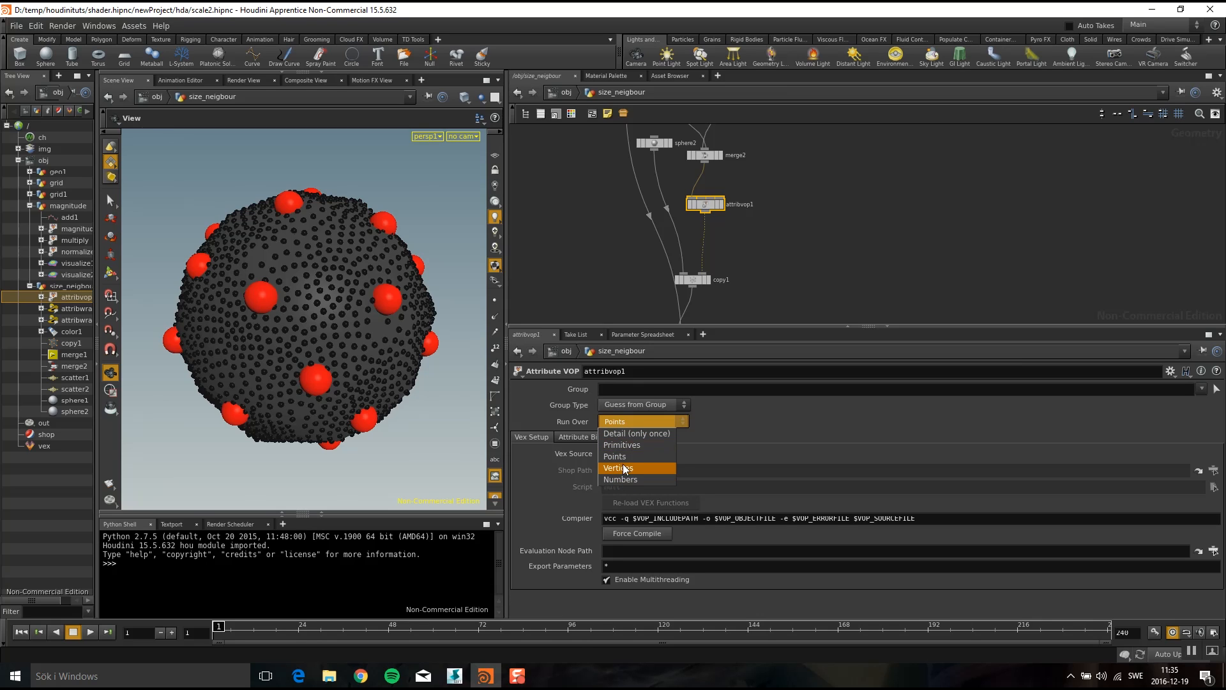
click(615, 456)
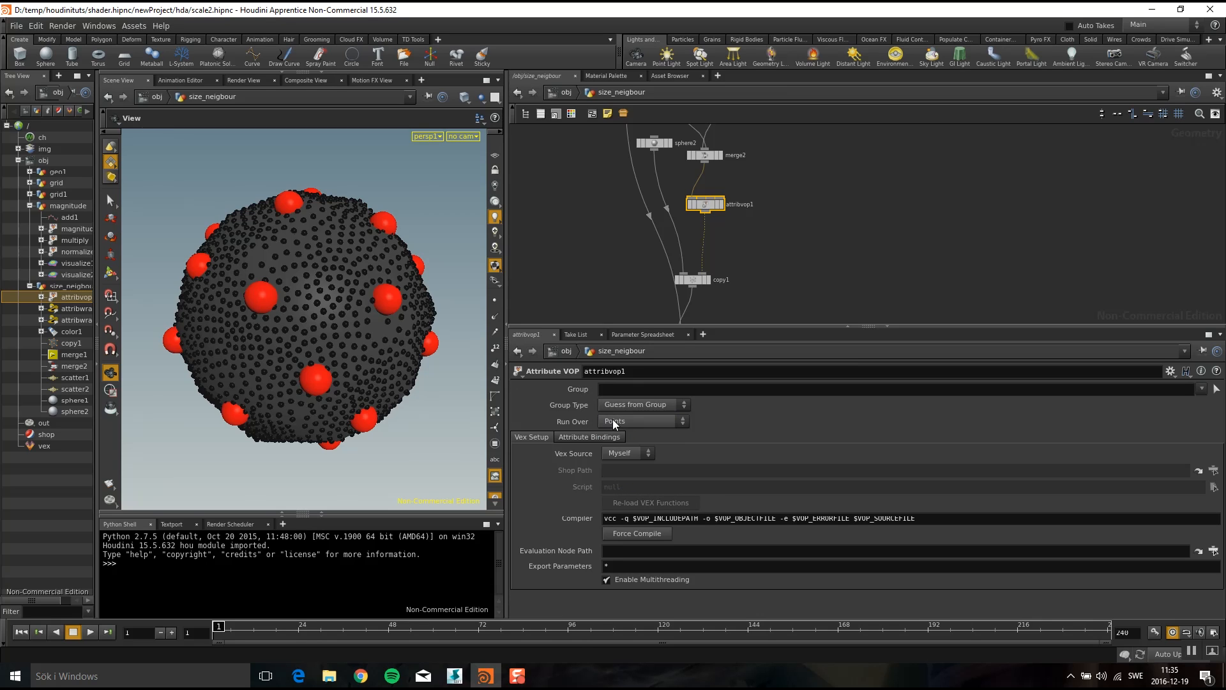
double_click(705, 204)
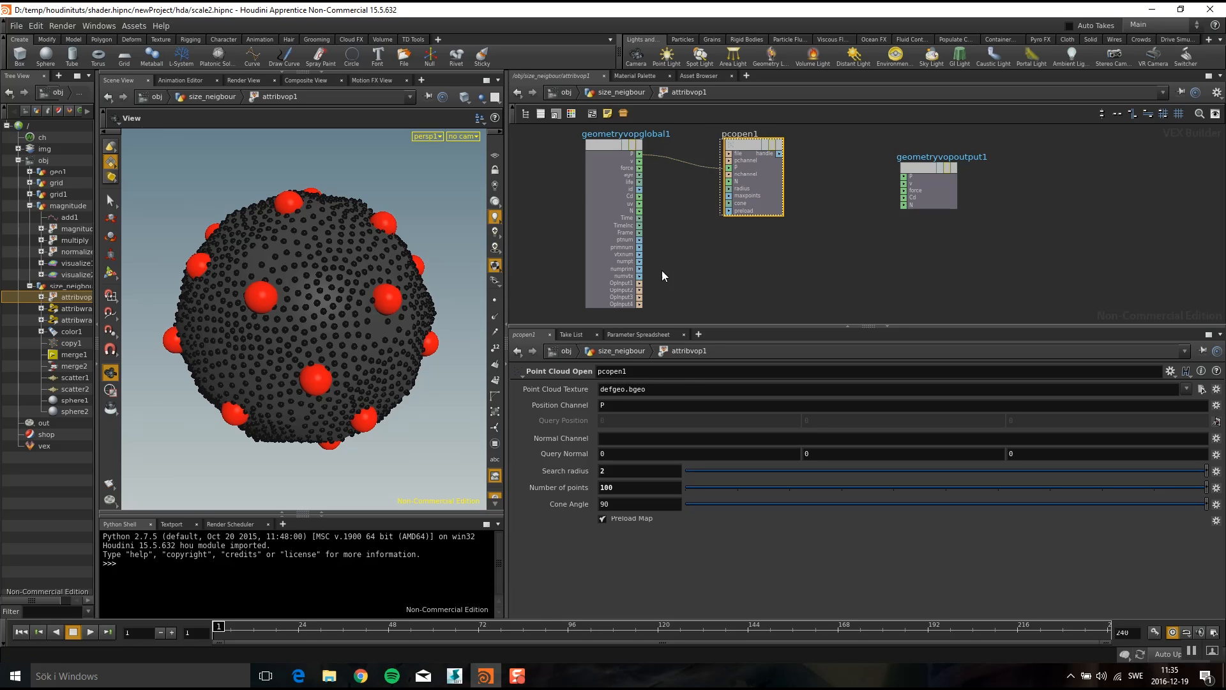
mouse_move(640, 283)
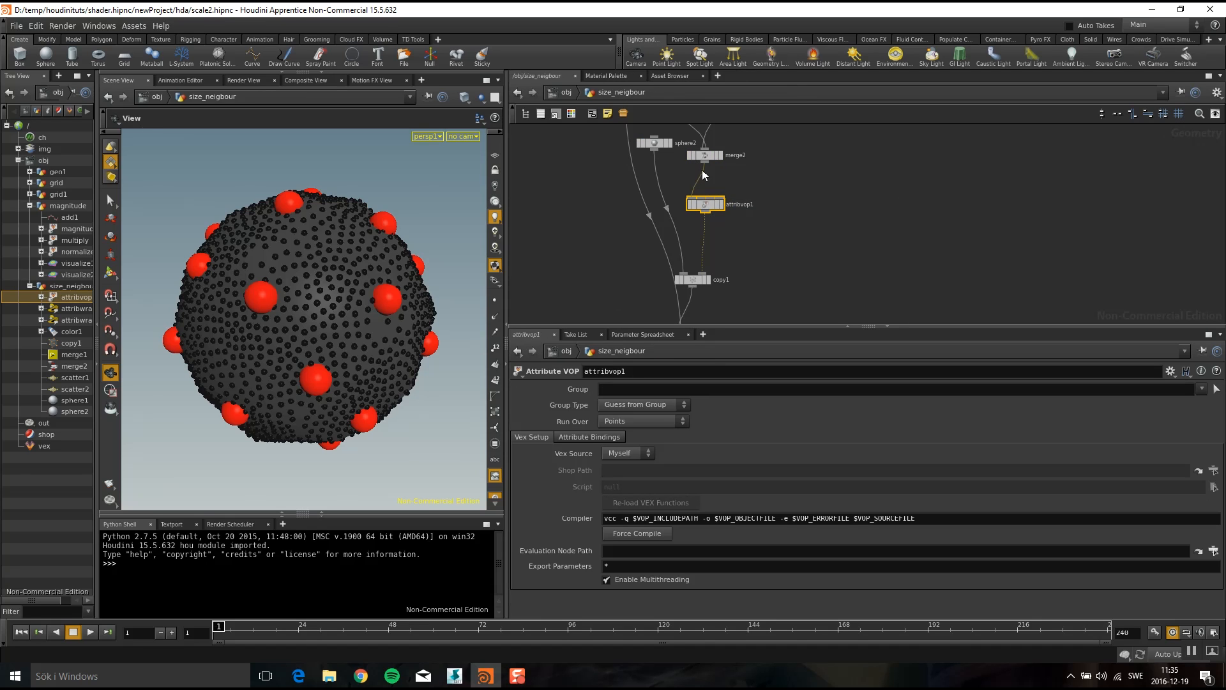
mouse_move(717, 177)
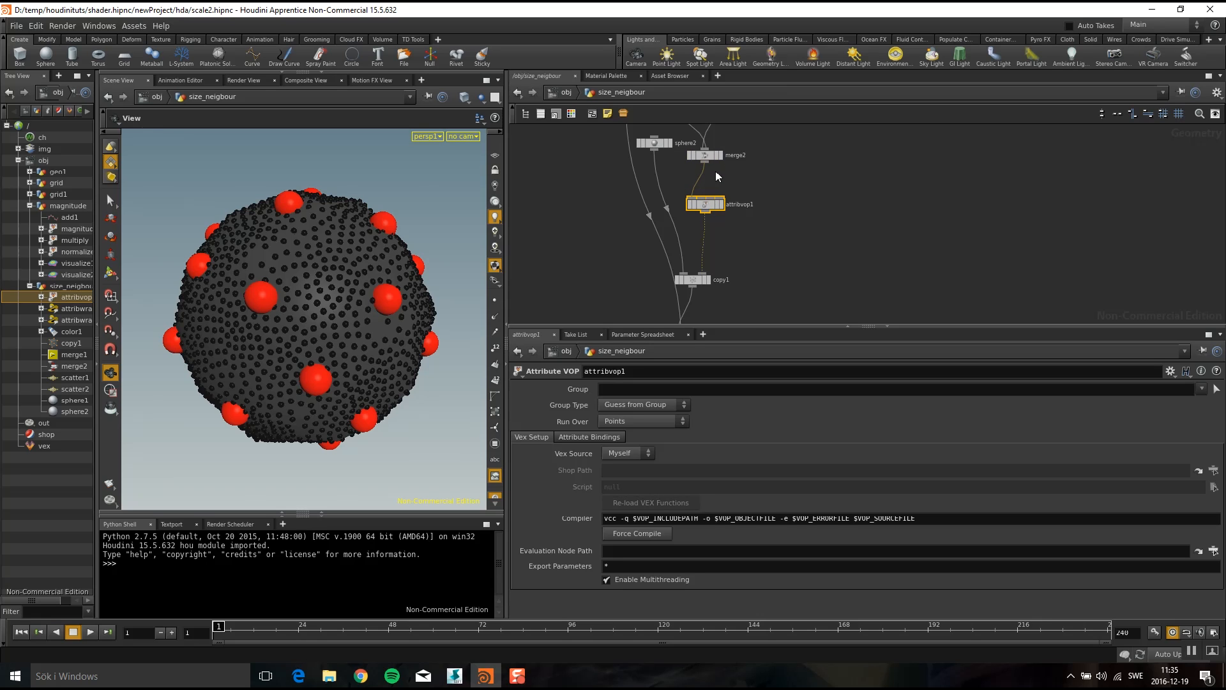
- Dive back inside attribvop1 to work on the Point Cloud Open node
double_click(706, 204)
text(point)
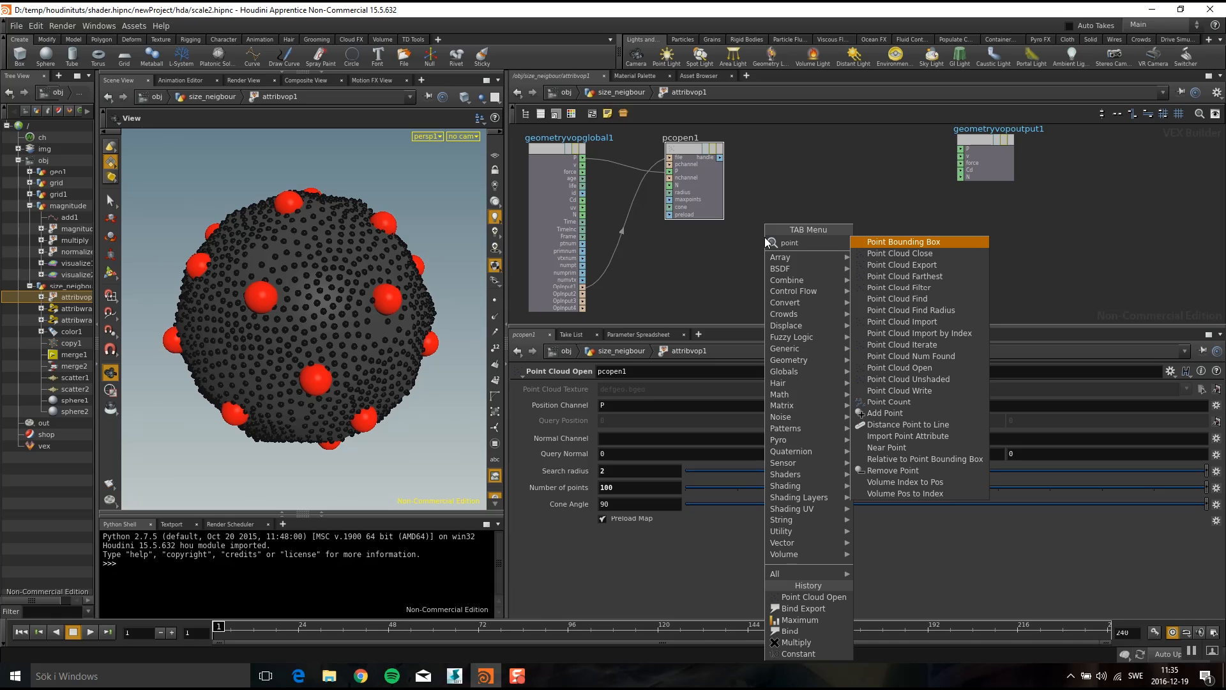
- Add a Point Cloud Filter reading Cd from pcopen1, feeding the output Cd
key(Escape)
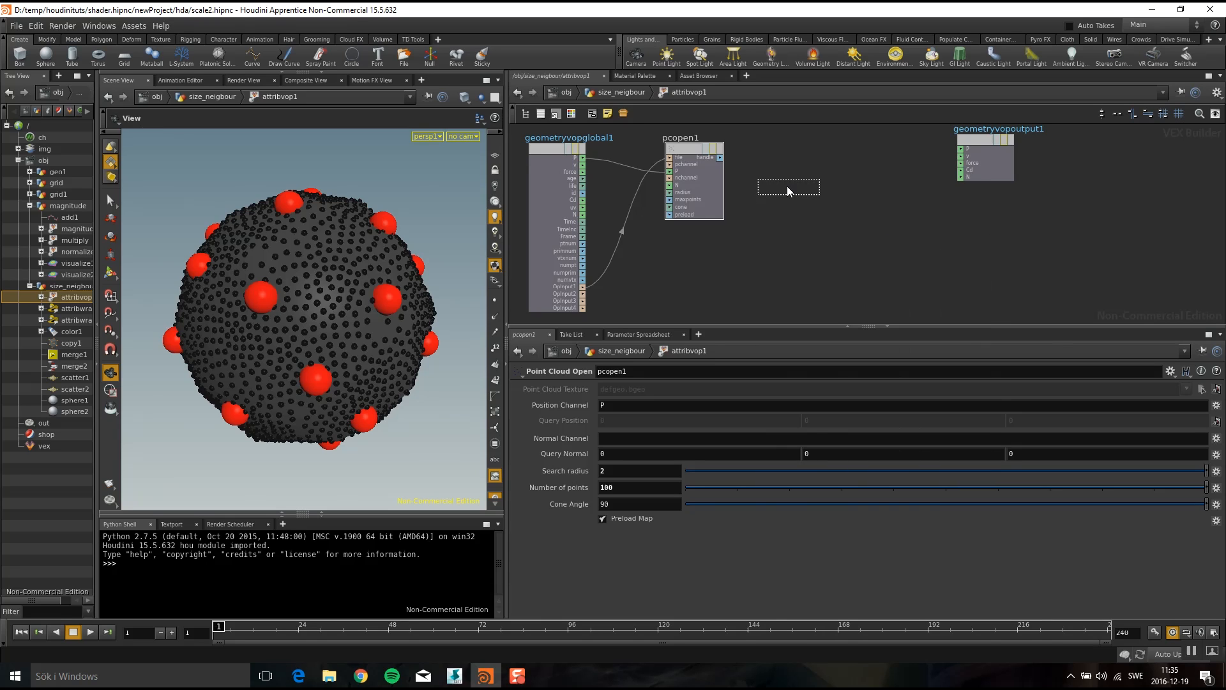
click(790, 186)
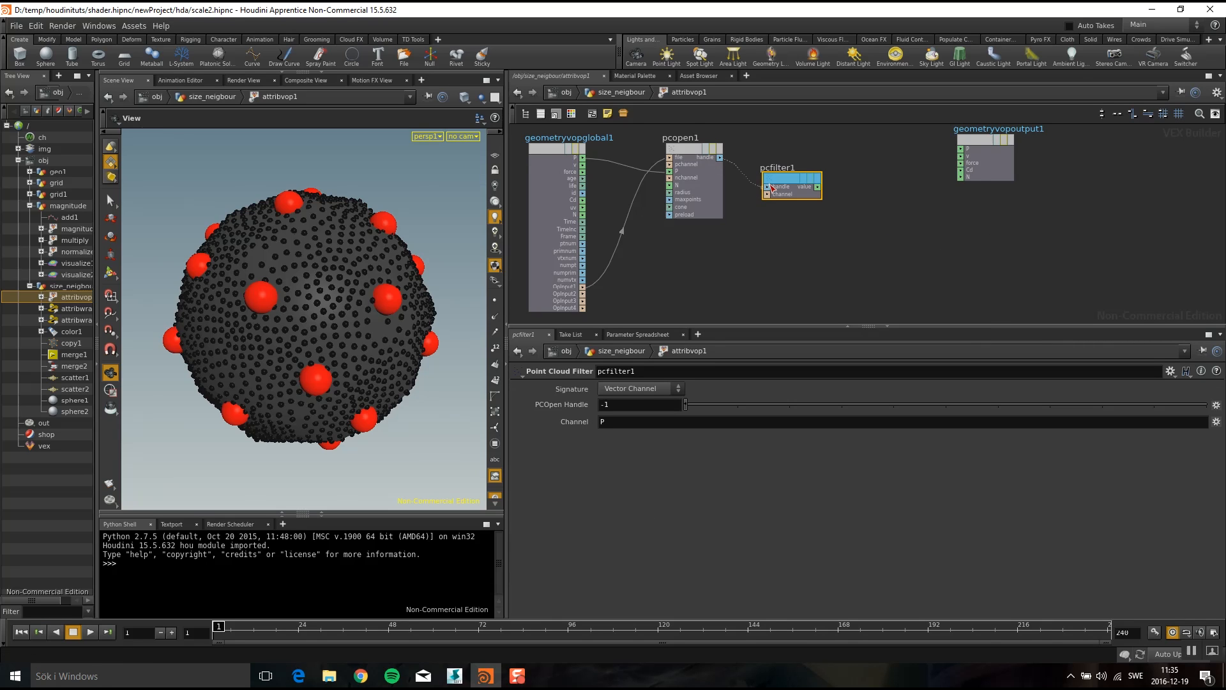
drag(792, 185, 777, 255)
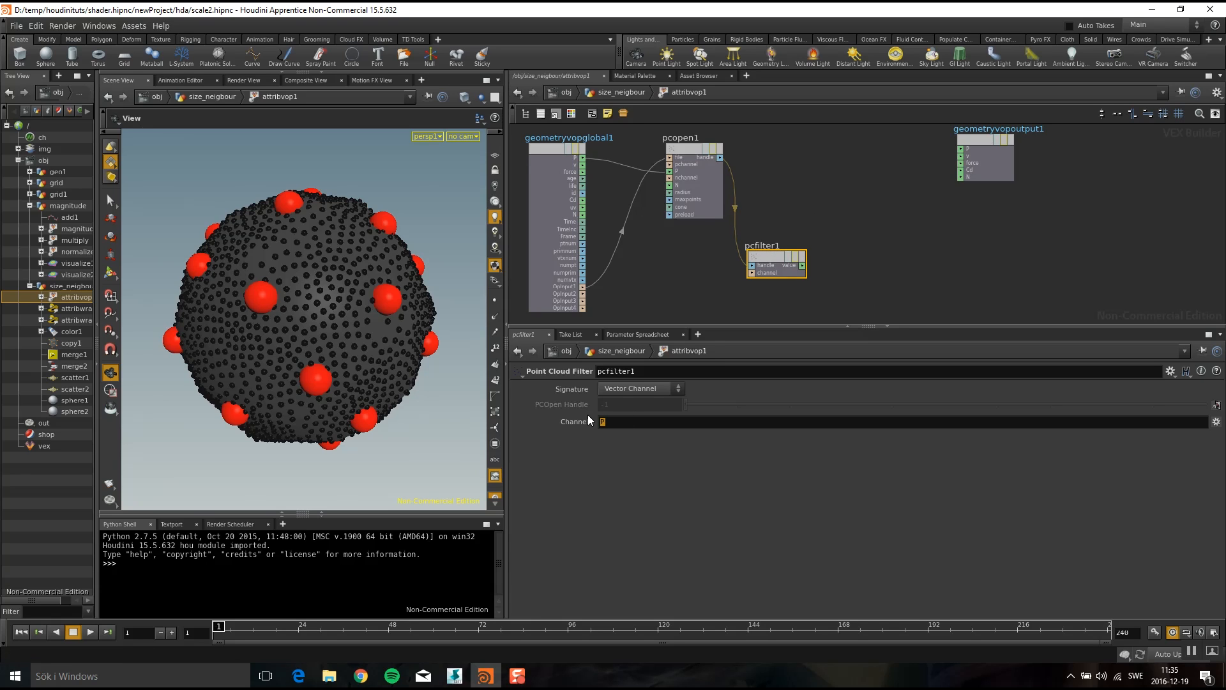
text(Cd)
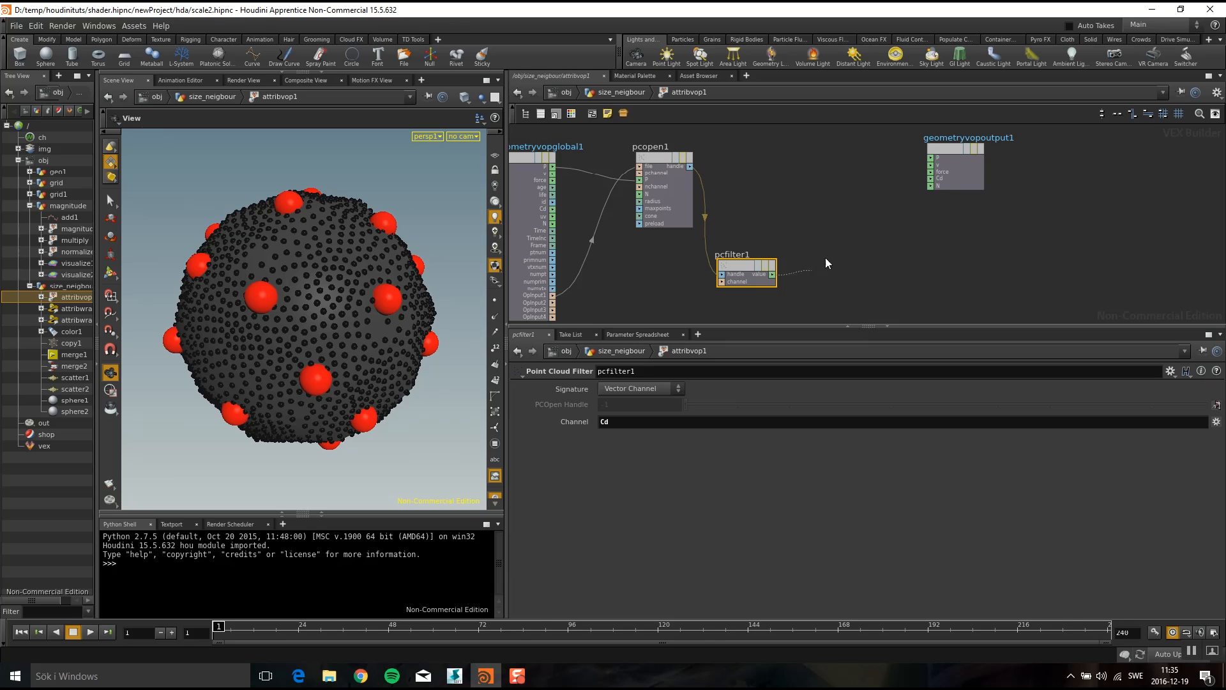
drag(773, 274, 933, 171)
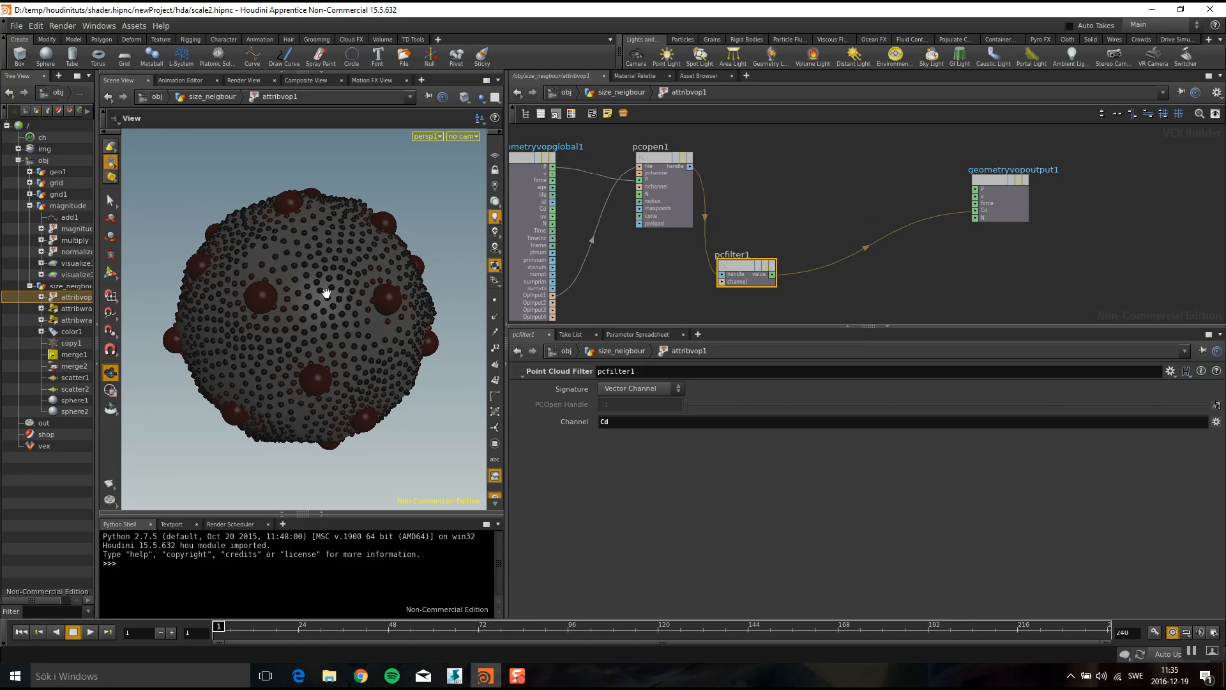
mouse_move(309, 331)
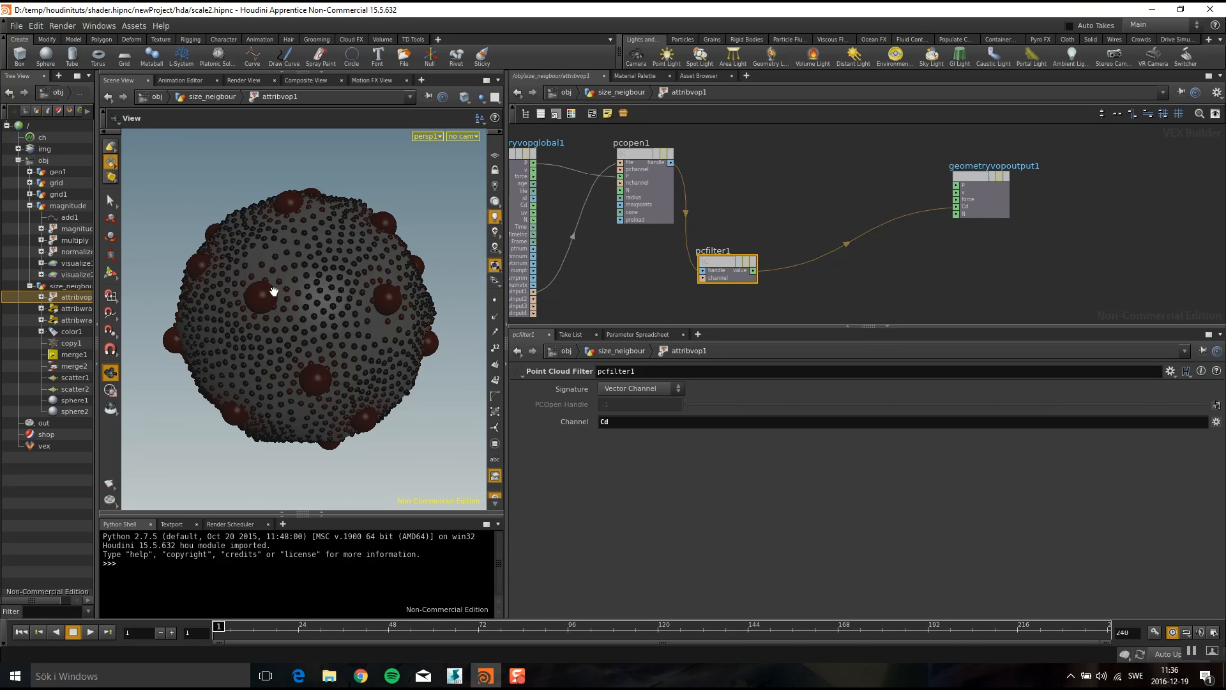
mouse_move(258, 281)
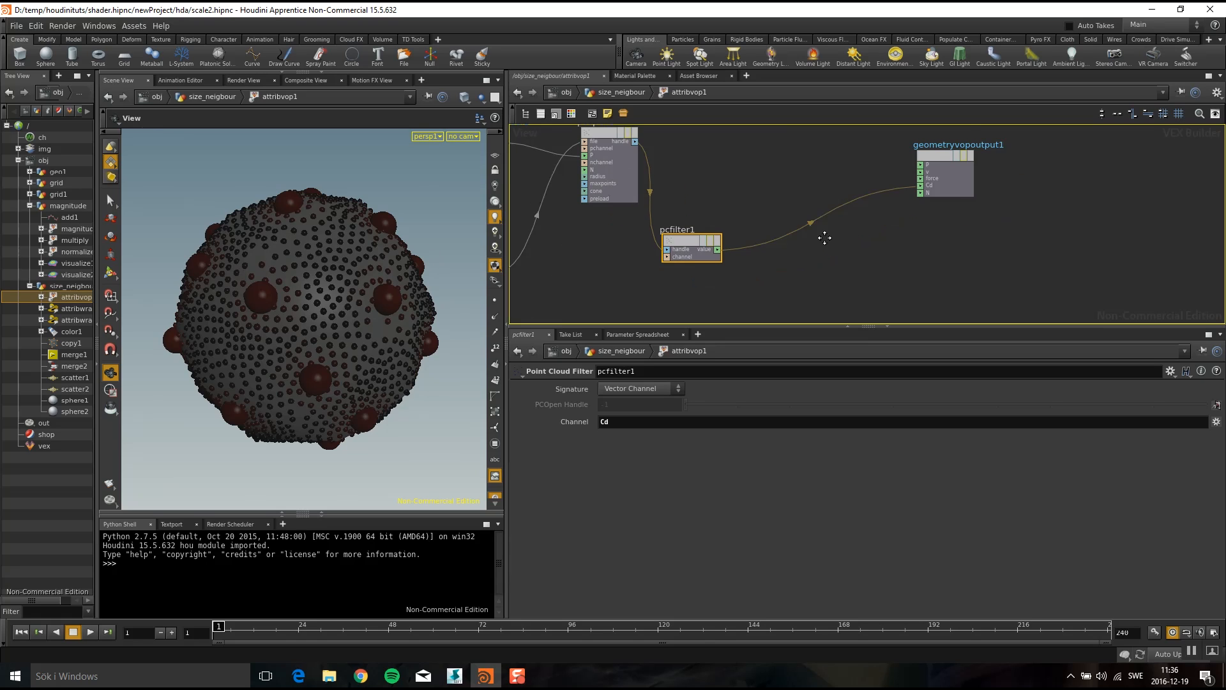
- Insert a Multiply Constant with multiplier 15 between pcfilter1 and the output Cd
key(tab)
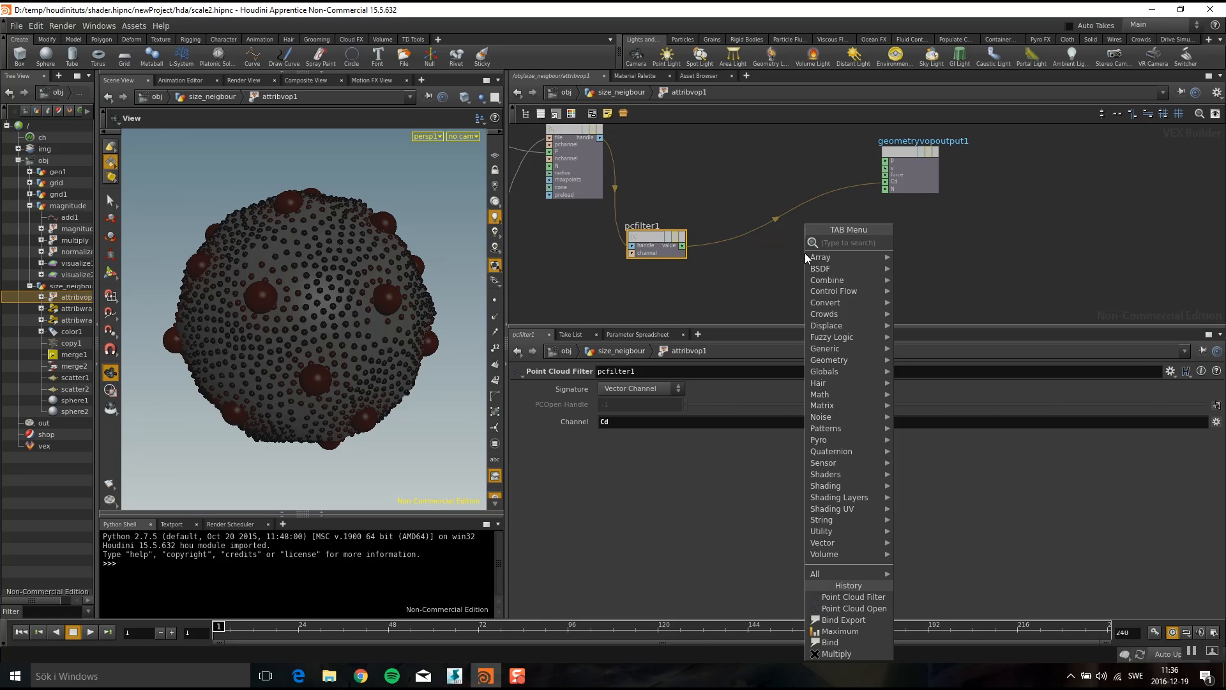
text(mul)
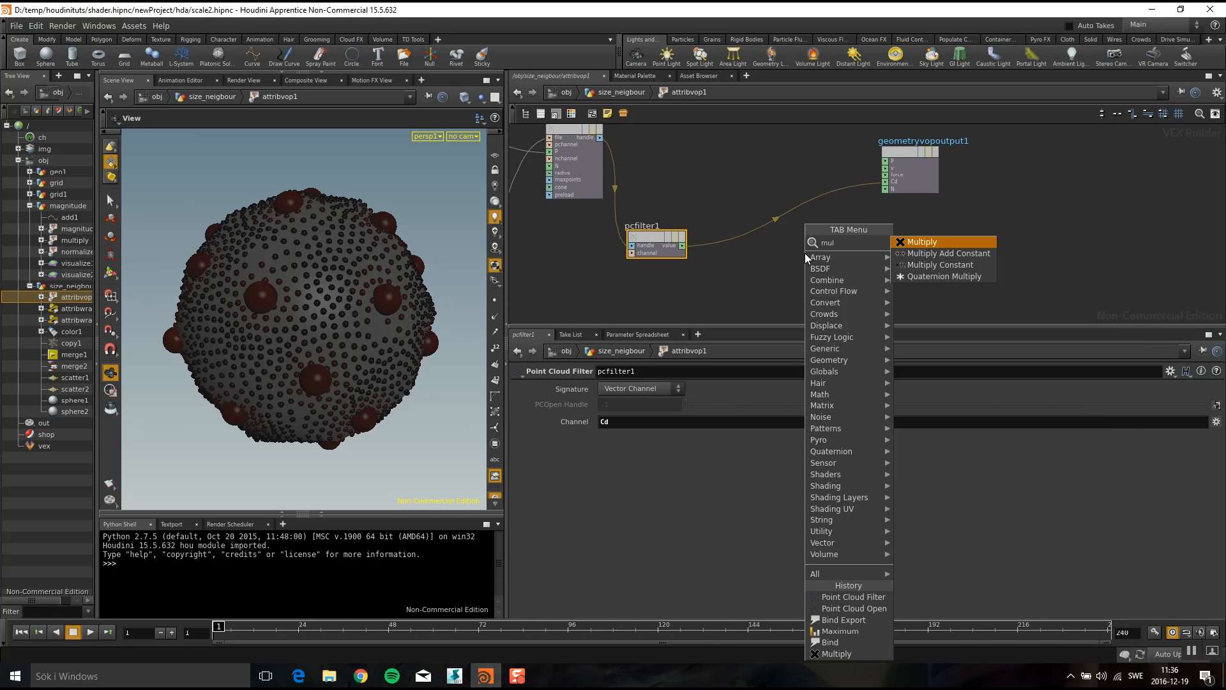
mouse_move(919, 253)
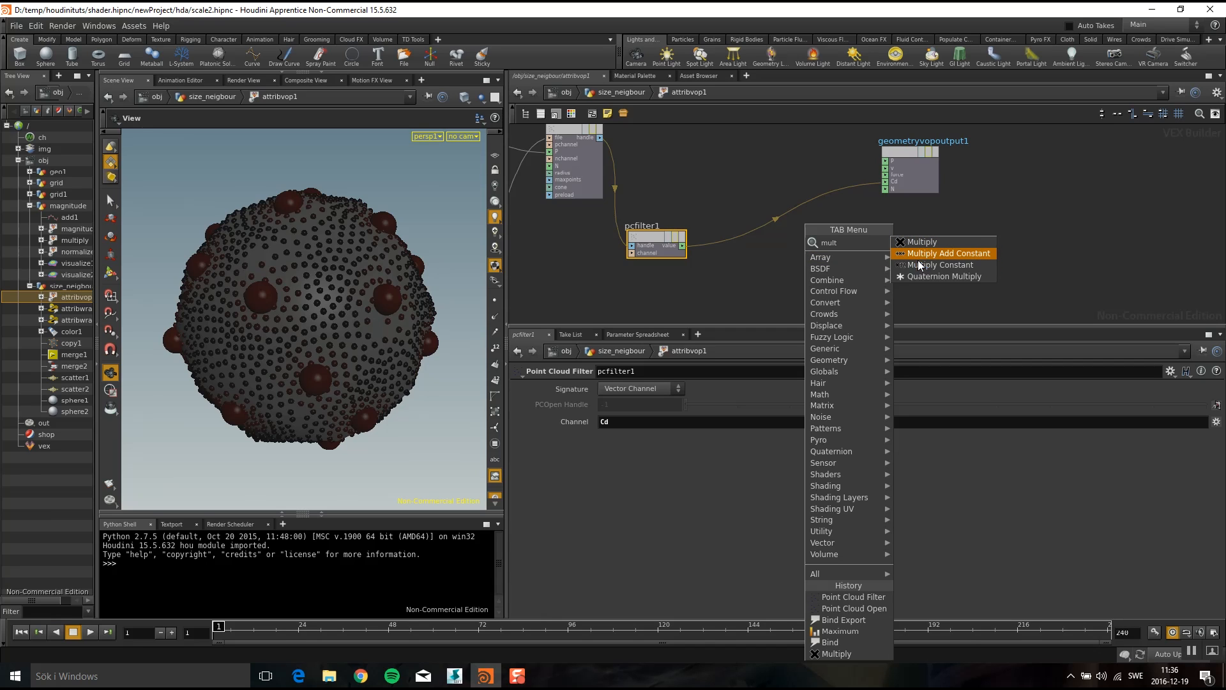
click(941, 265)
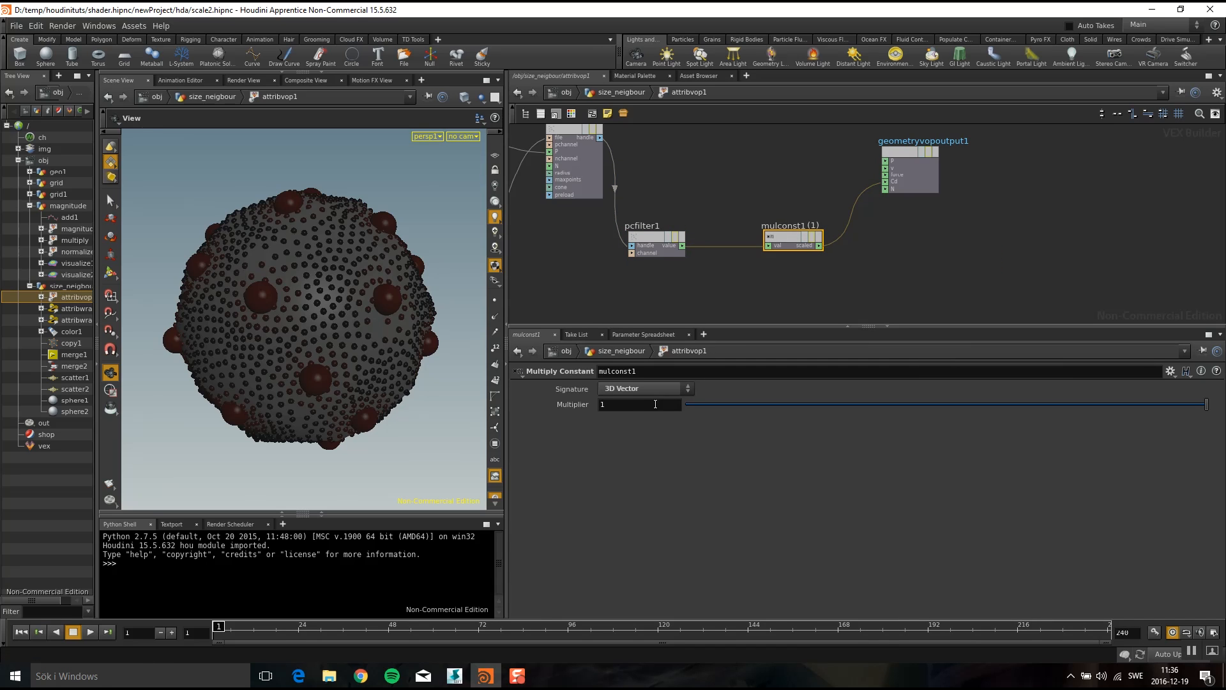
text(15)
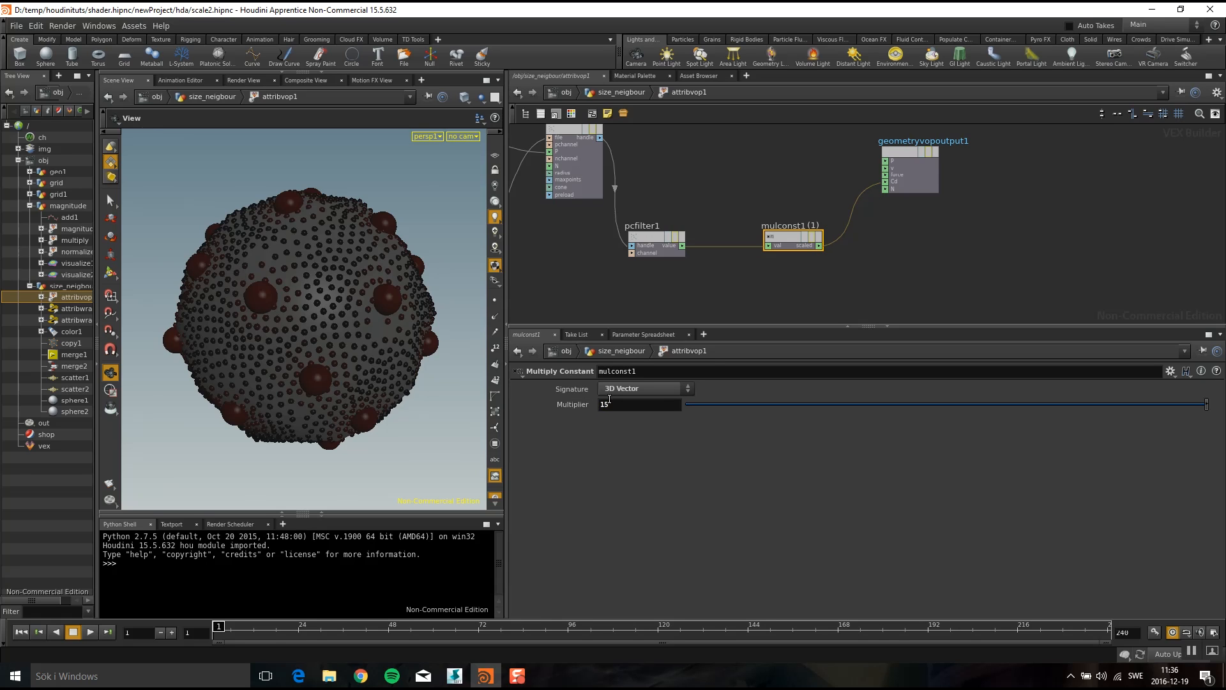
key(Enter)
text(whil)
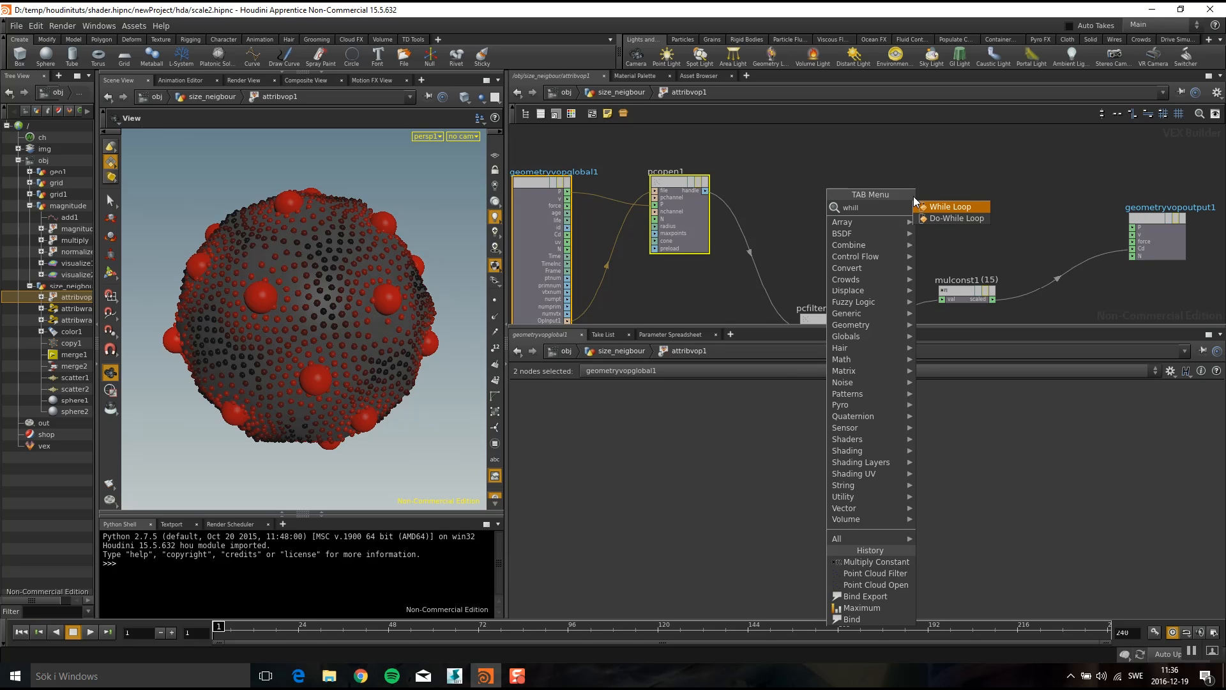
- Add a While Loop block fed by pcopen1's handle, plus an integer Constant node
click(947, 206)
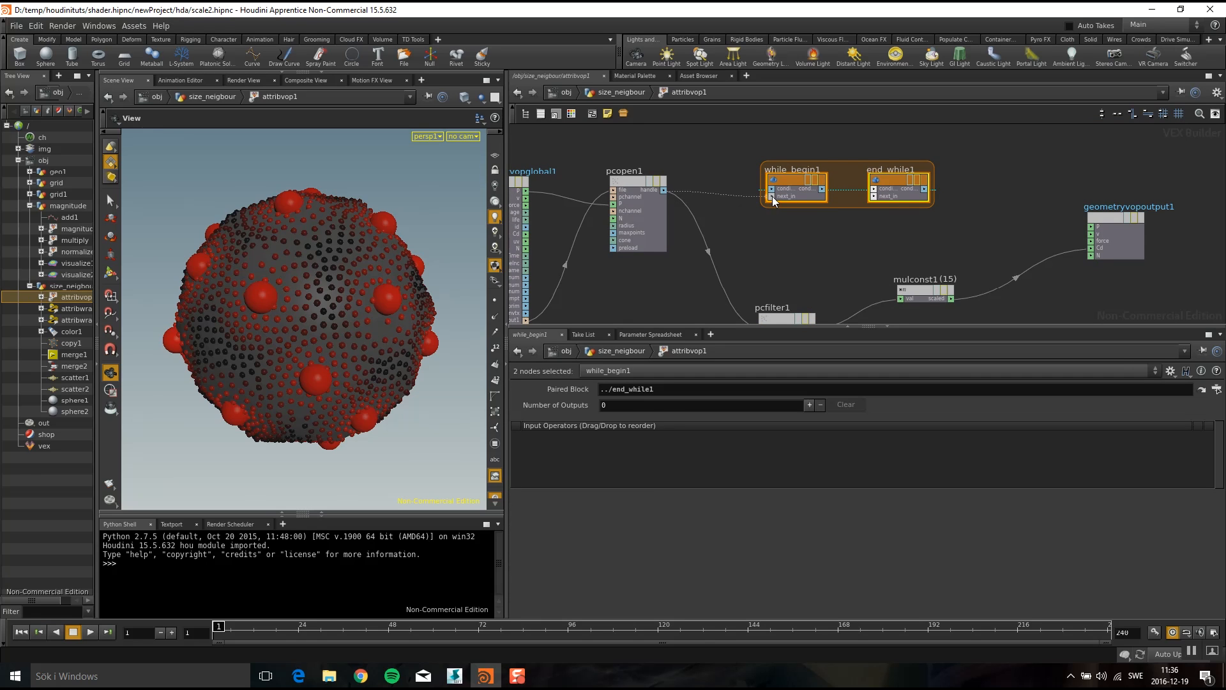
click(809, 405)
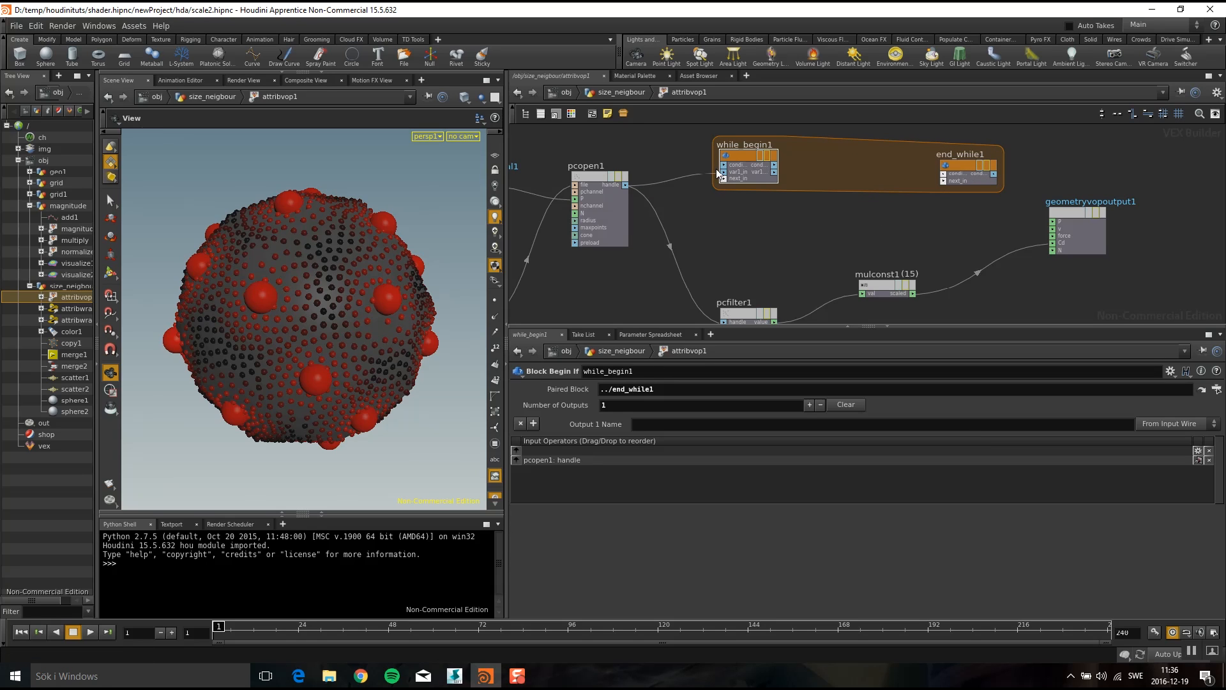
mouse_move(715, 208)
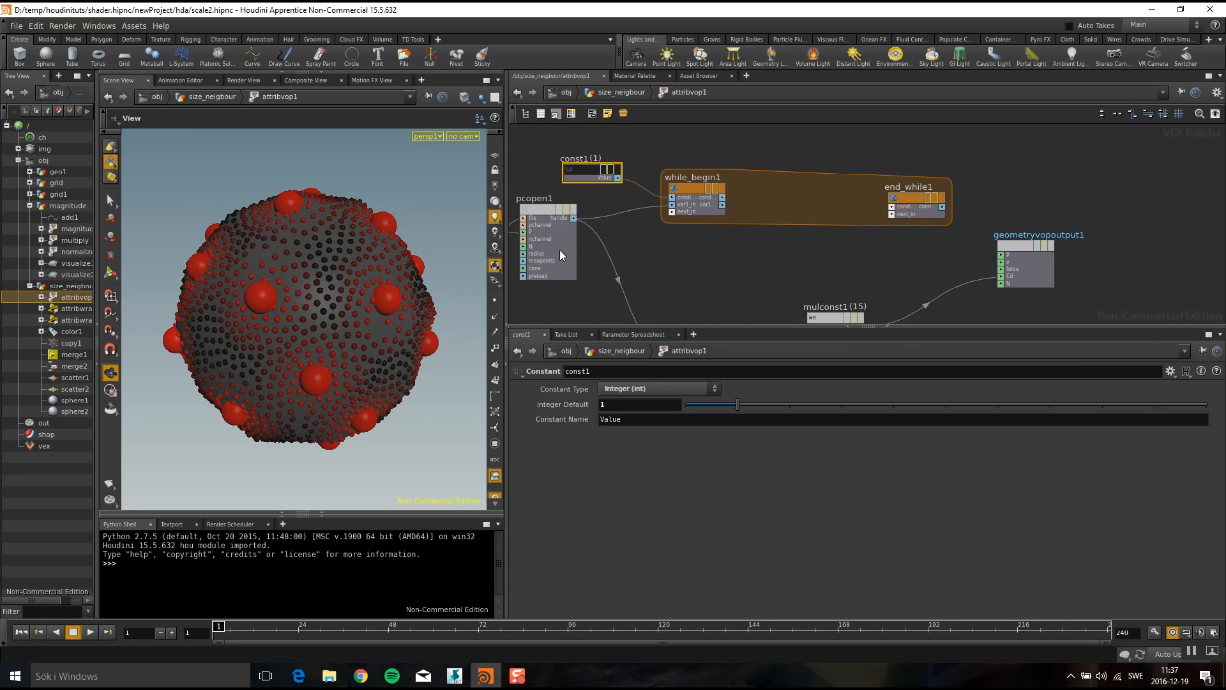
mouse_move(592, 256)
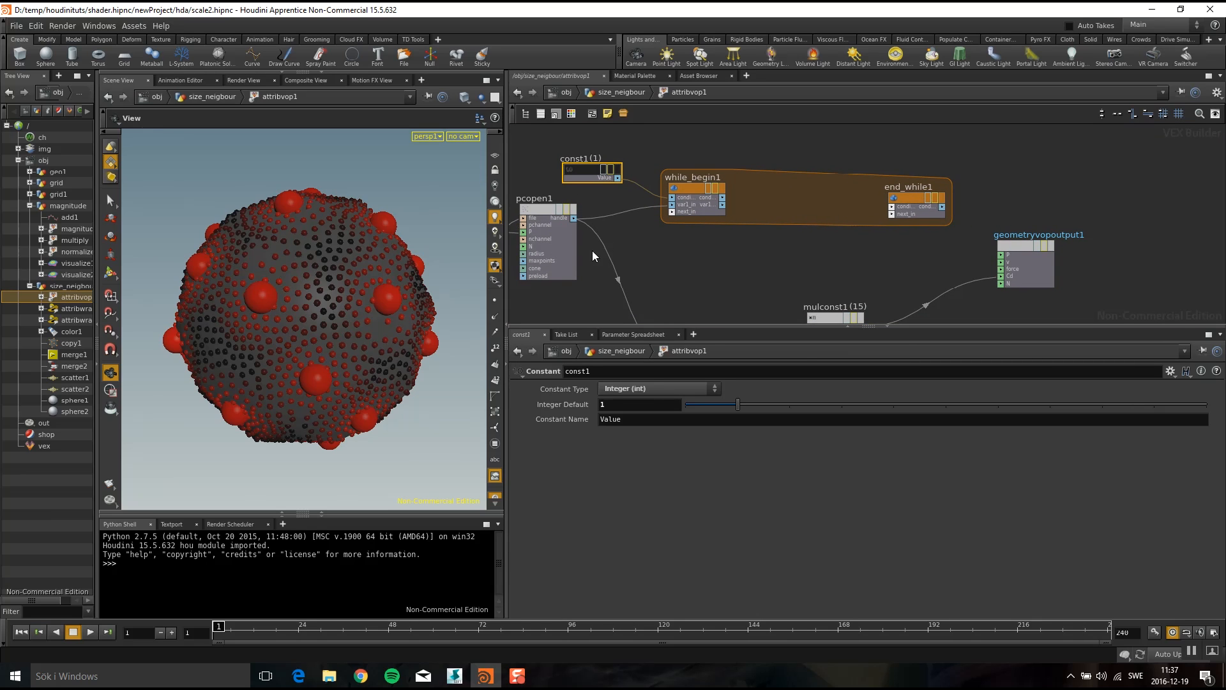
key(Tab)
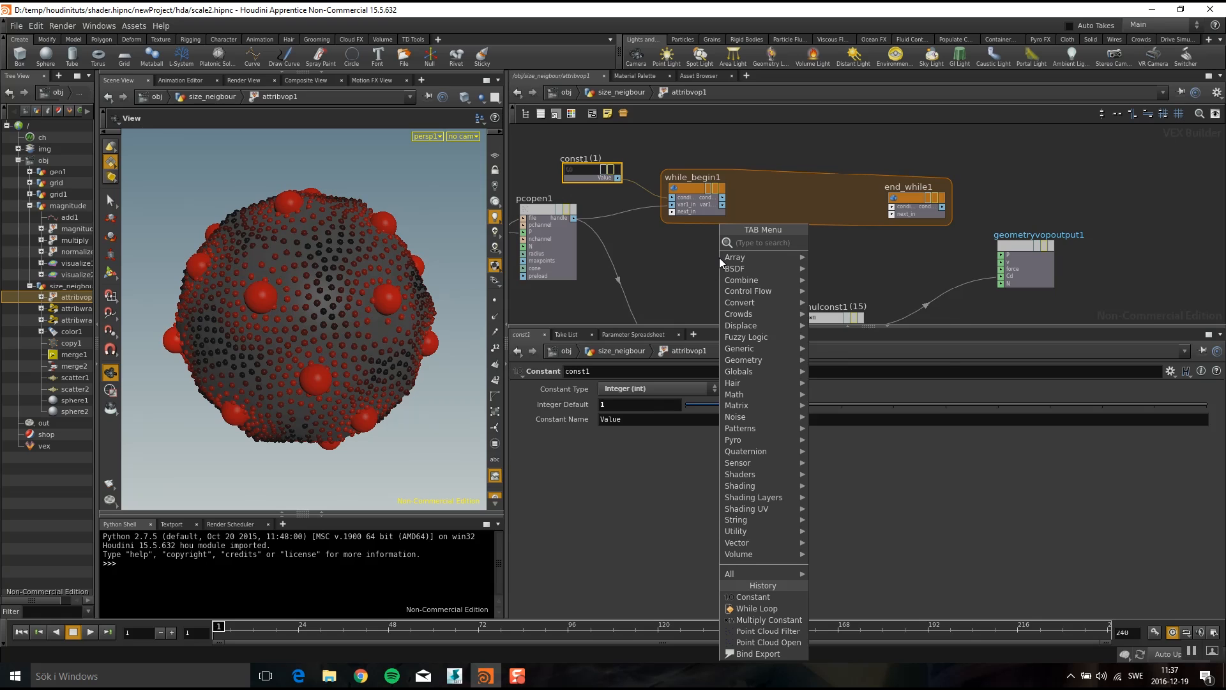
- Place a Point Cloud Iterate node inside the while loop
text(iter)
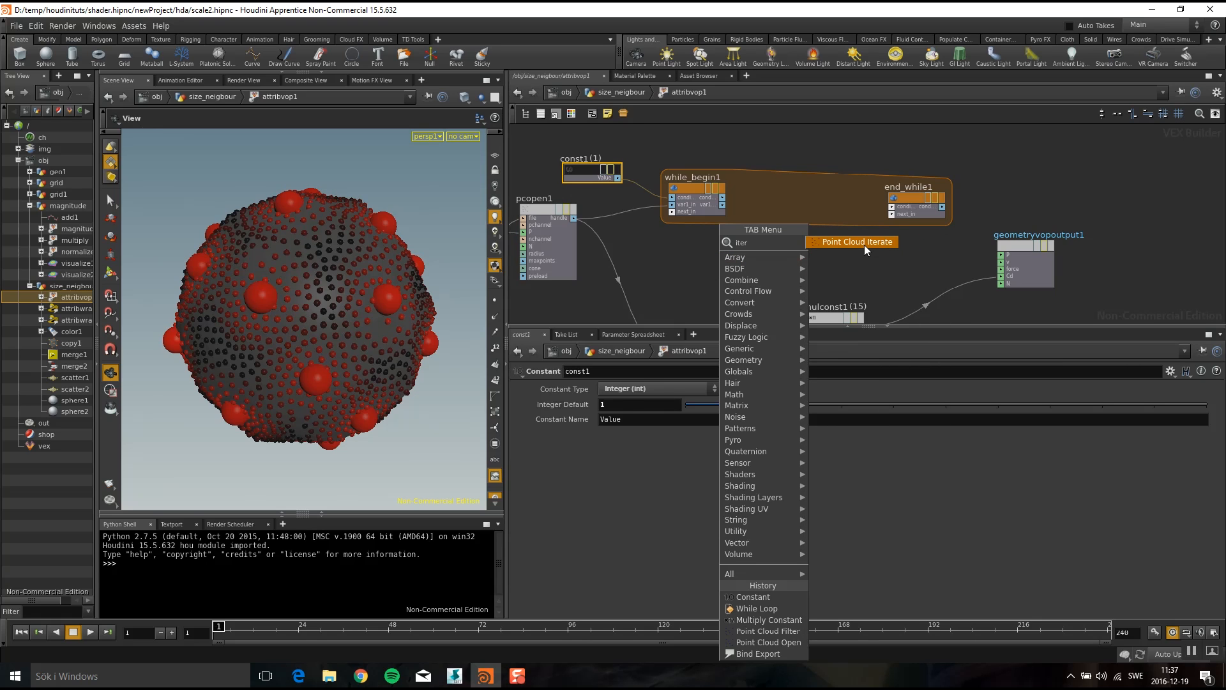
click(857, 242)
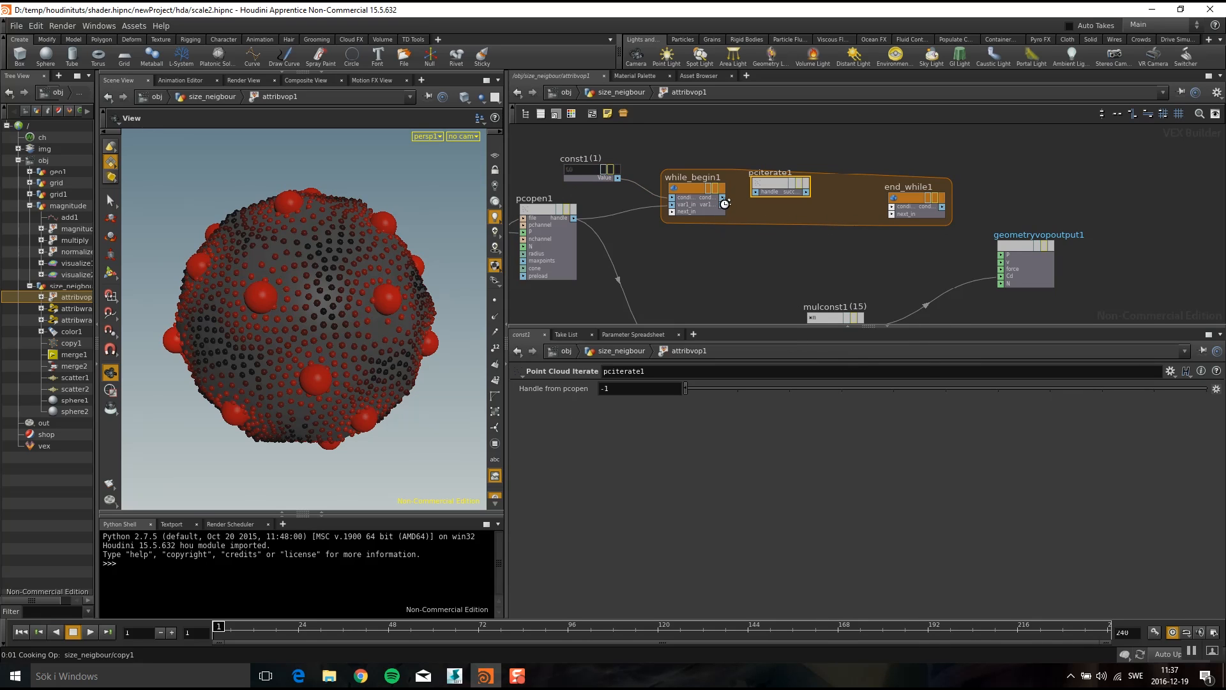
click(780, 185)
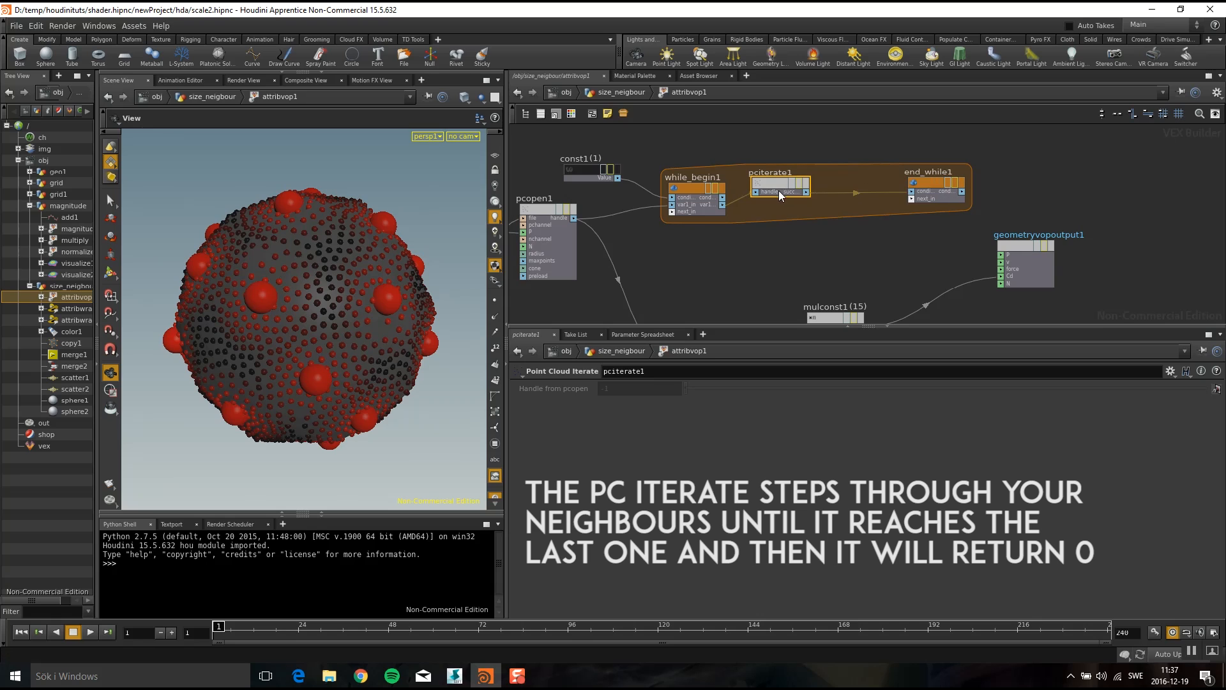
mouse_move(776, 193)
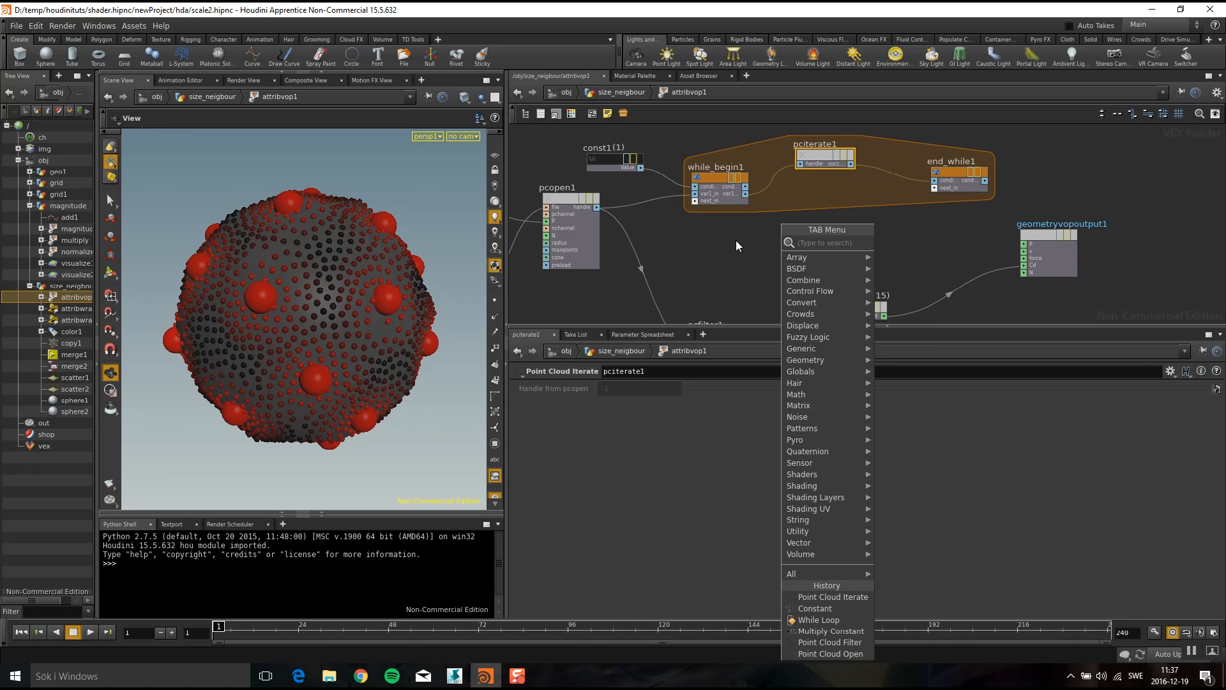
mouse_move(738, 261)
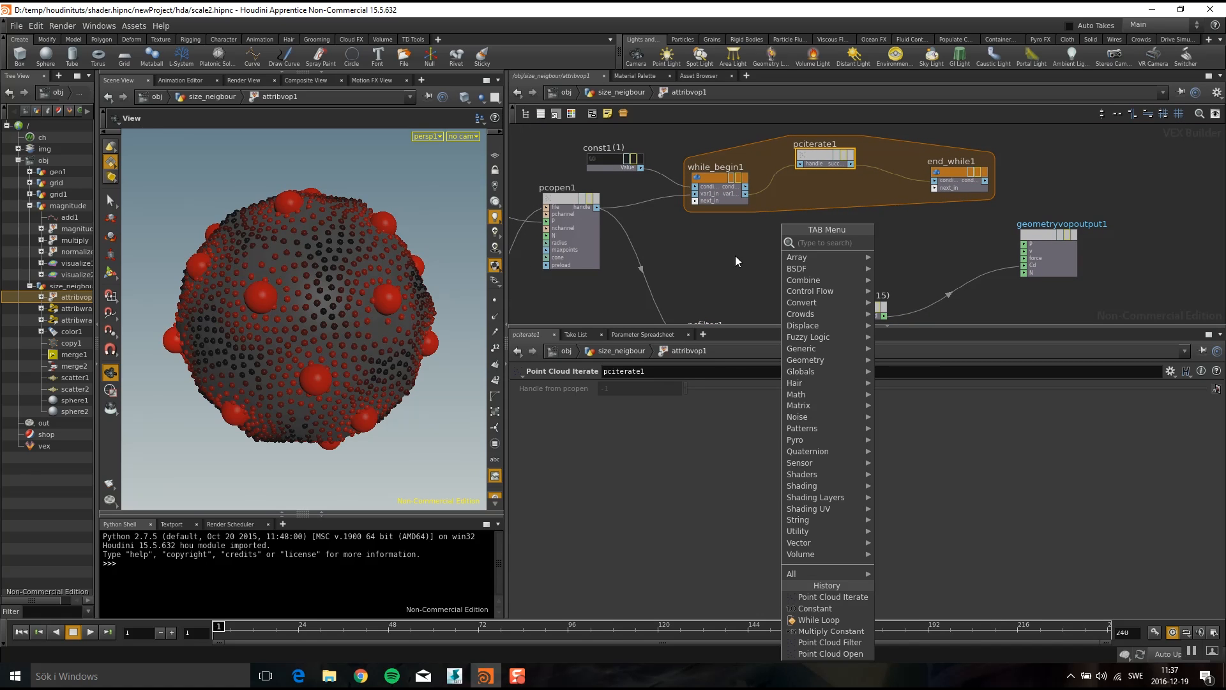
- Add two Point Cloud Import nodes in the loop: one for P, one for pscale as Float
text(point)
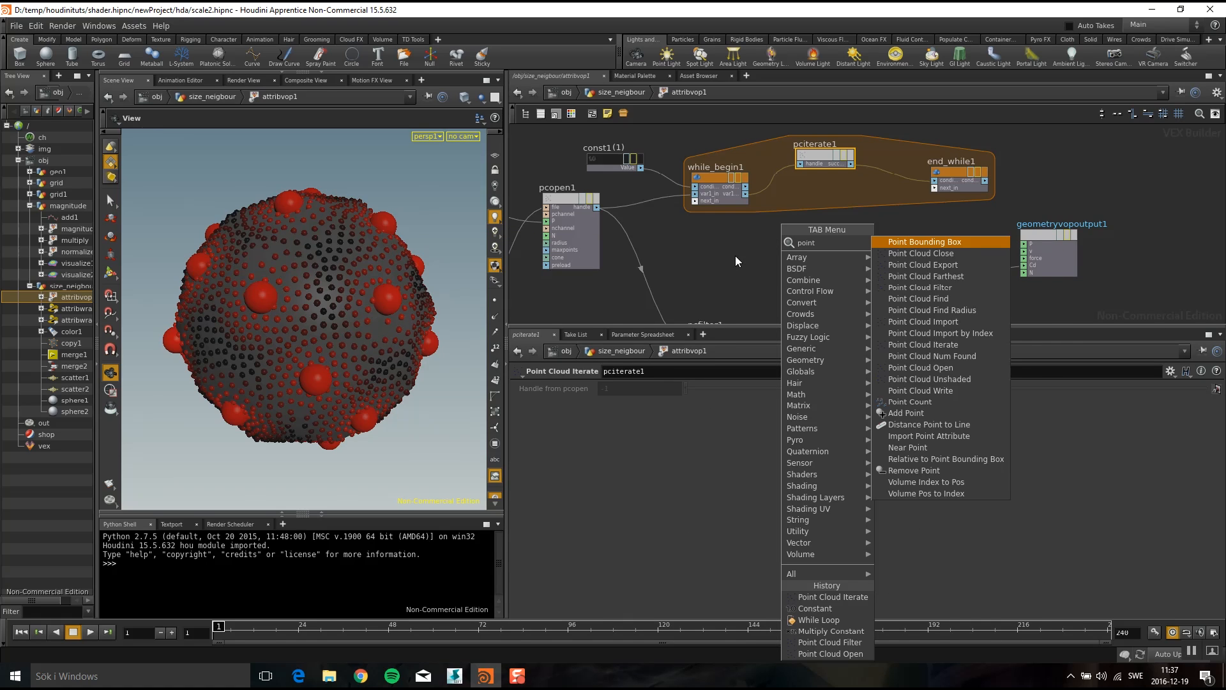
mouse_move(968, 262)
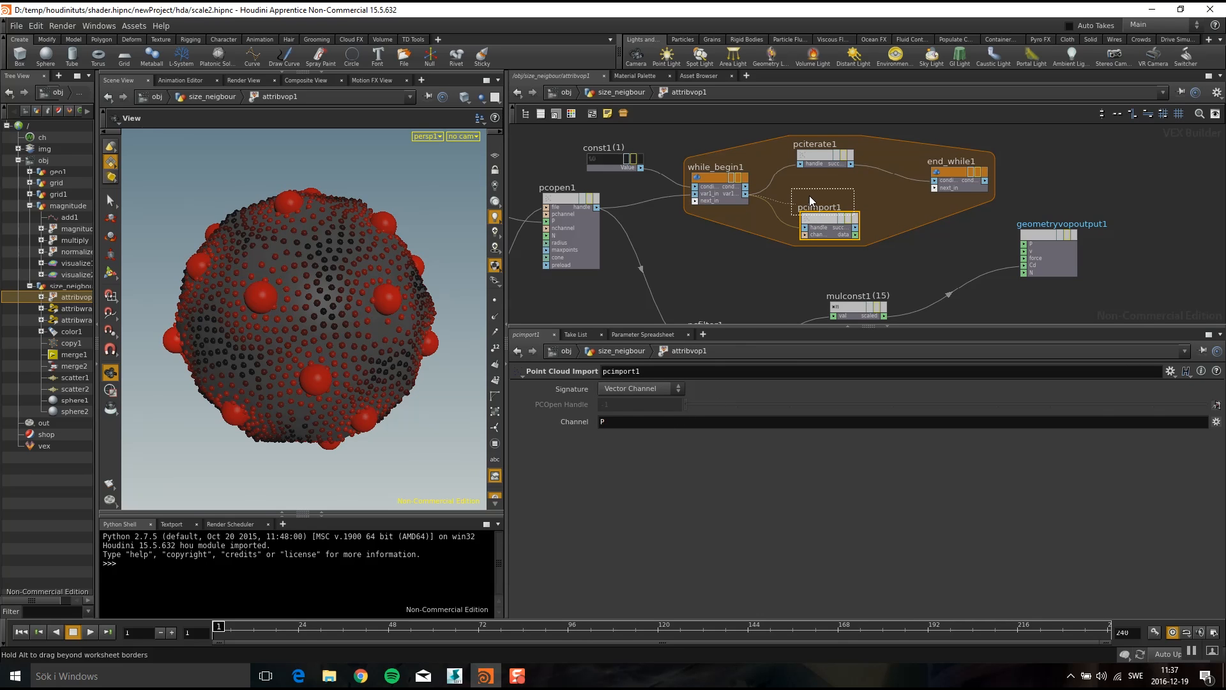
drag(824, 219, 823, 193)
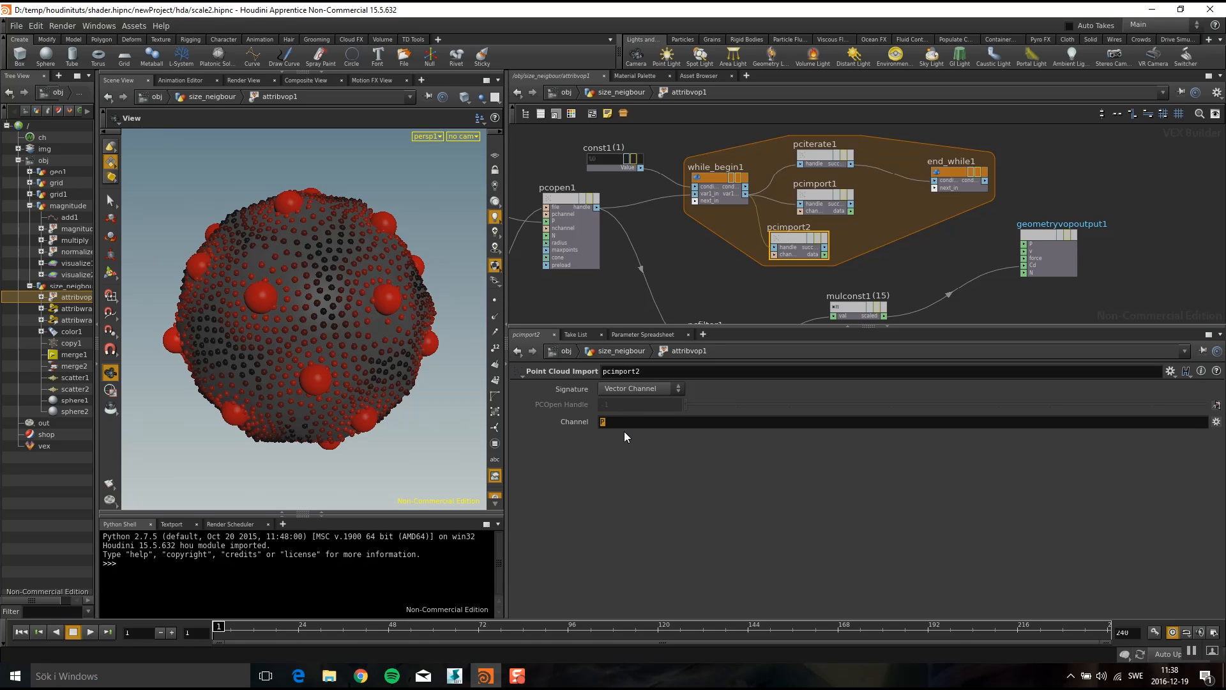
text(pscale)
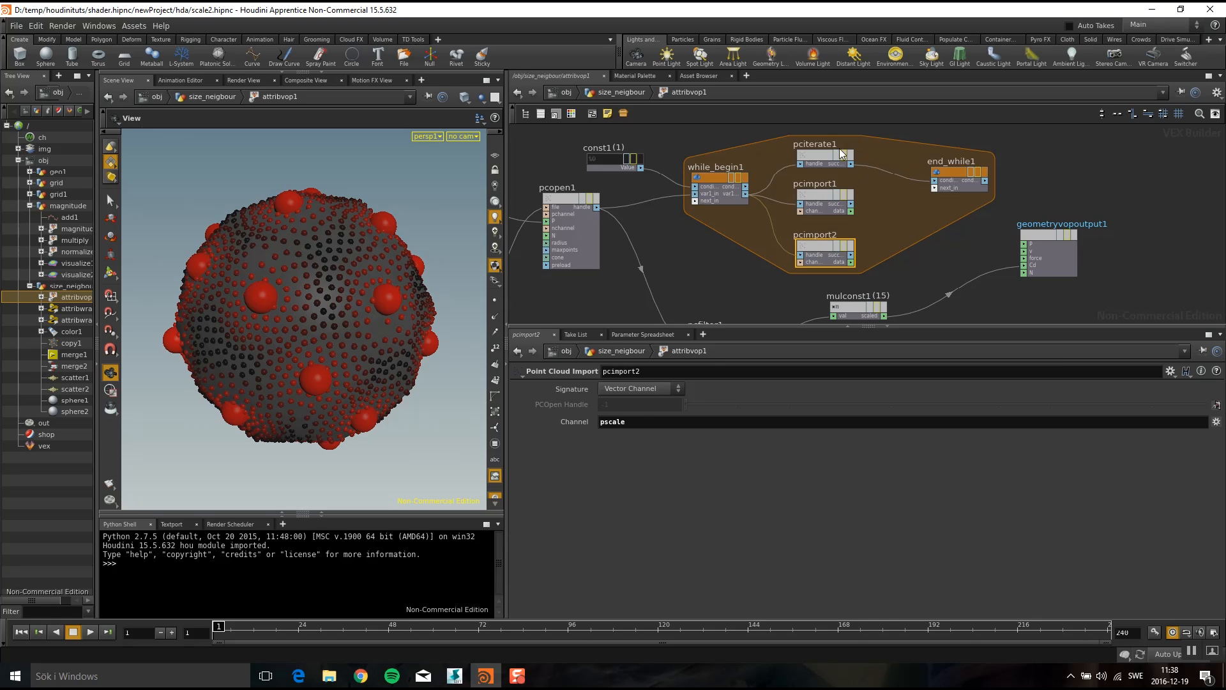
mouse_move(708, 367)
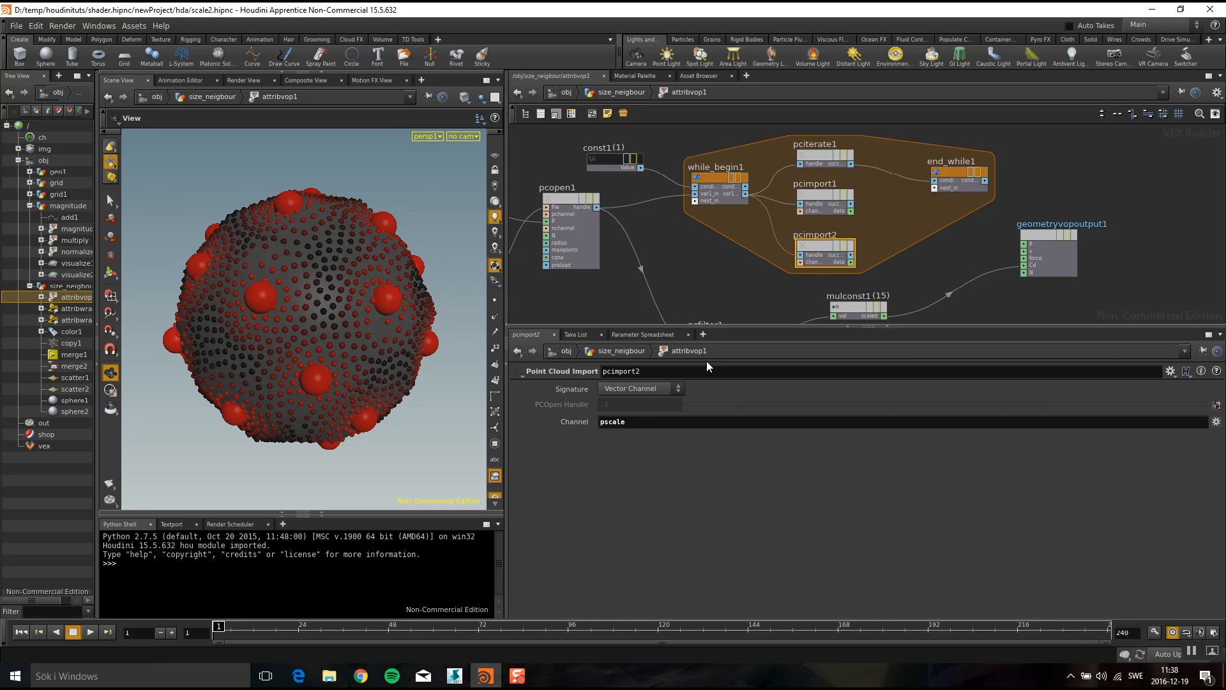
click(641, 388)
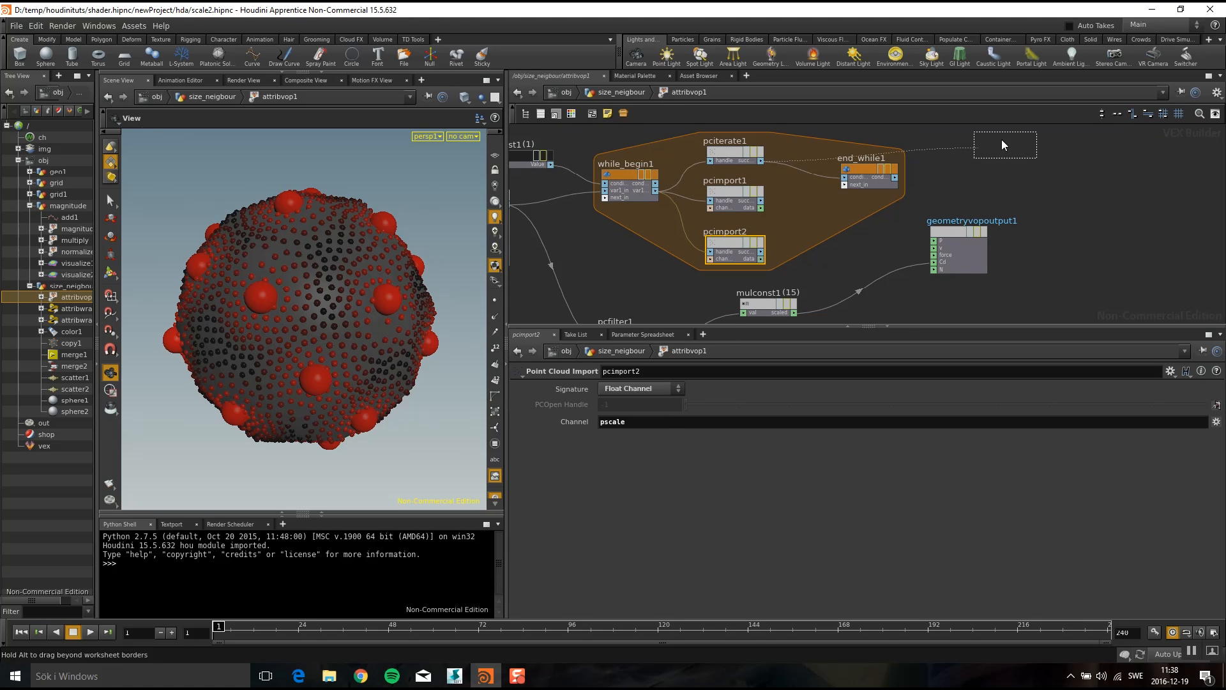
- Add a Distance node inside the while loop, then inspect the multiply-by-15 node's settings
key(tab)
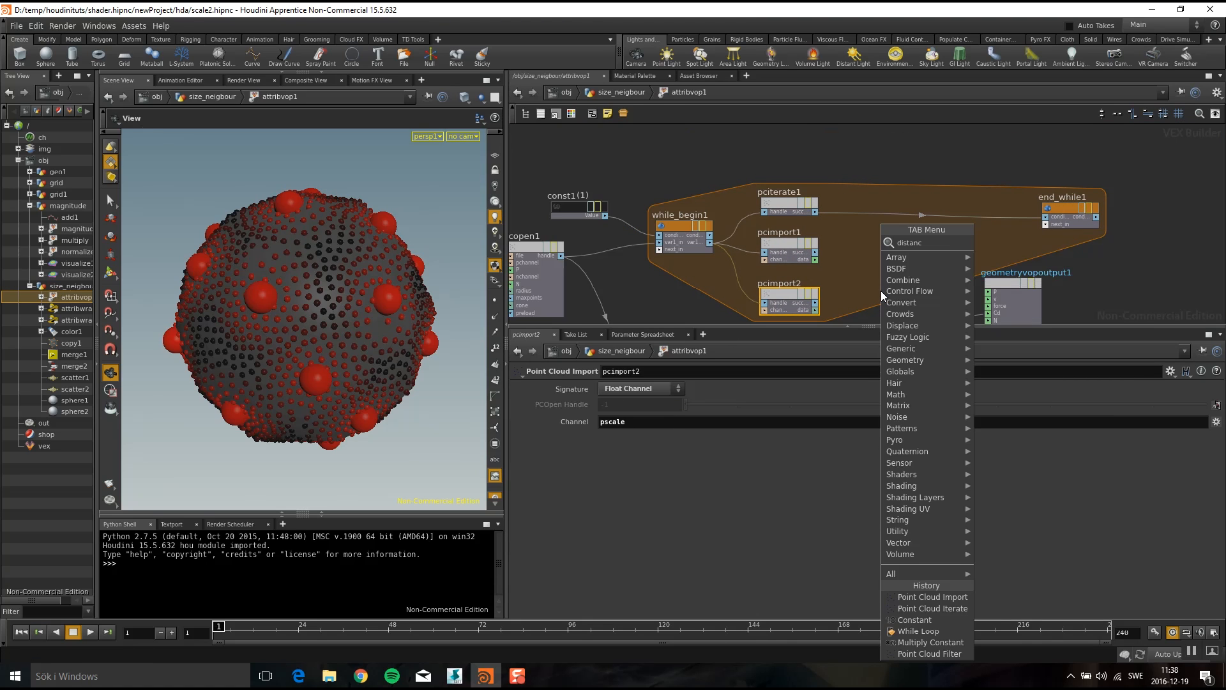
text(distance)
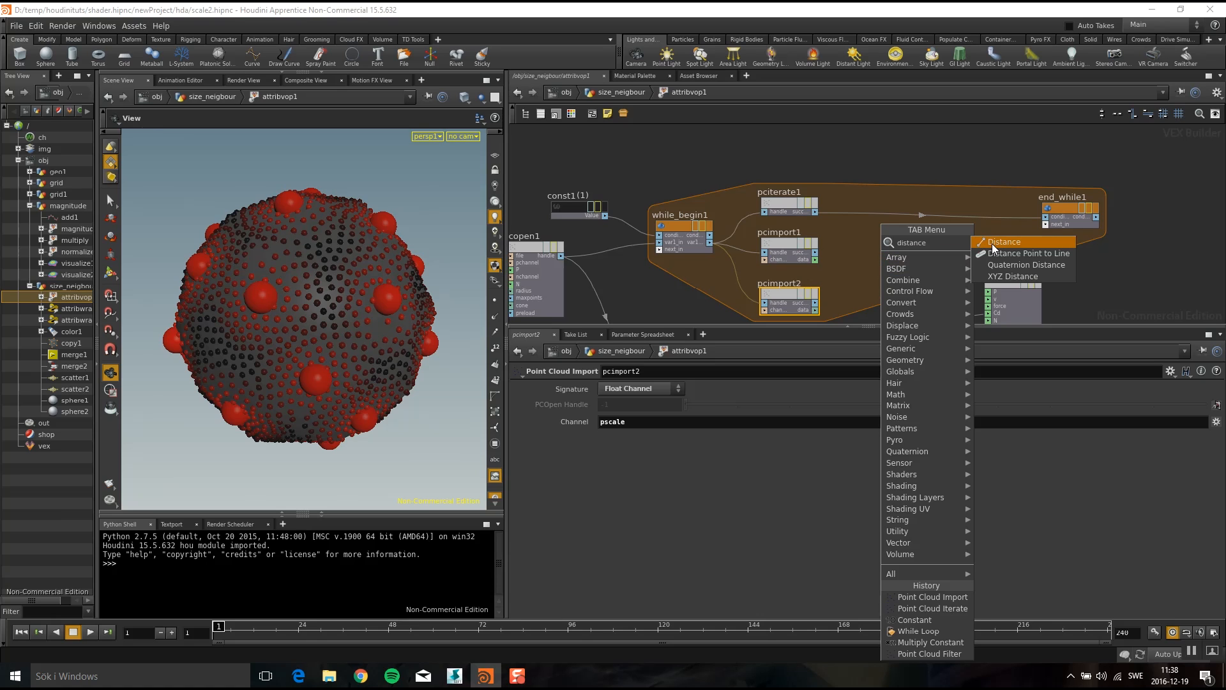
click(1004, 242)
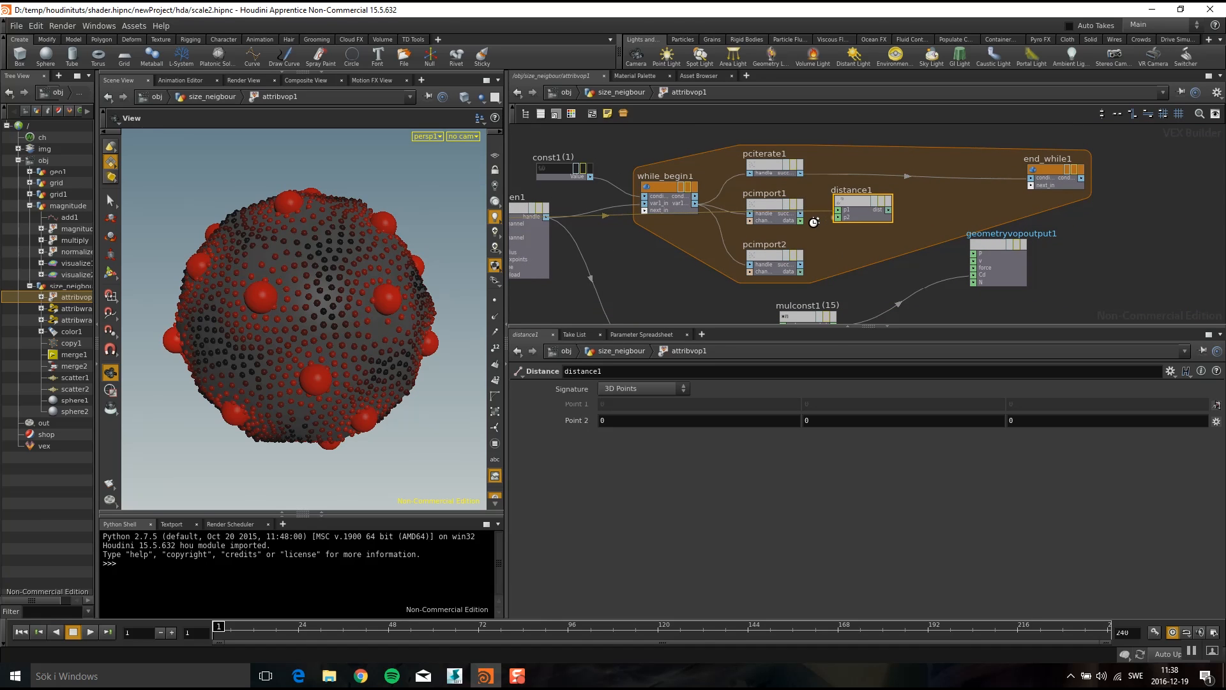
mouse_move(821, 240)
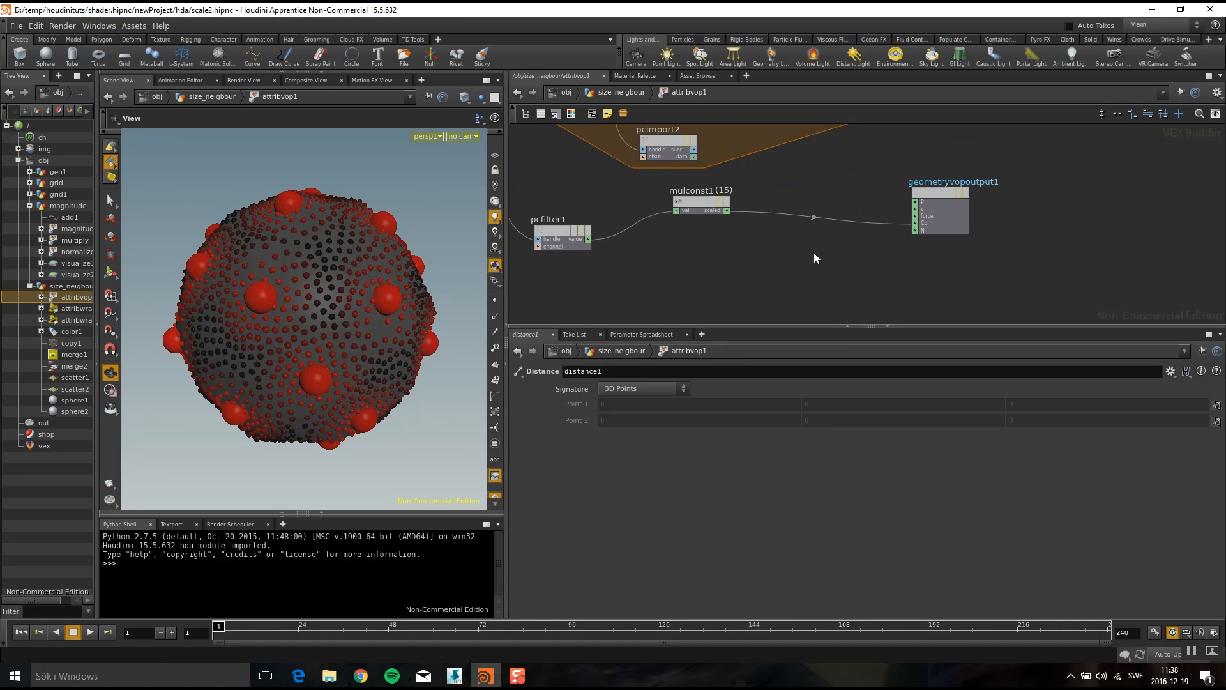
click(699, 203)
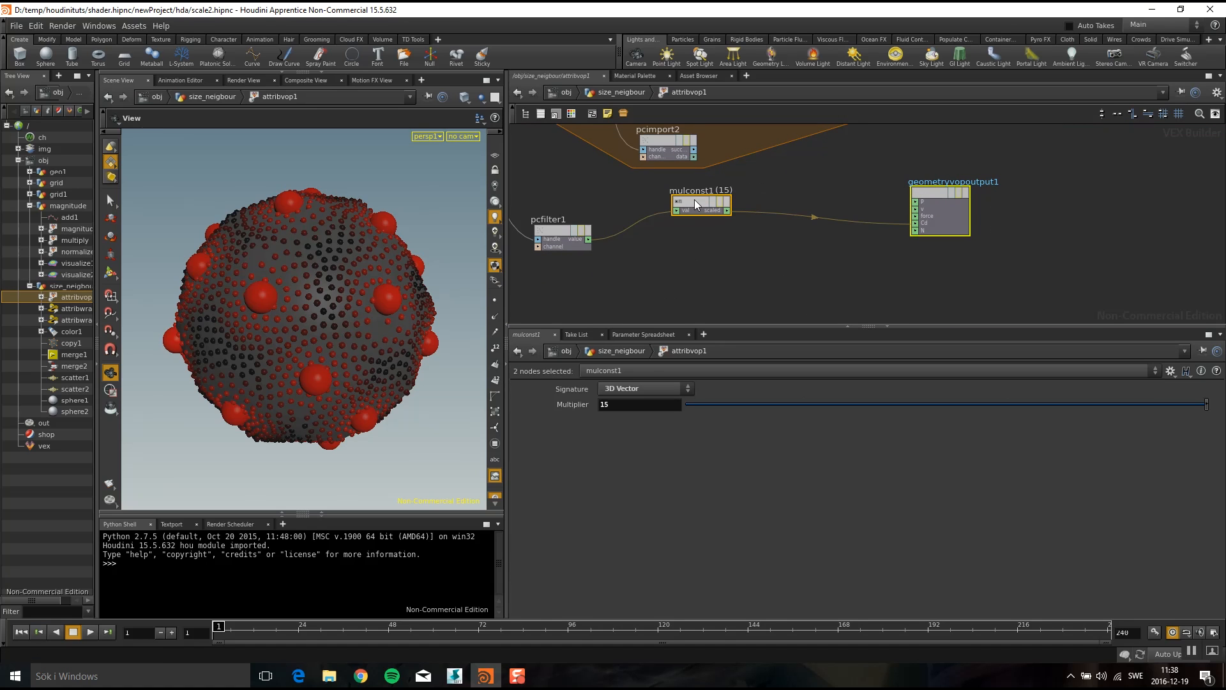
mouse_move(558, 237)
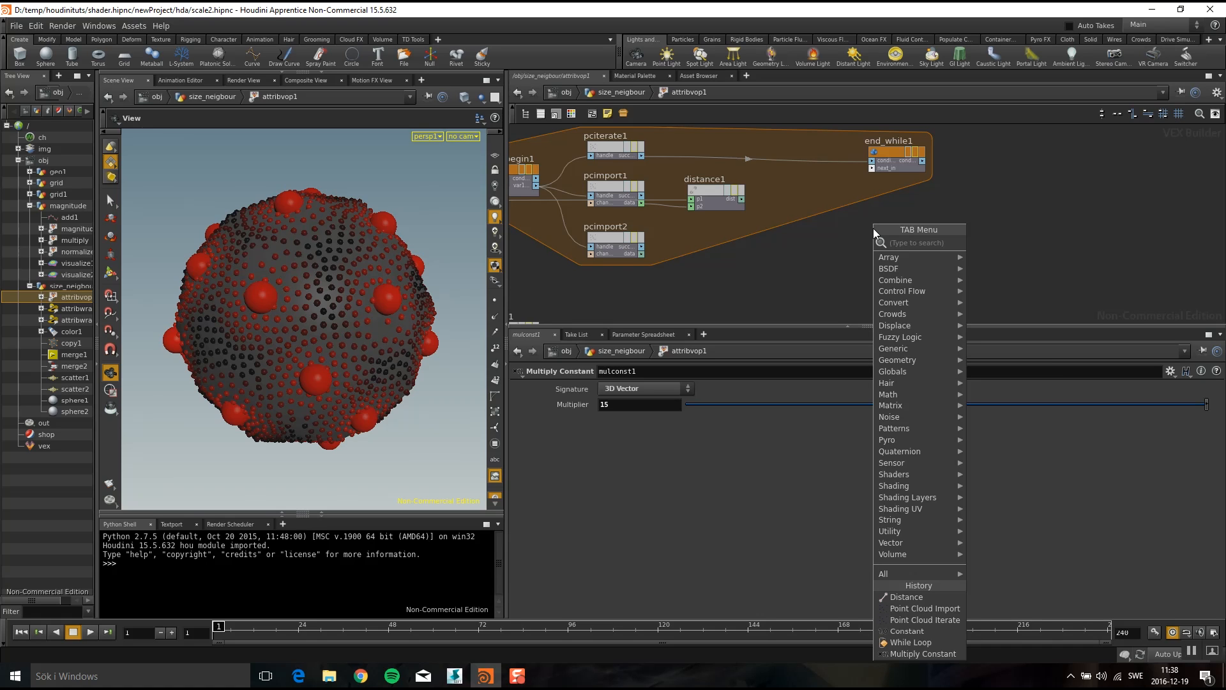
- Add a Fit Range after distance1 and a float Constant set to 2 for srcmax
text(fit)
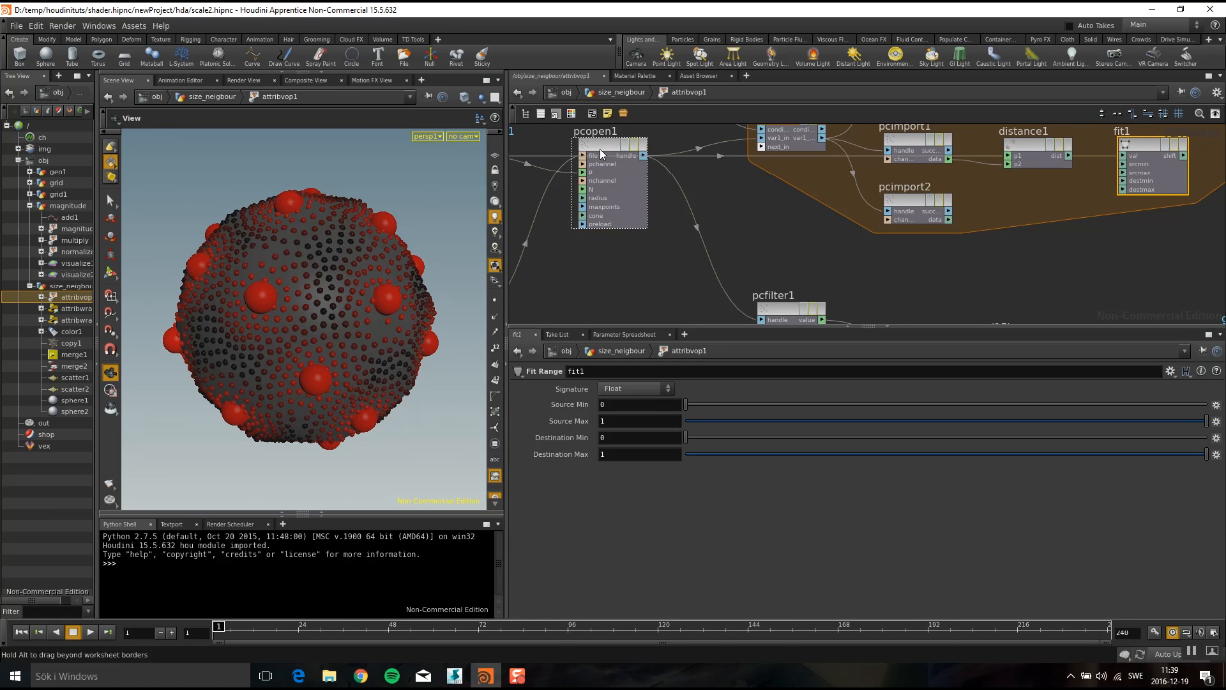
click(608, 131)
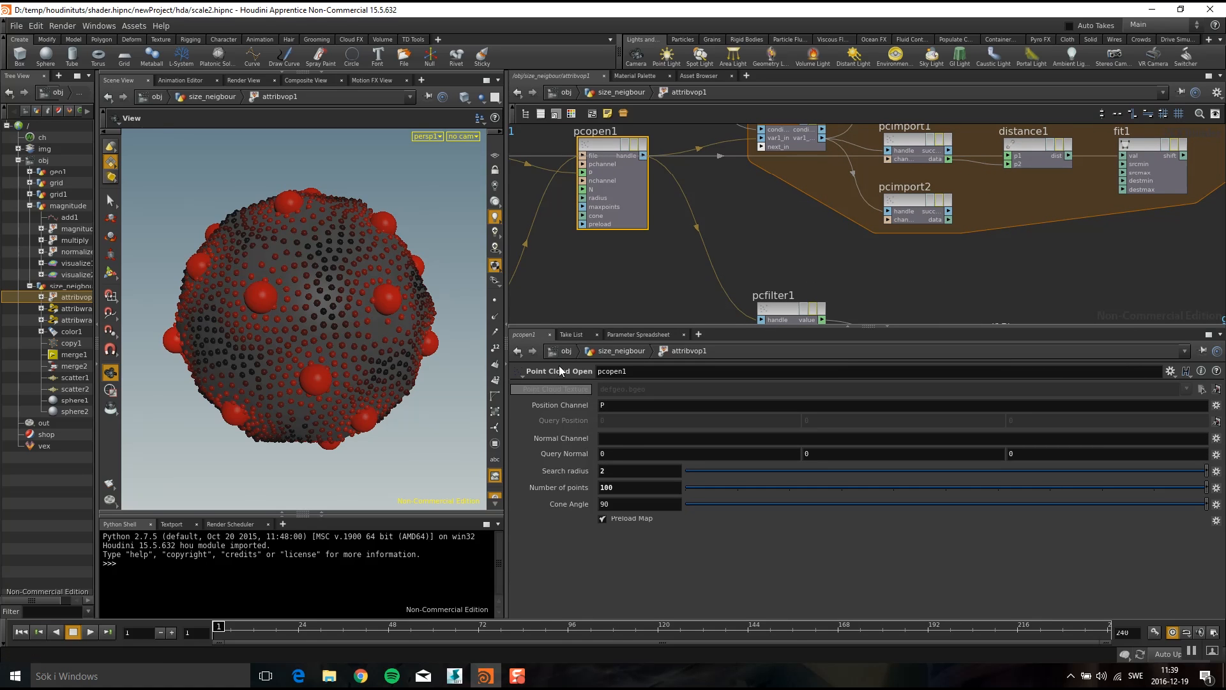
key(Tab)
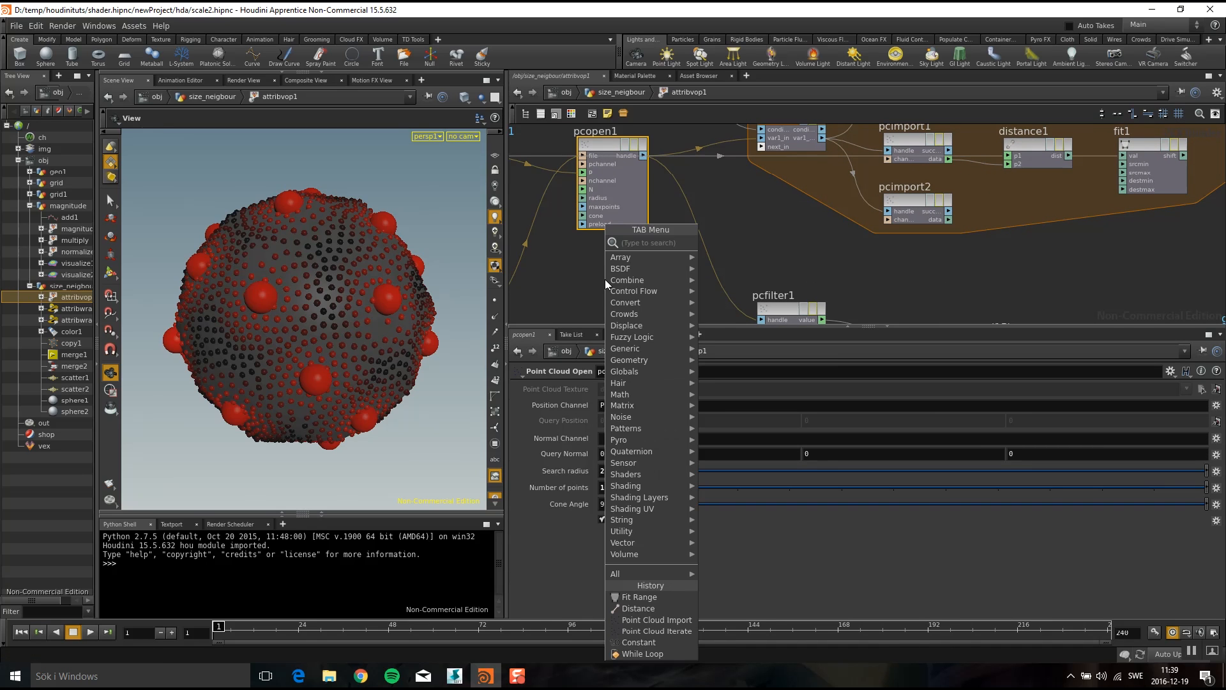
text(const)
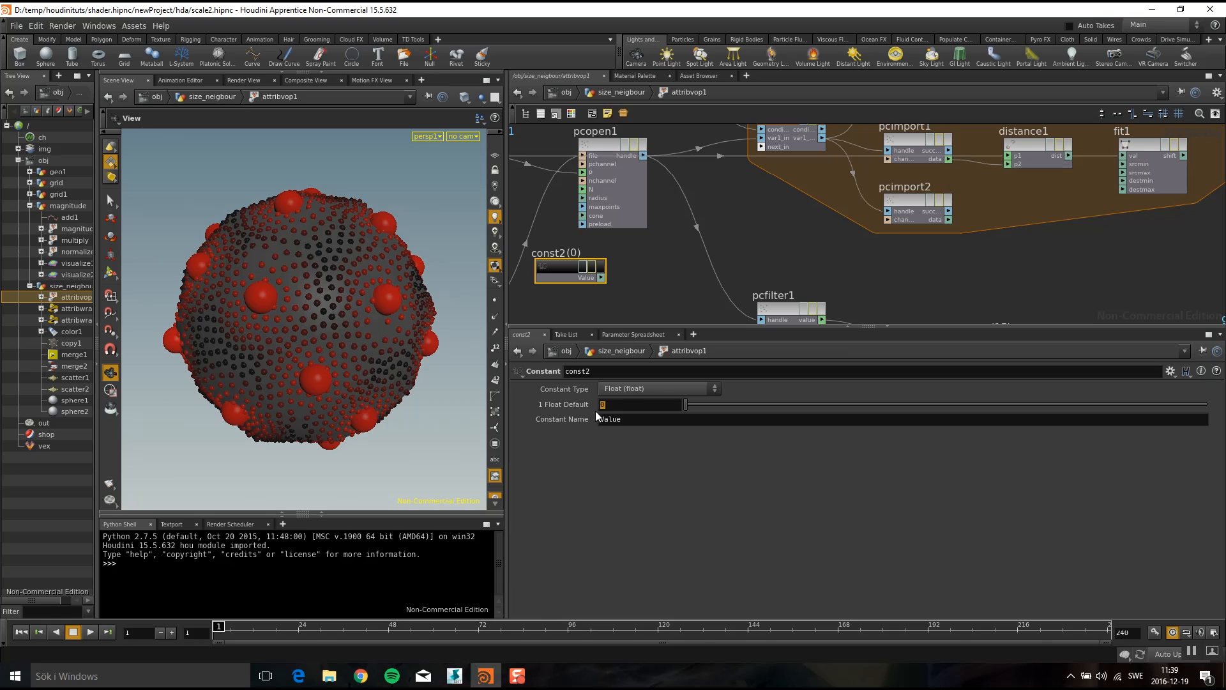
text(2)
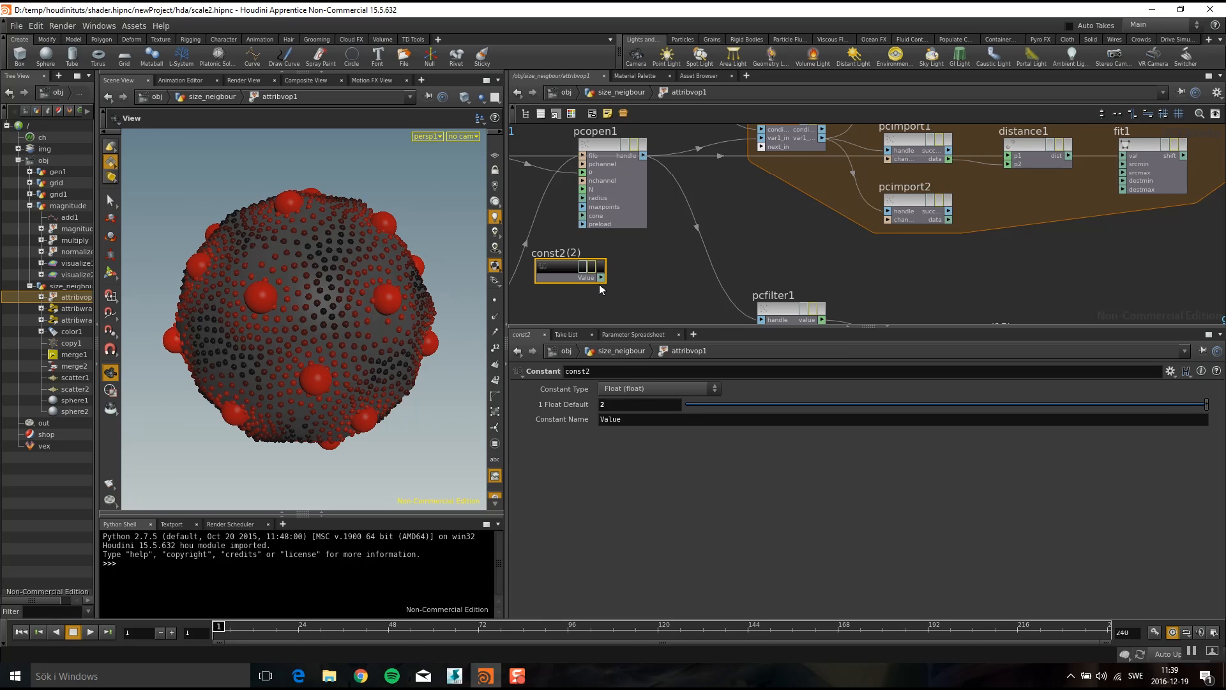
mouse_move(583, 200)
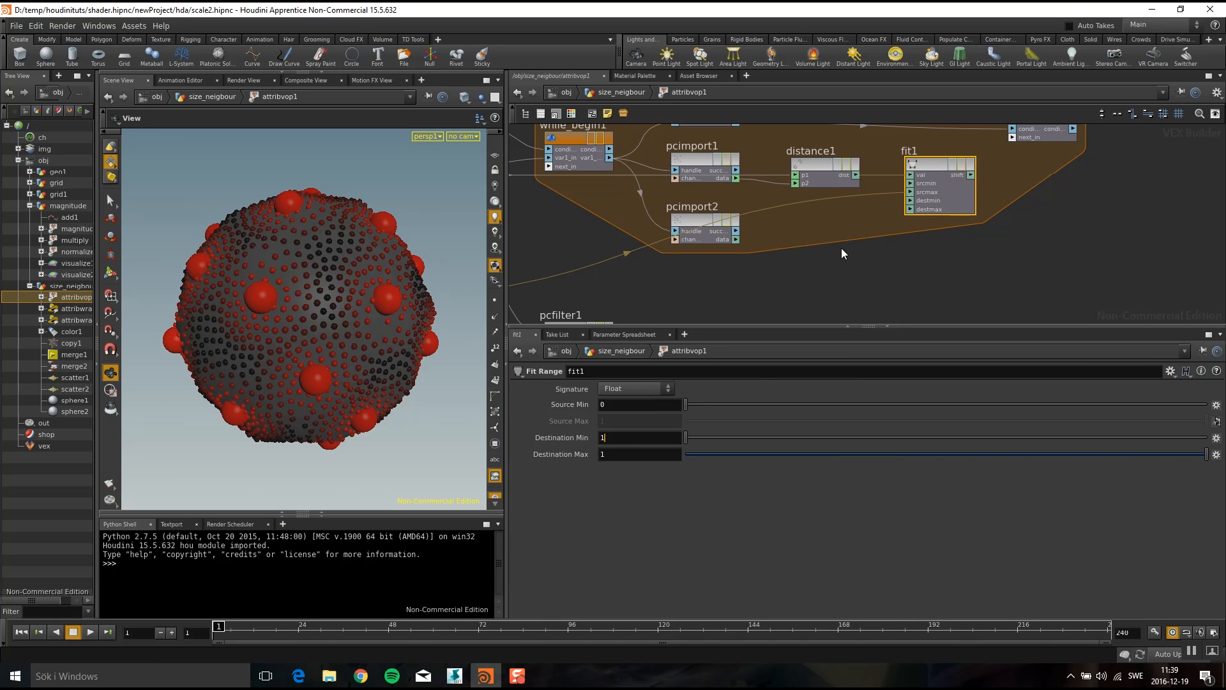
- Add a Multiply node combining fit1's output with pcimport2's imported data
click(639, 454)
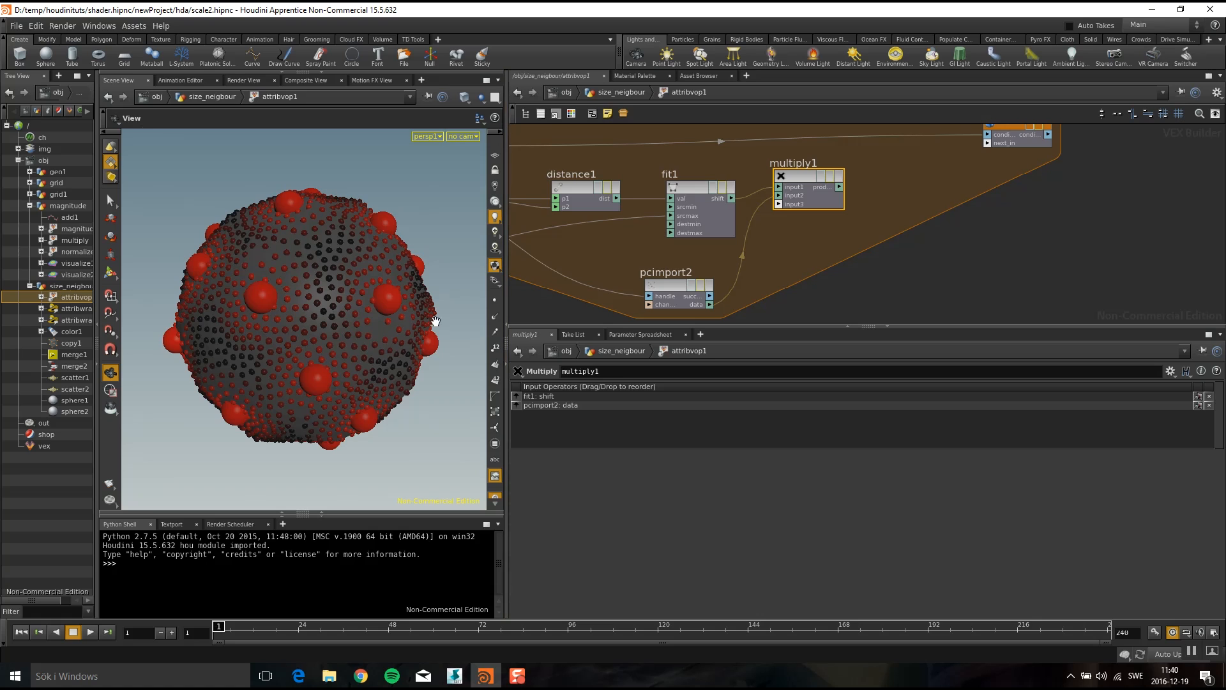
mouse_move(261, 287)
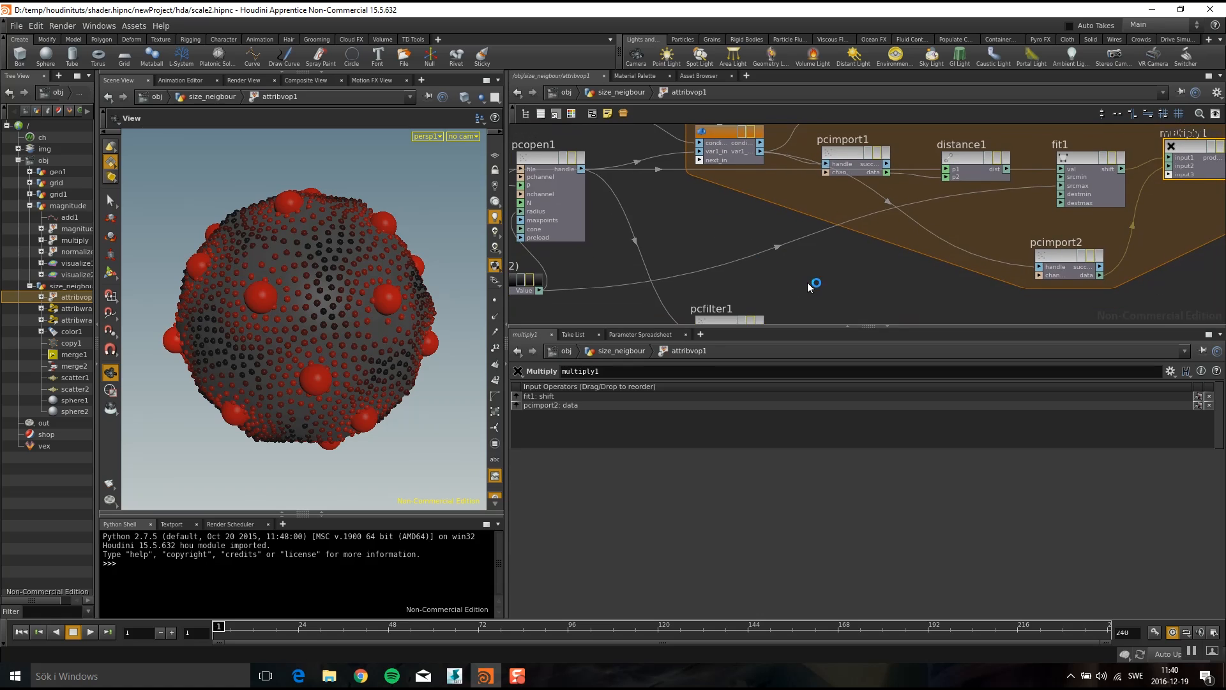
- Create a Bind node importing the float attribute pscale
key(Tab)
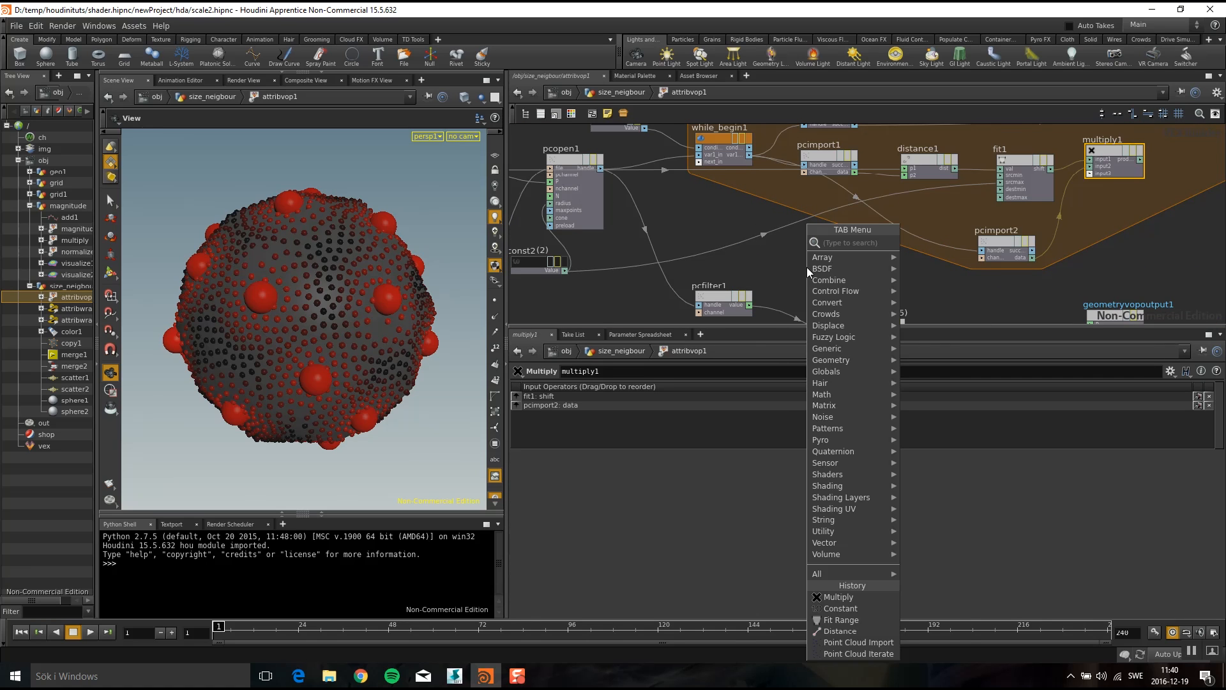
text(bind)
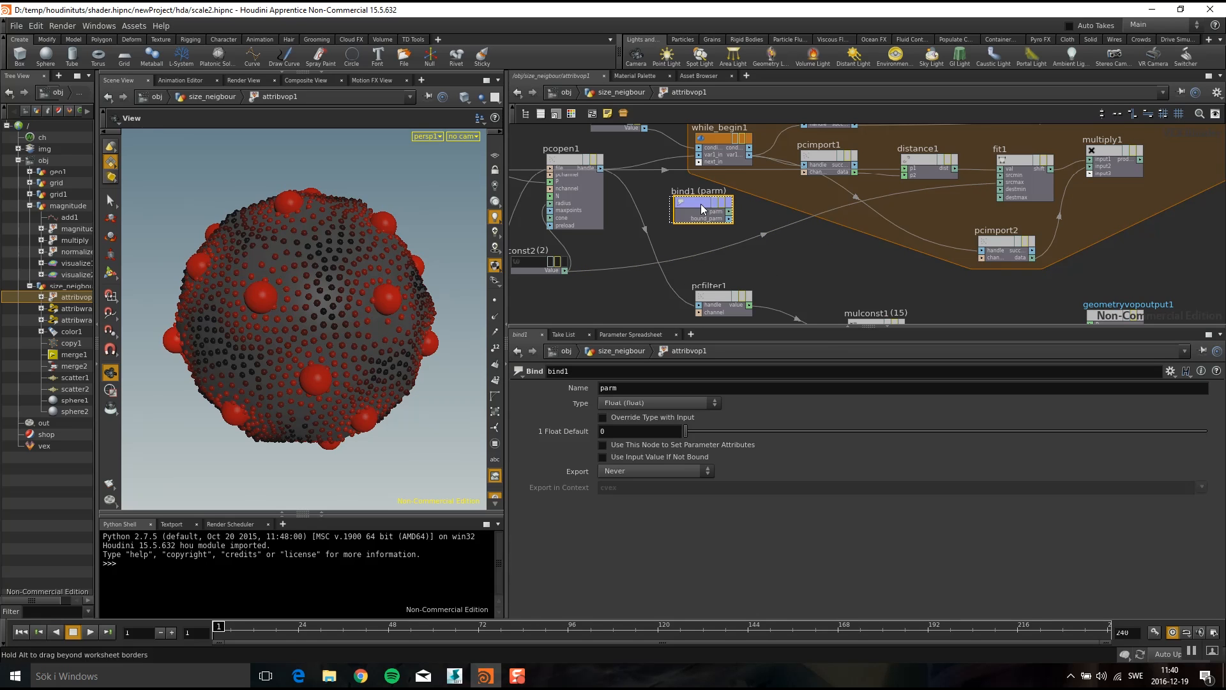
mouse_move(581, 388)
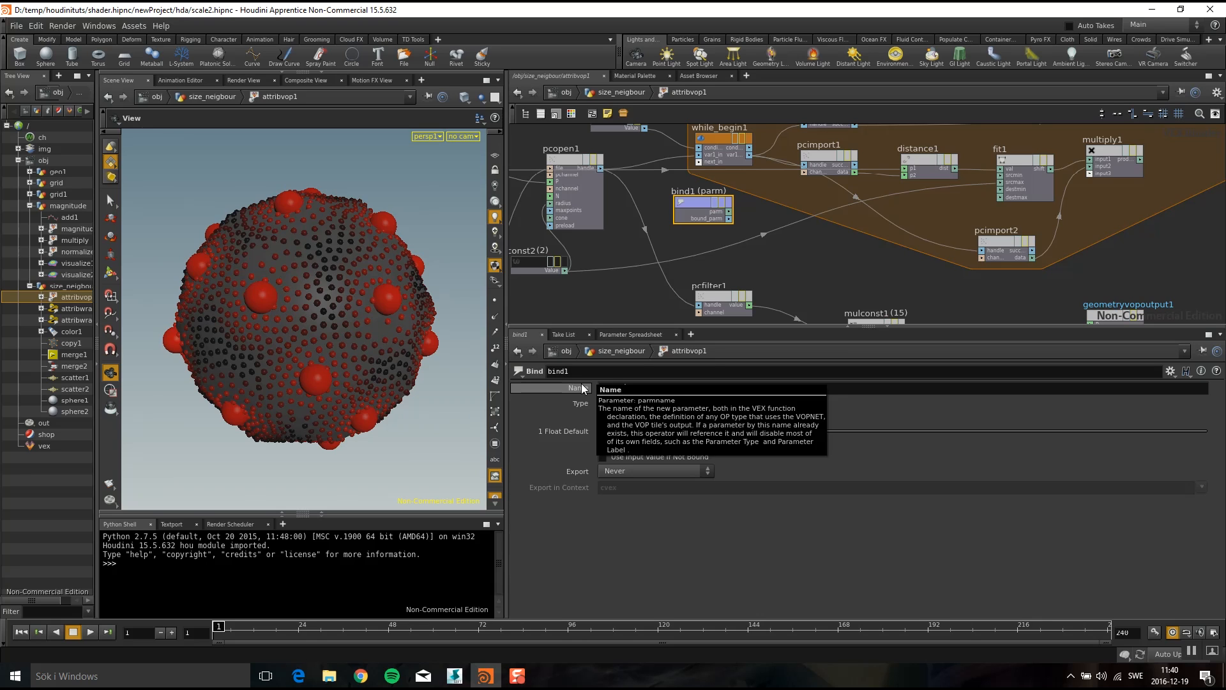
text(pscale)
text(maximum)
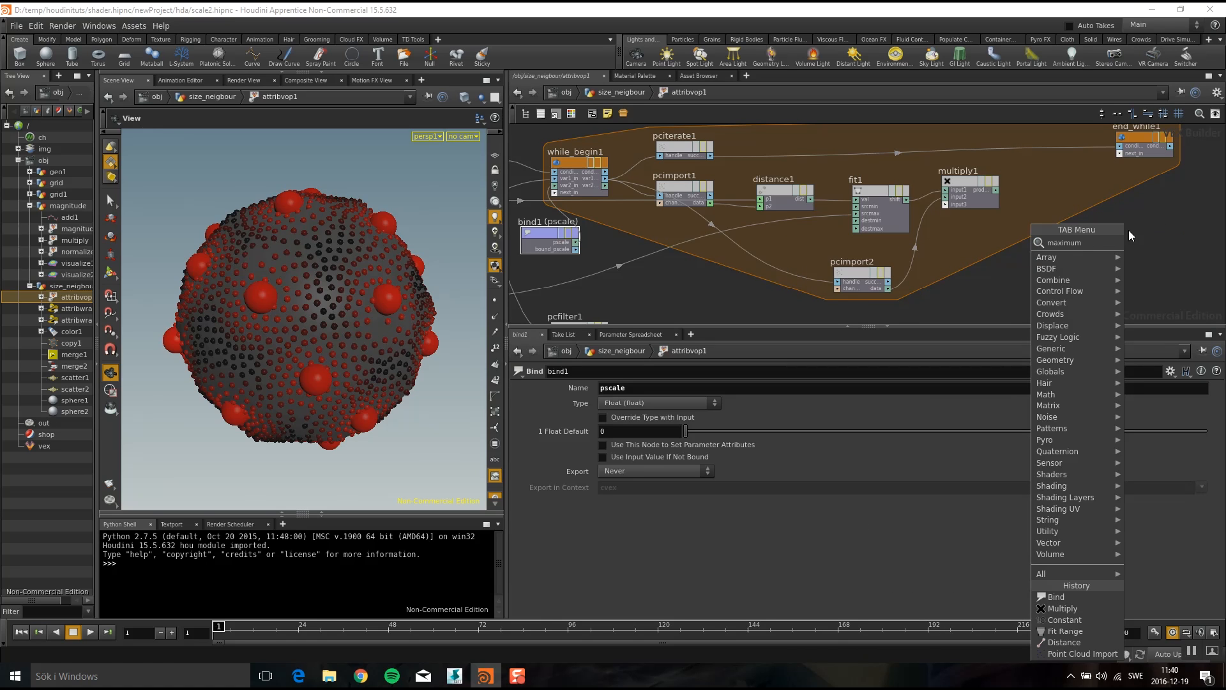
- Add a Maximum node of var2 and the Multiply product, feeding end_while1's var2 input
click(1071, 585)
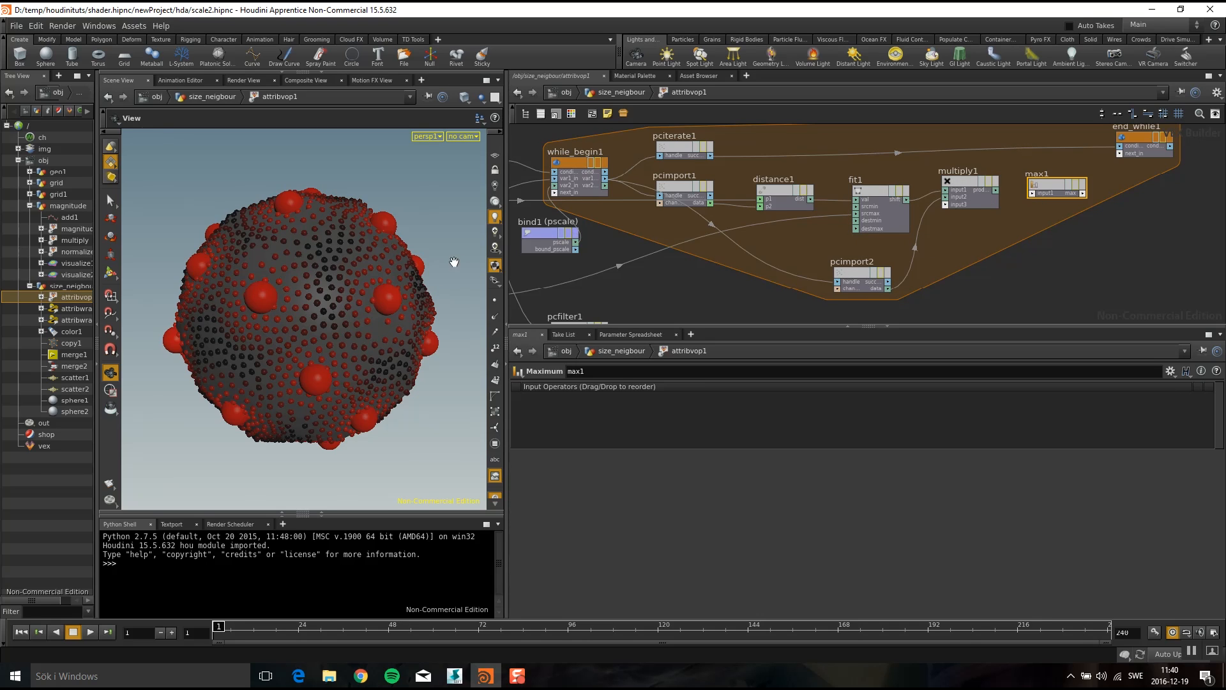
mouse_move(651, 179)
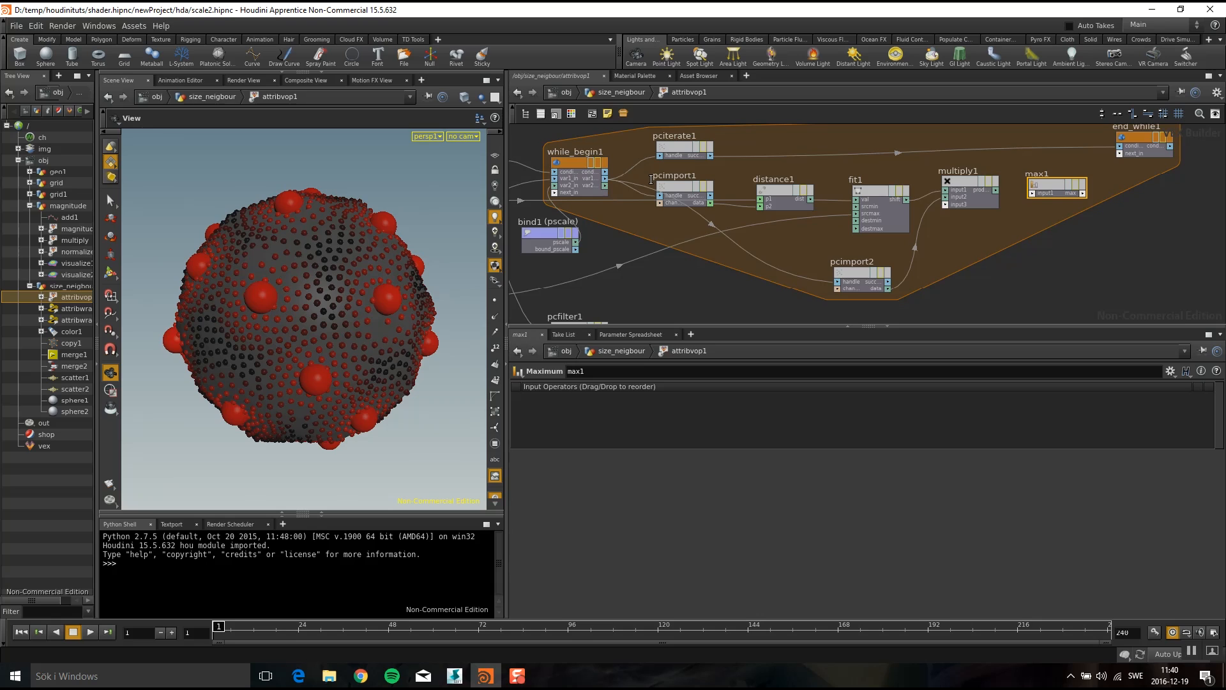
mouse_move(606, 187)
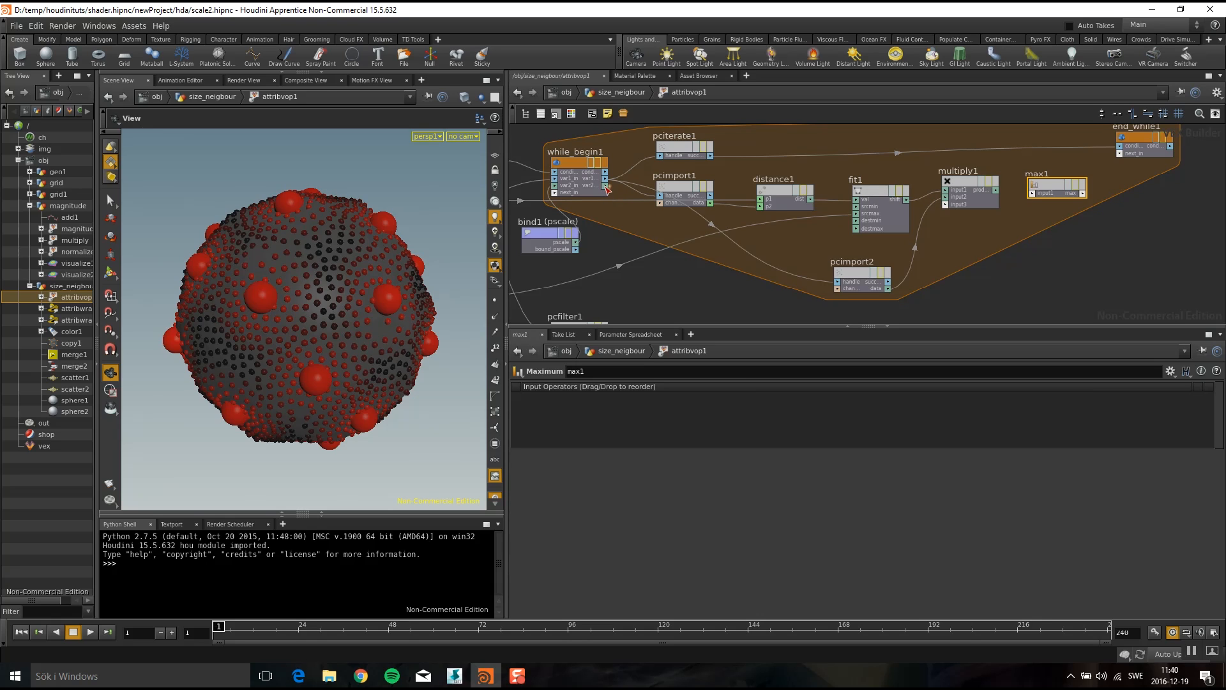
mouse_move(576, 227)
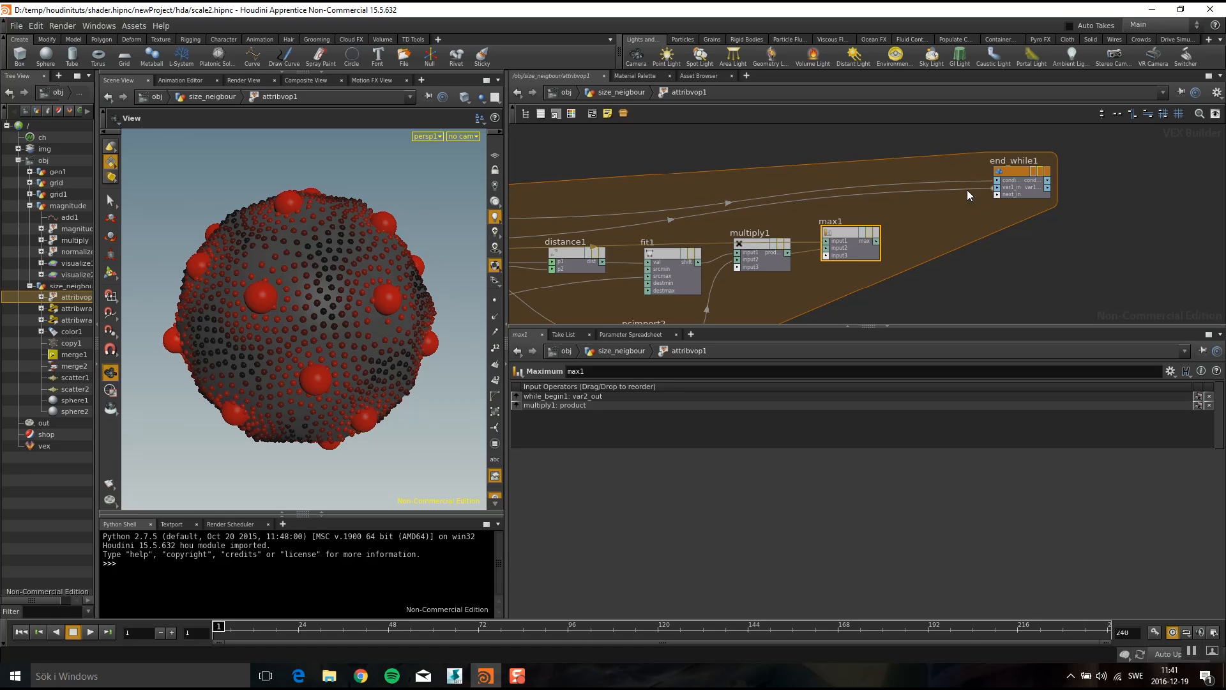
mouse_move(948, 266)
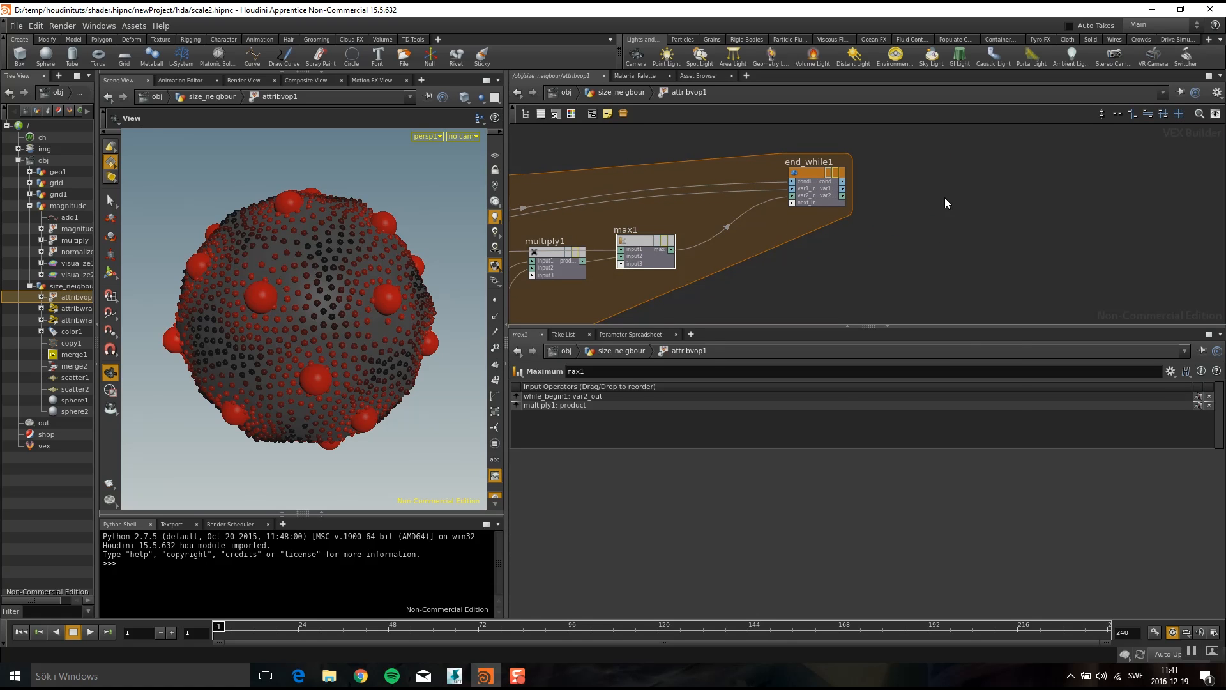
key(Tab)
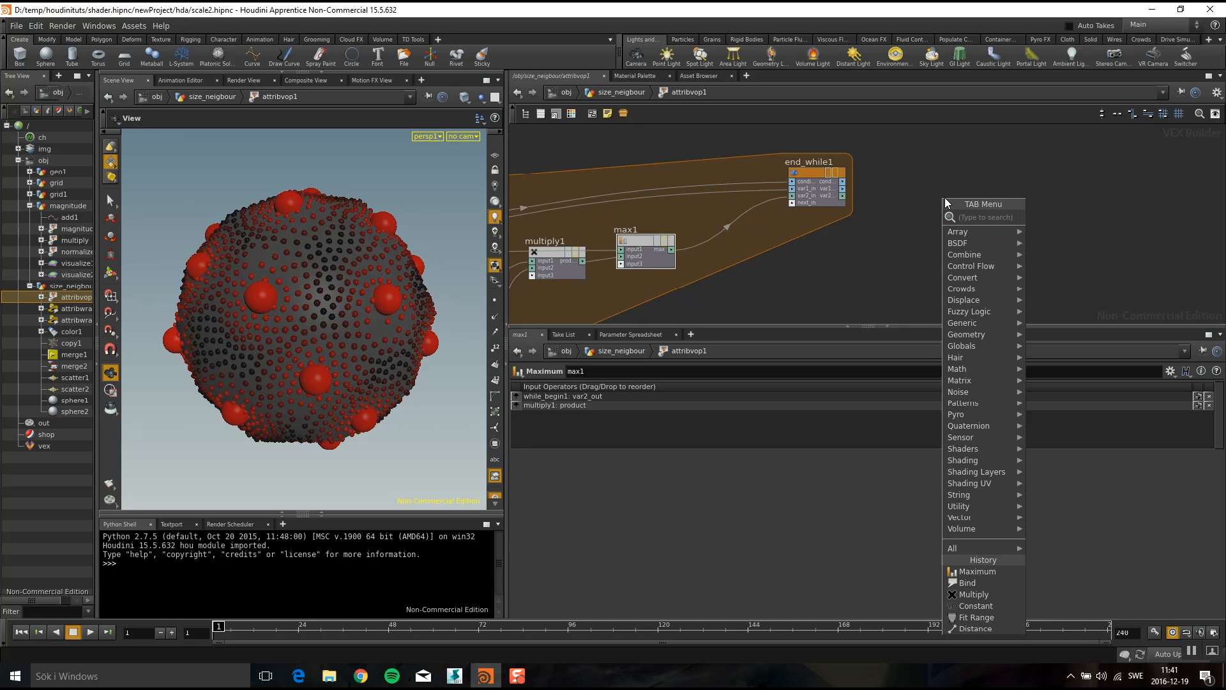
- Add a Bind Export node after end_while1 receiving var2, named pscale
text(bind e)
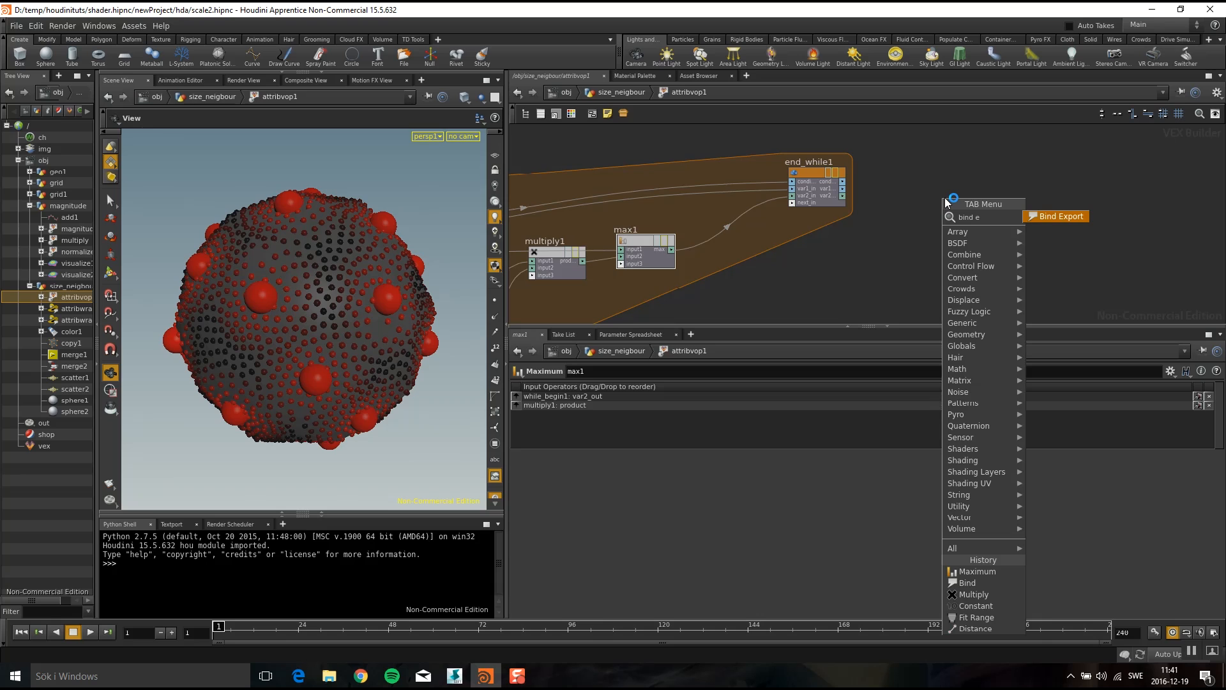
text(xport)
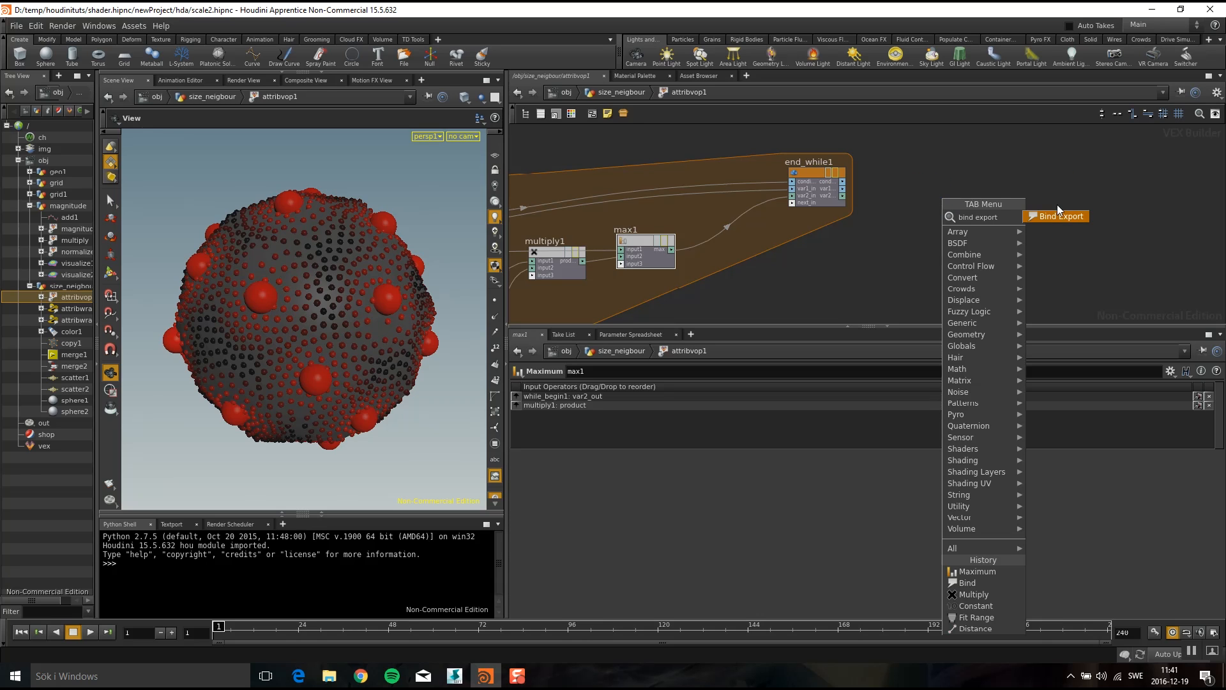
click(1057, 216)
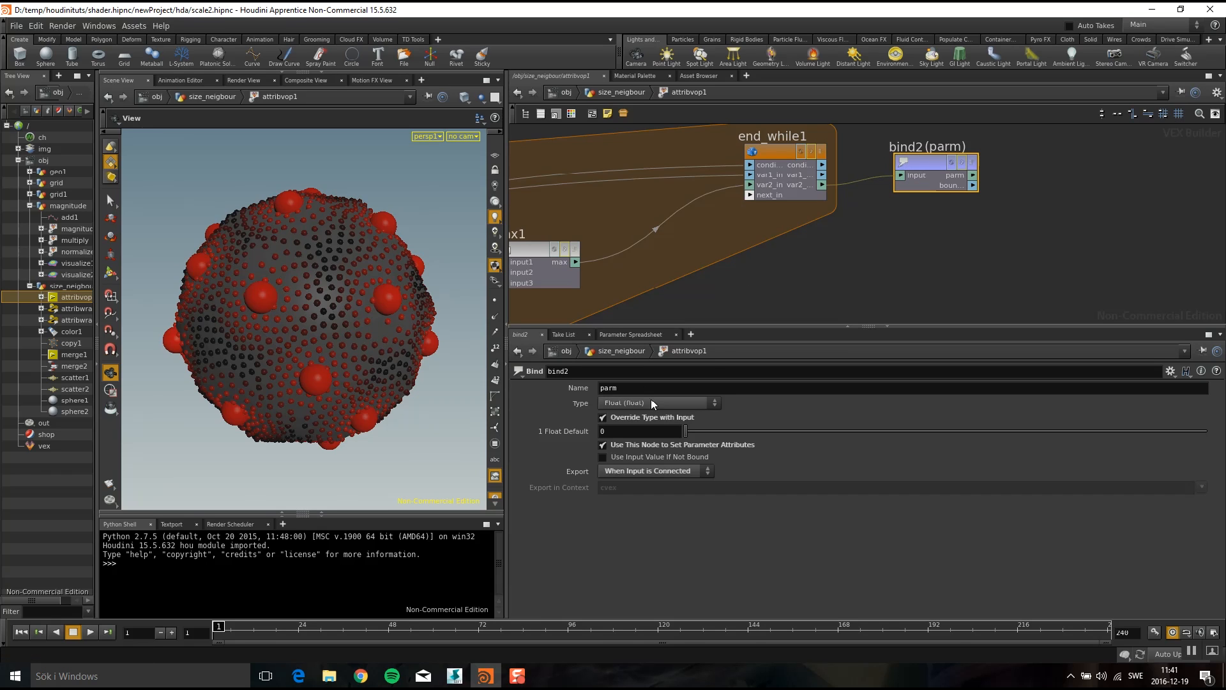
text(psc)
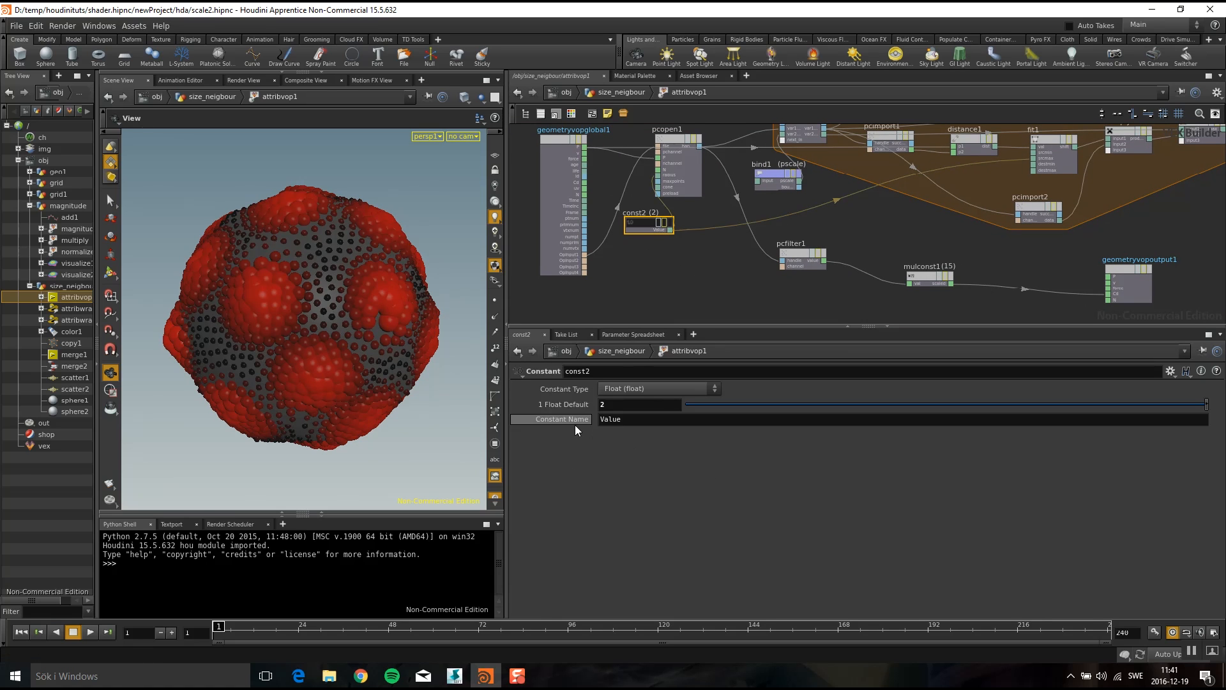
mouse_move(591, 404)
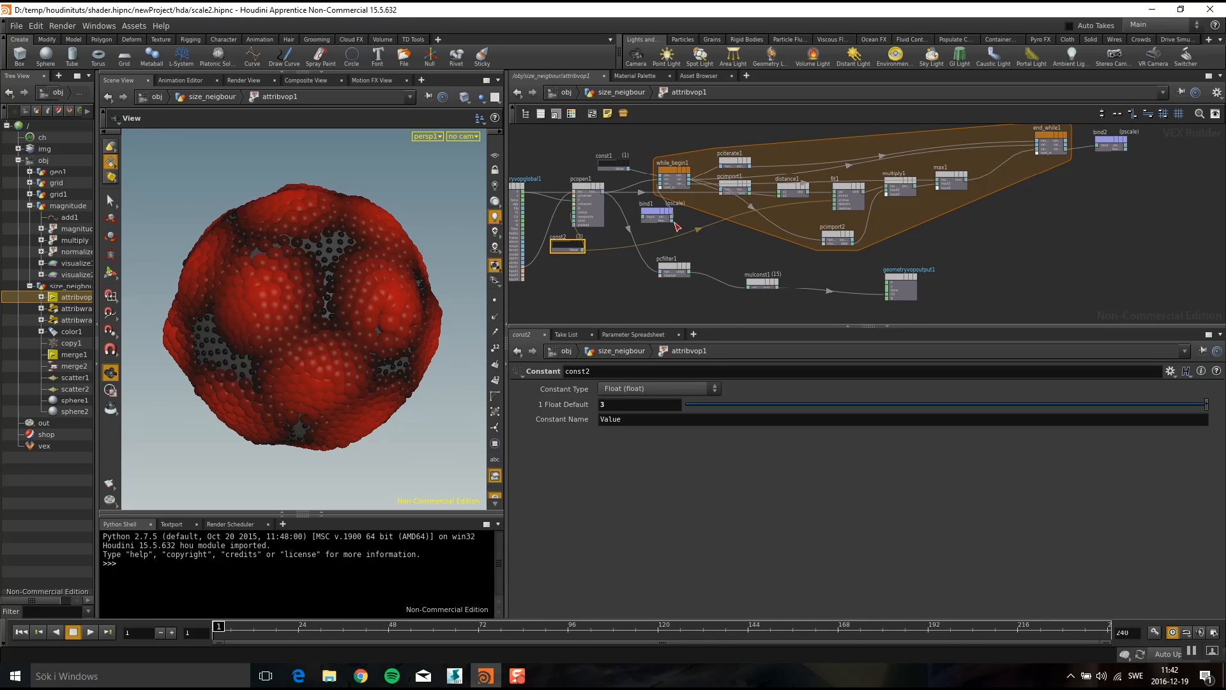
mouse_move(656, 216)
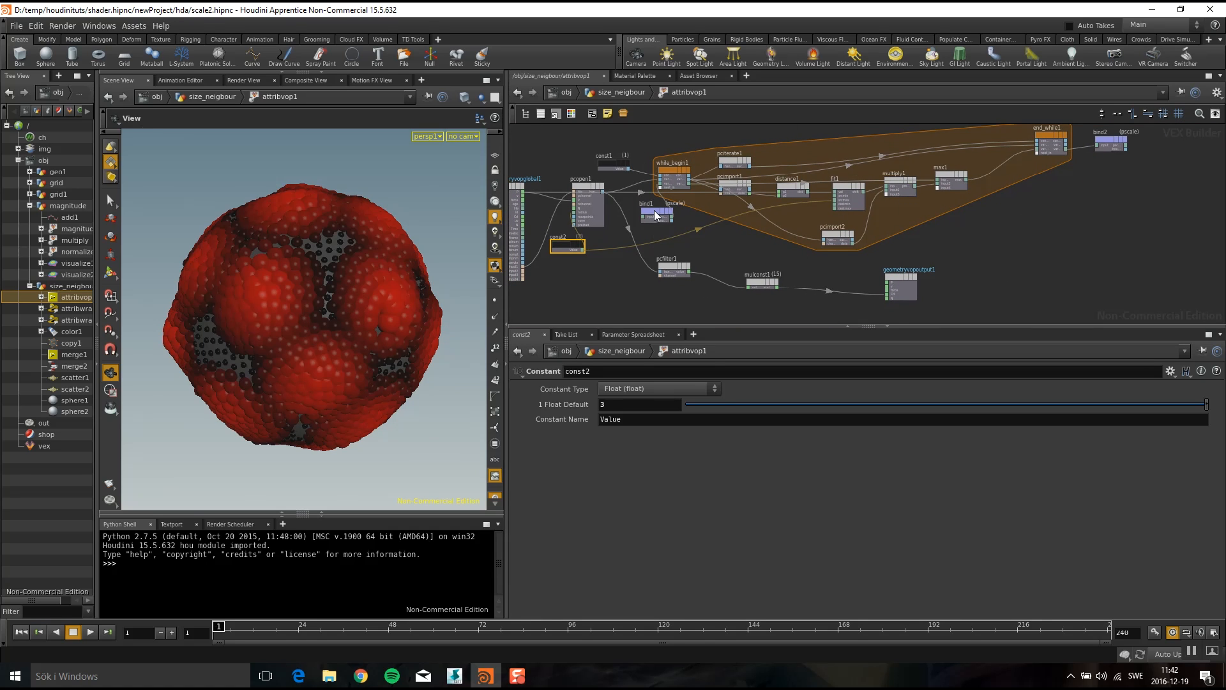